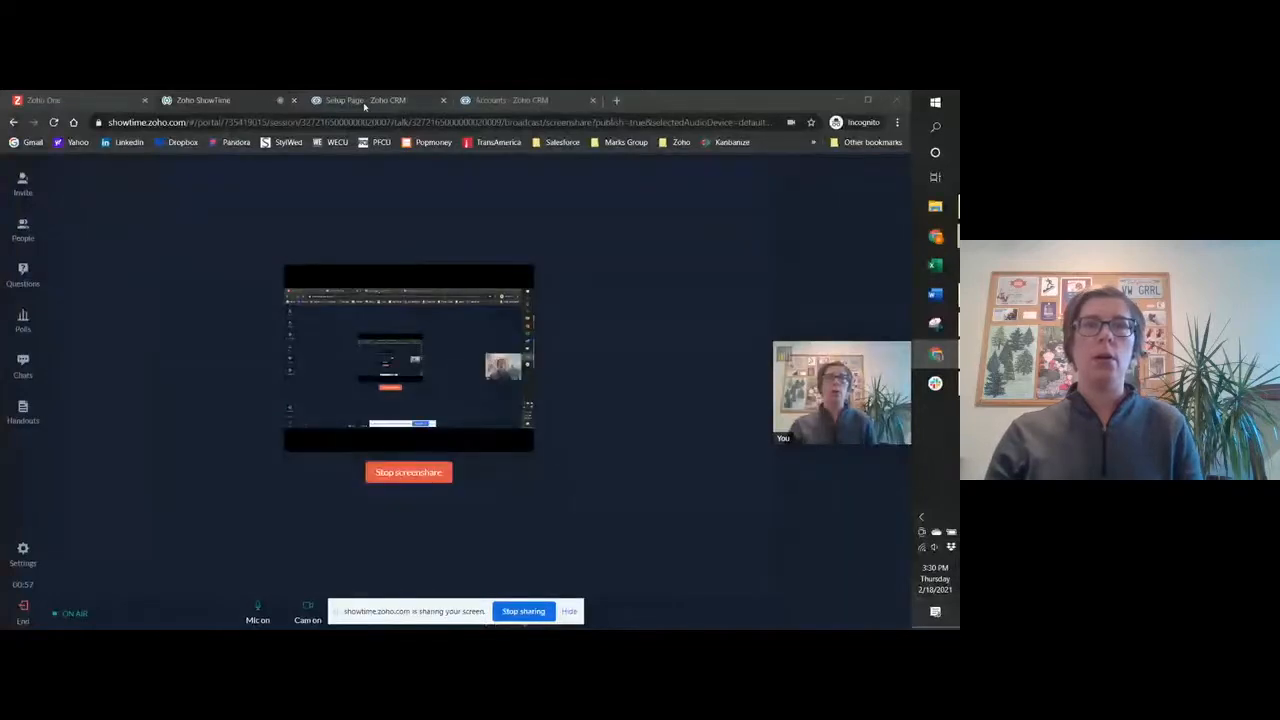
- Switch from ShowTime to the 'Setup Page - Zoho CRM' browser tab
click(365, 100)
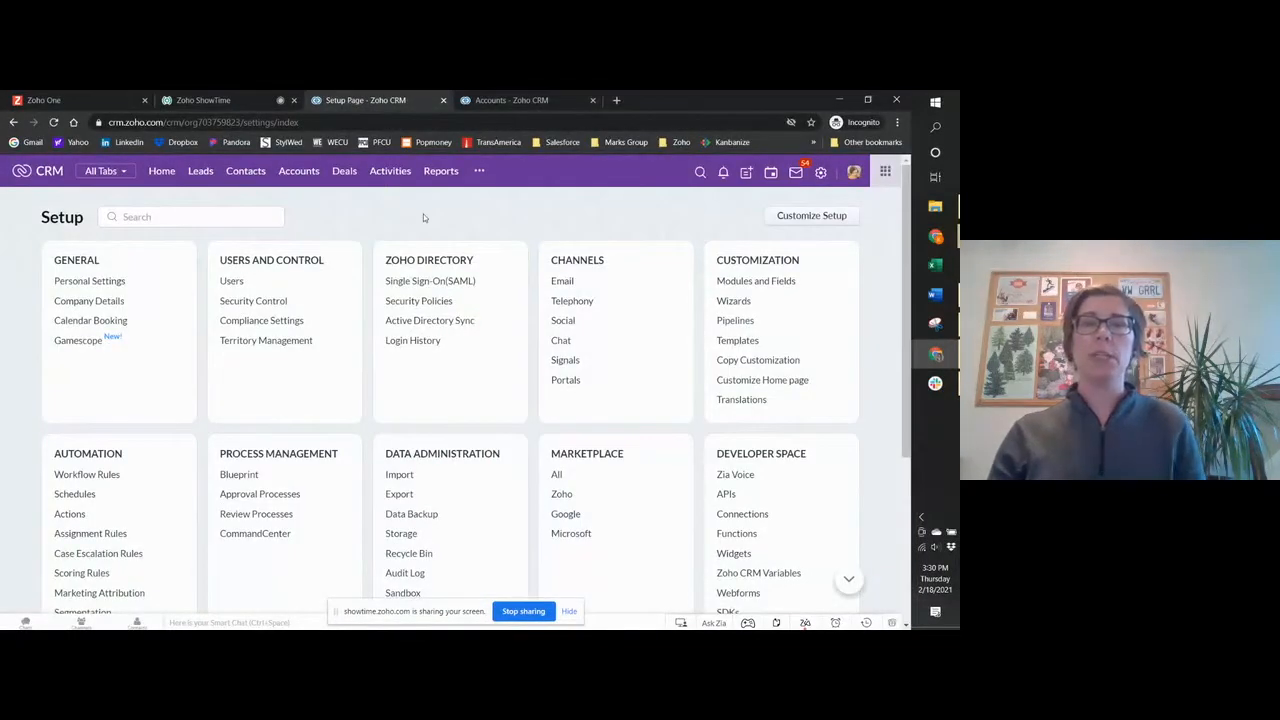
mouse_move(855, 198)
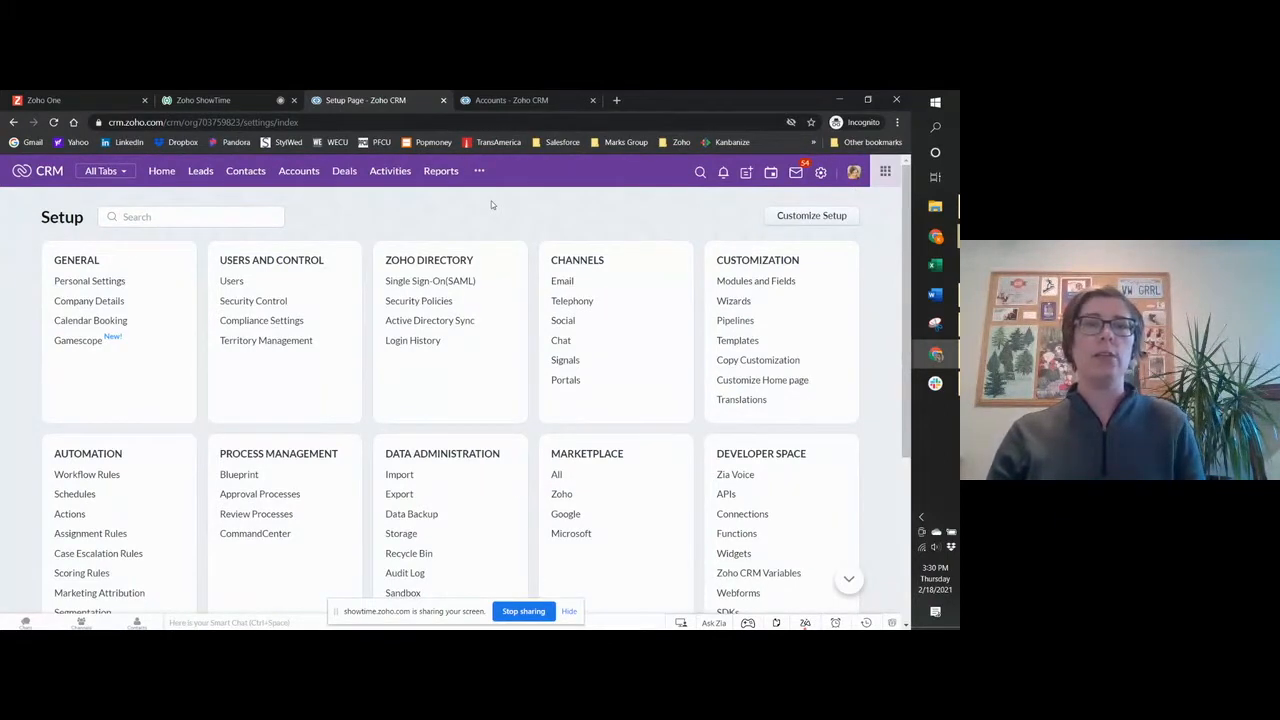
- Open Territory Management and scroll through Karlsen Consulting LLC's state territories
click(265, 340)
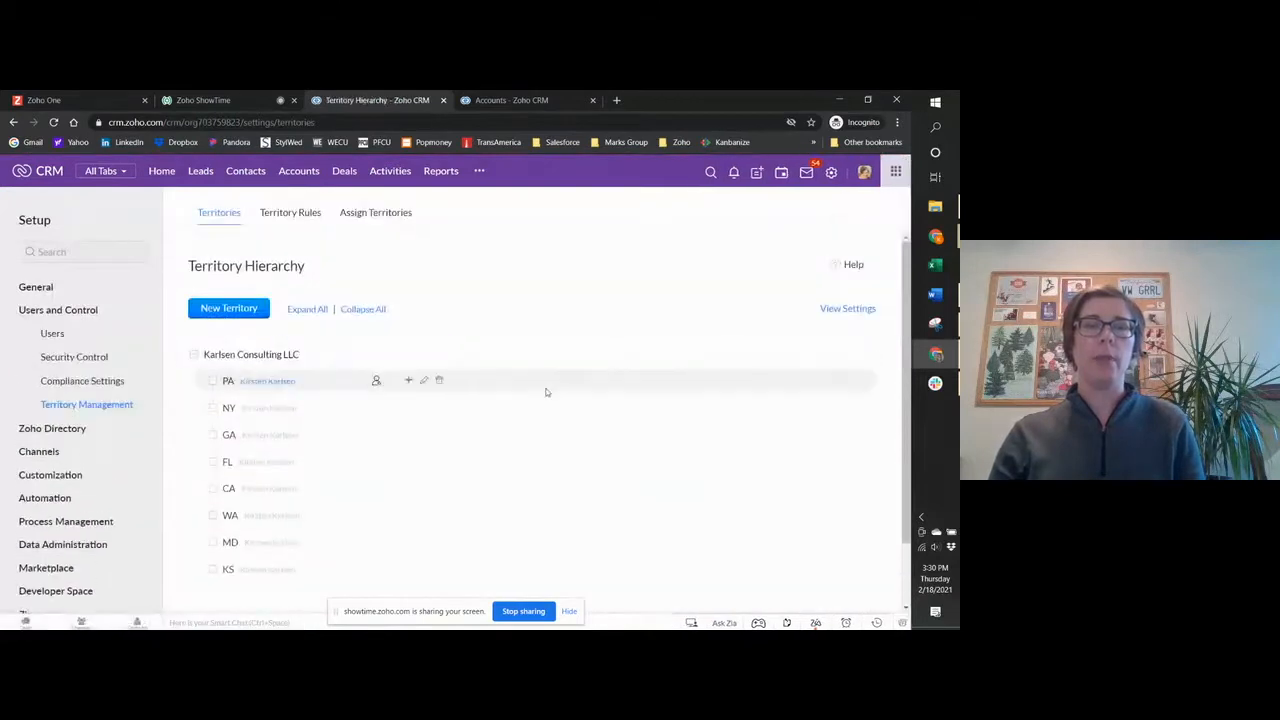
scroll(down, 3)
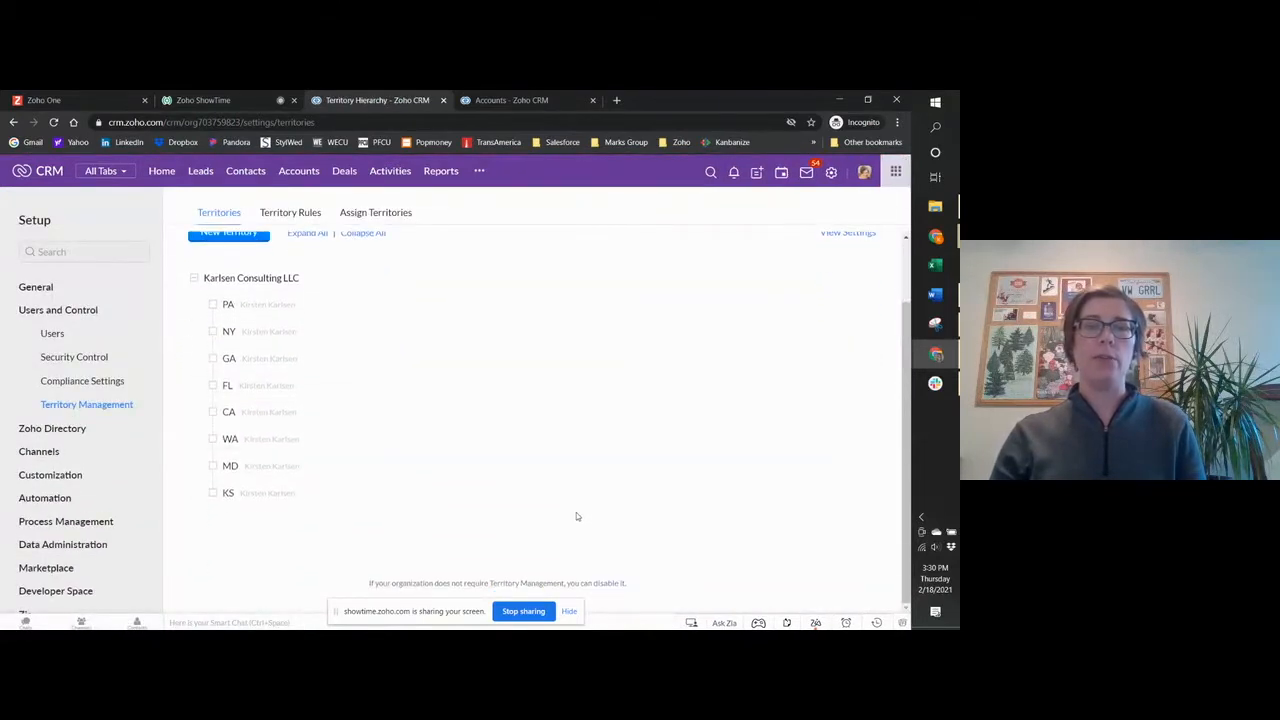
scroll(up, 3)
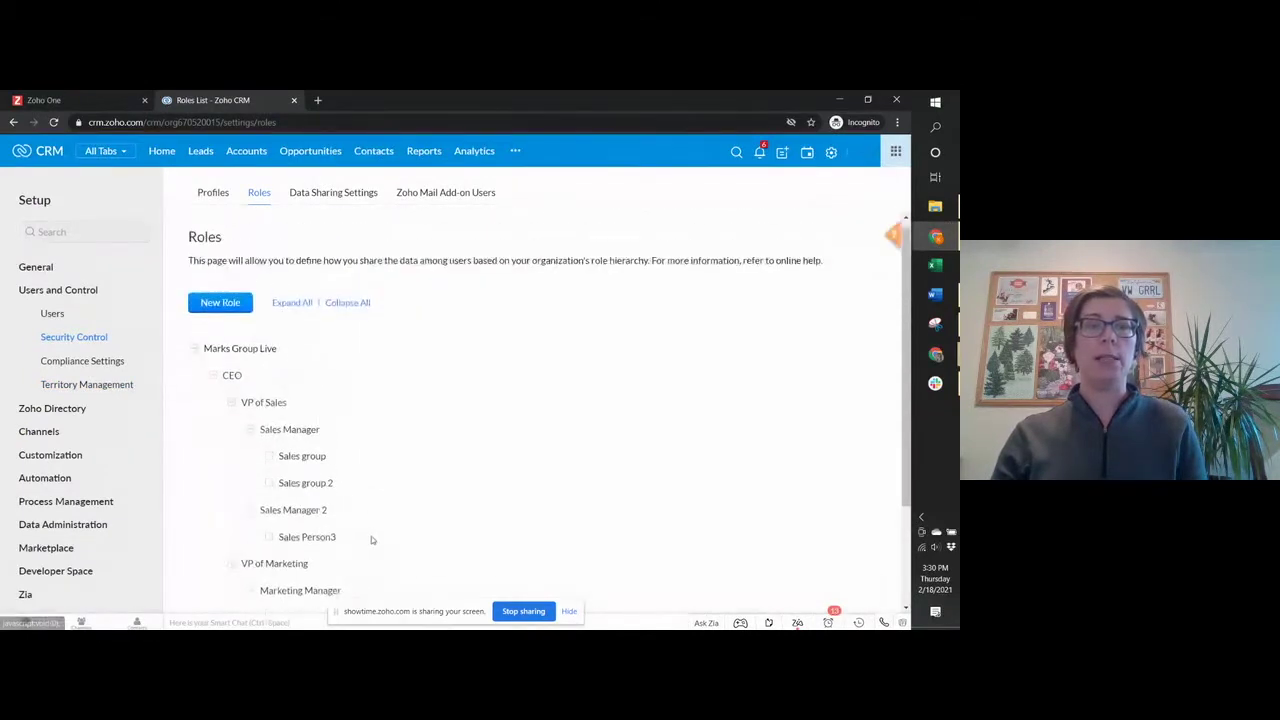
- Open Territory Management in the Marks Group org and scroll its hierarchy
click(87, 384)
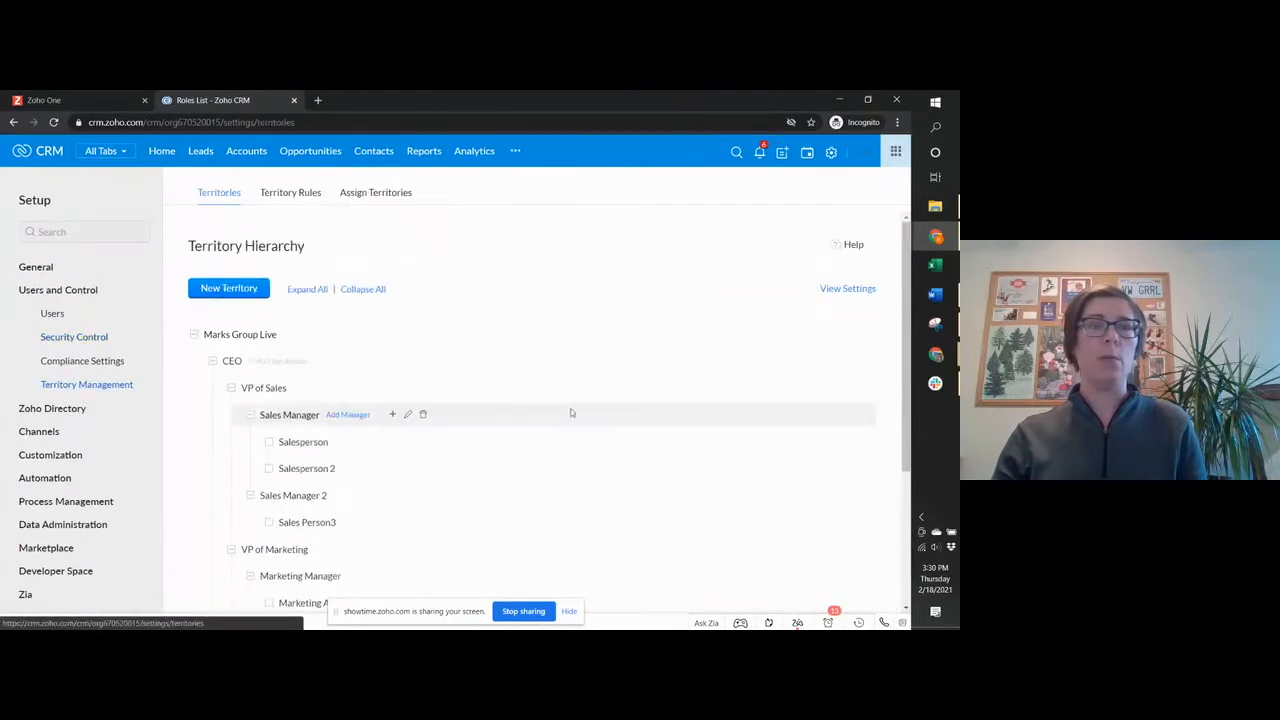
scroll(down, 3)
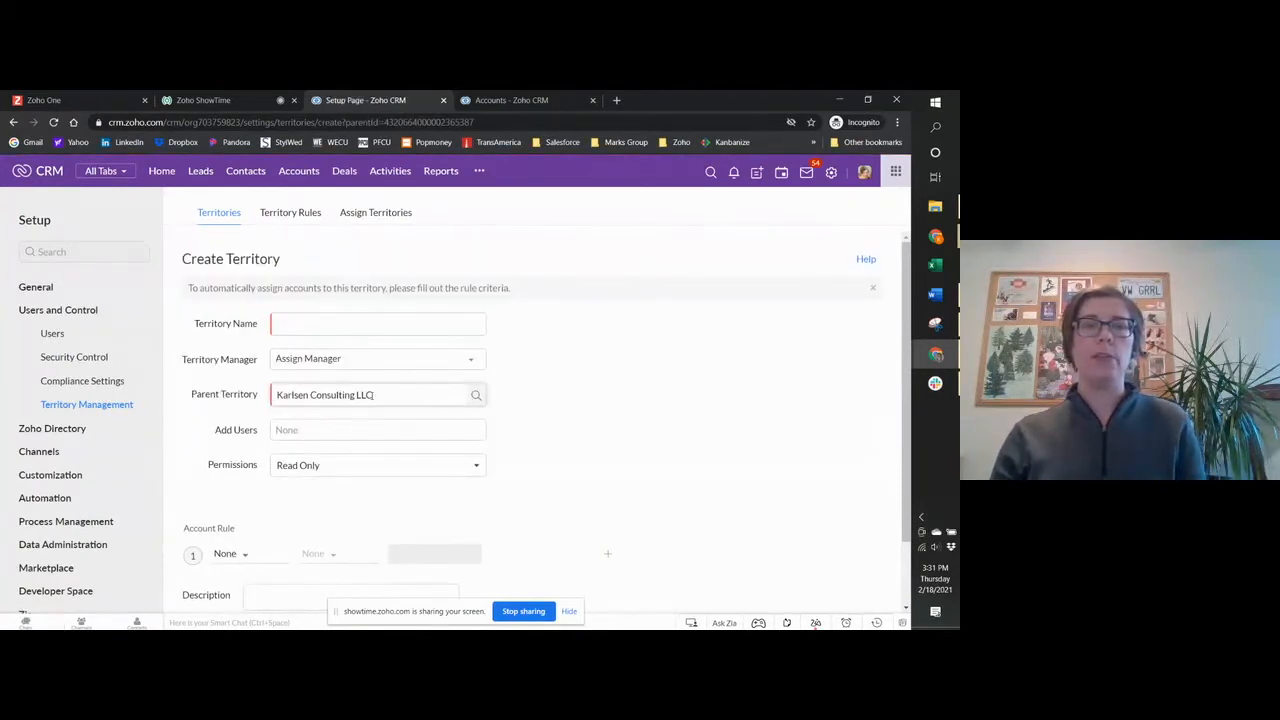
click(378, 323)
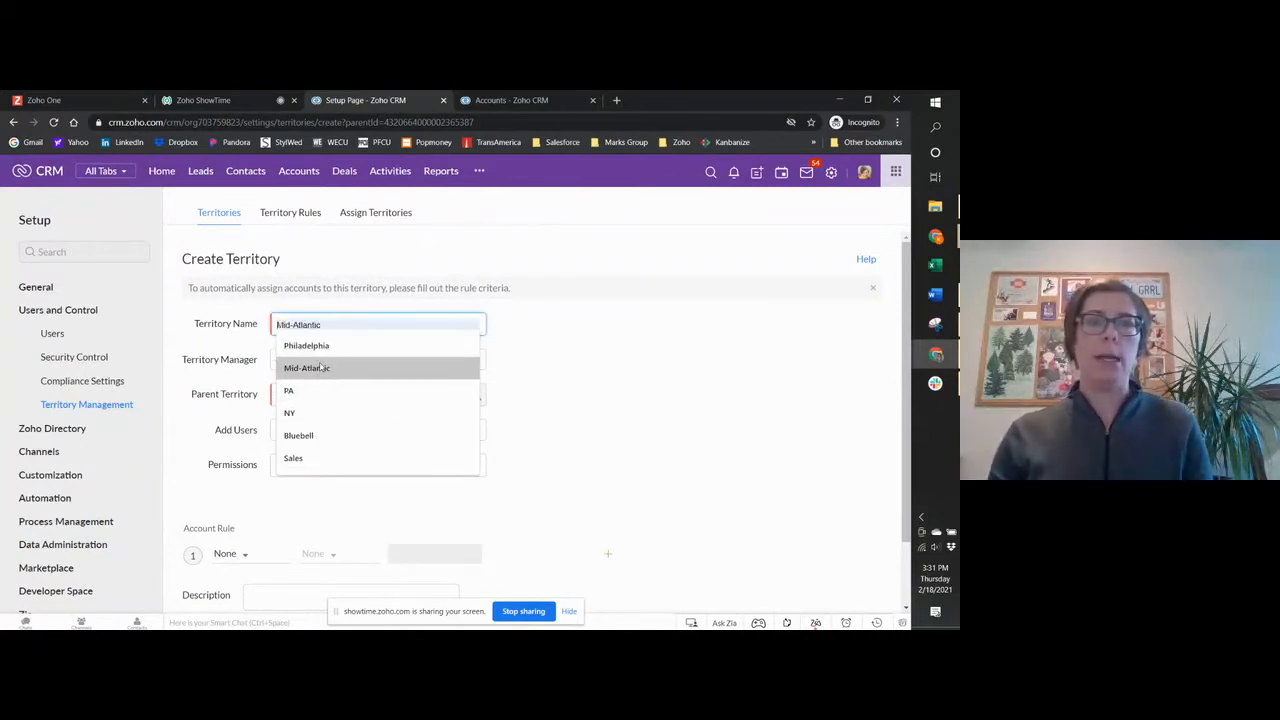
click(370, 358)
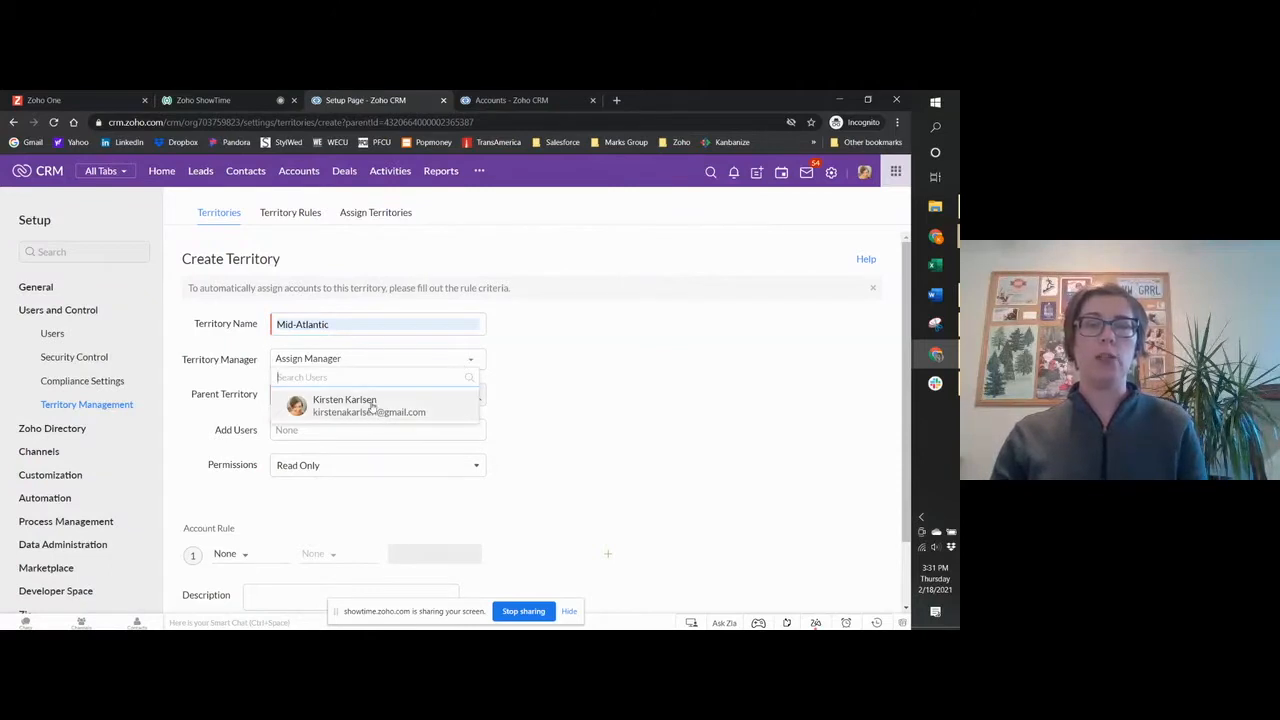
click(344, 405)
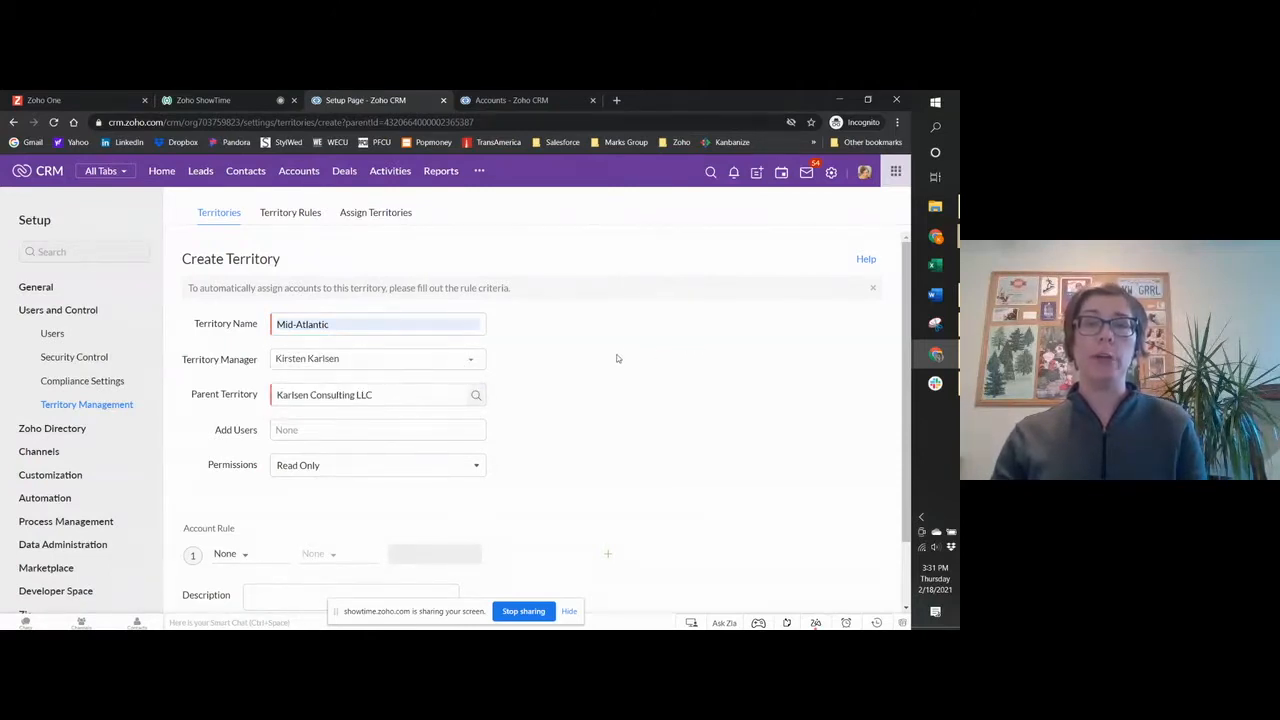
mouse_move(503, 372)
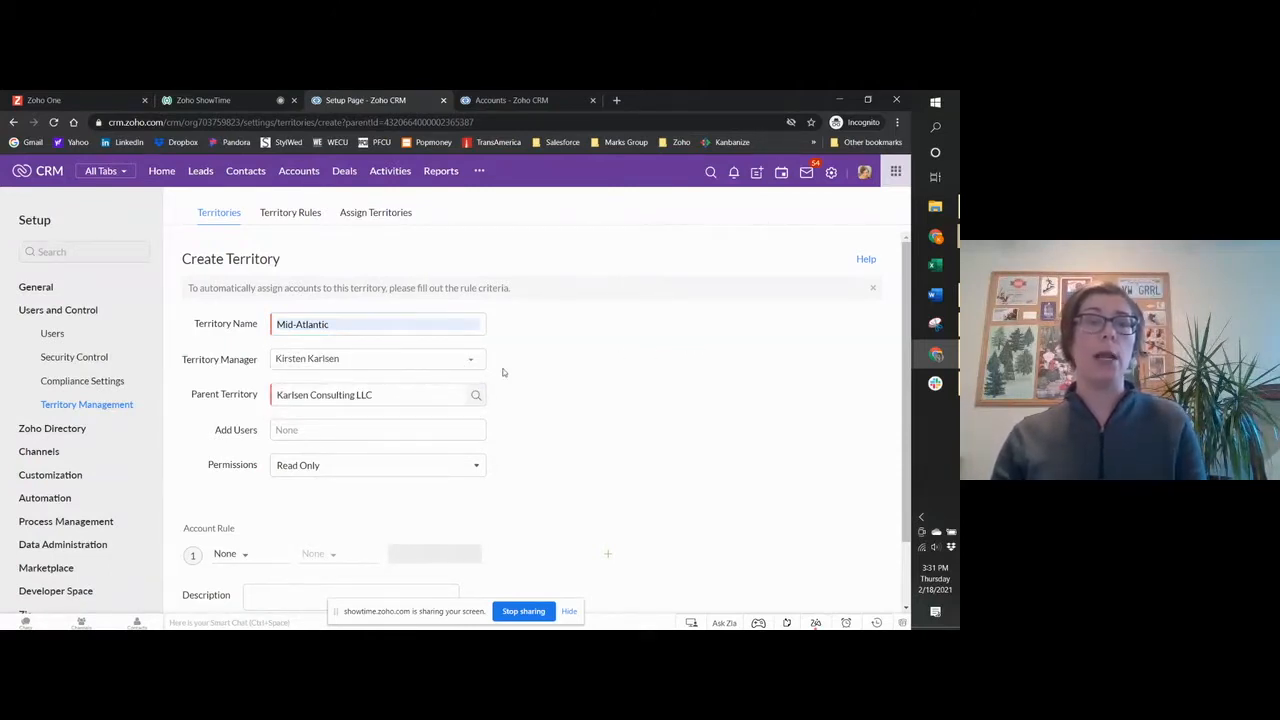
click(377, 429)
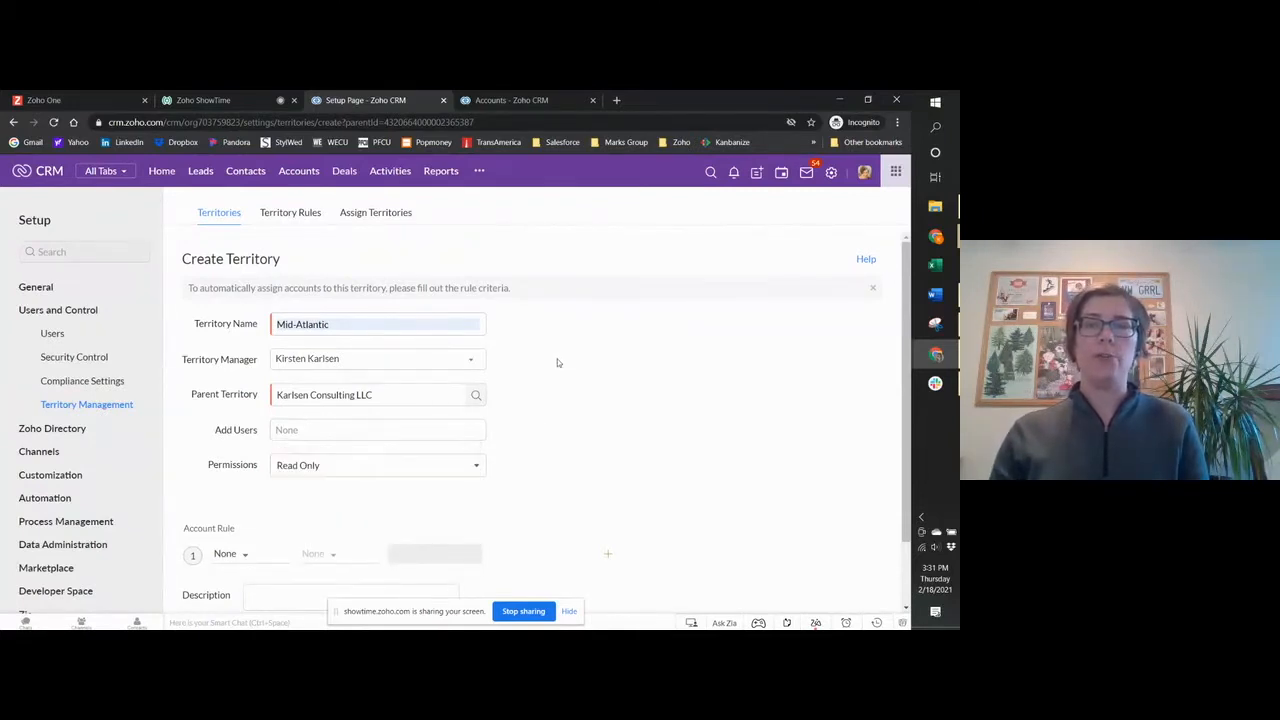
click(377, 465)
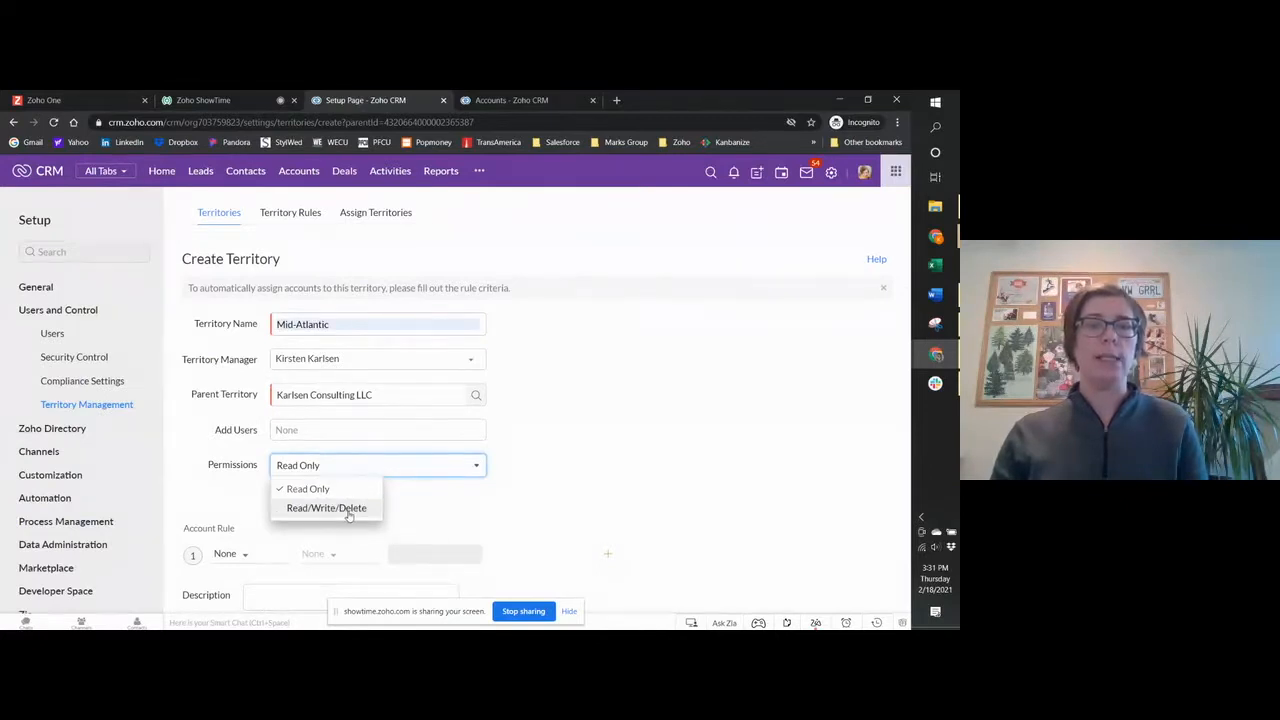
mouse_move(308, 489)
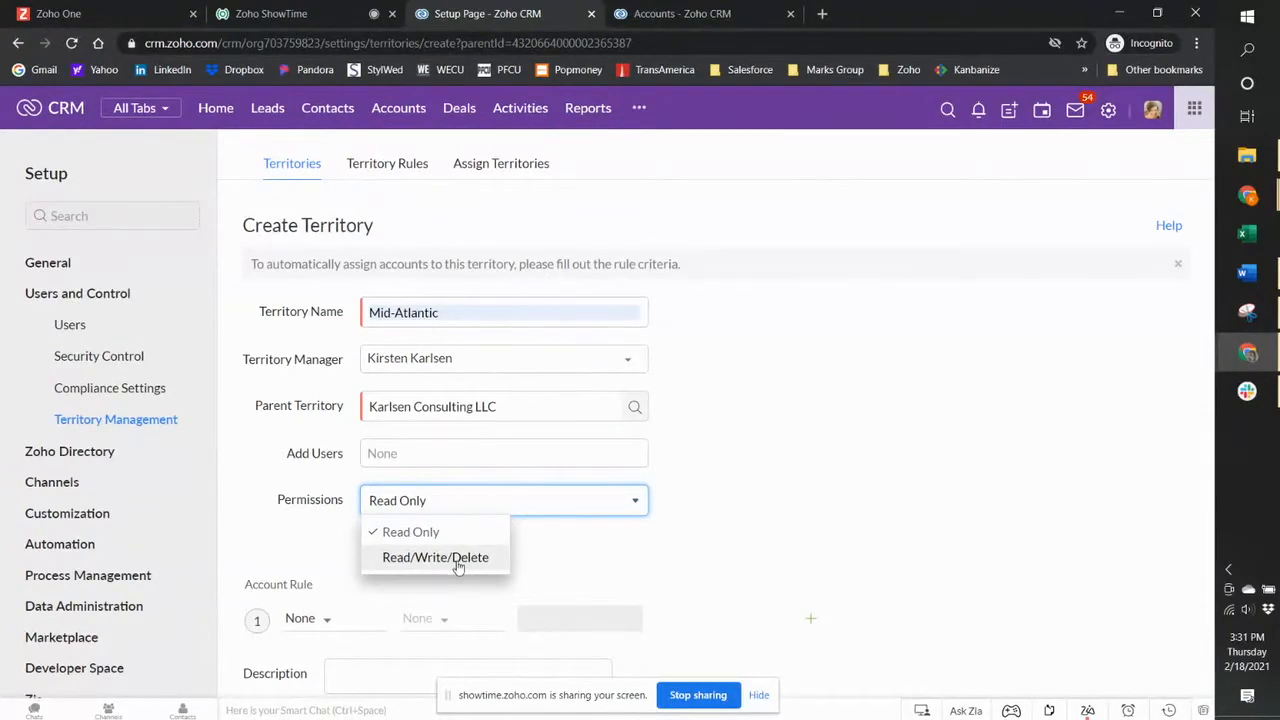
mouse_move(793, 506)
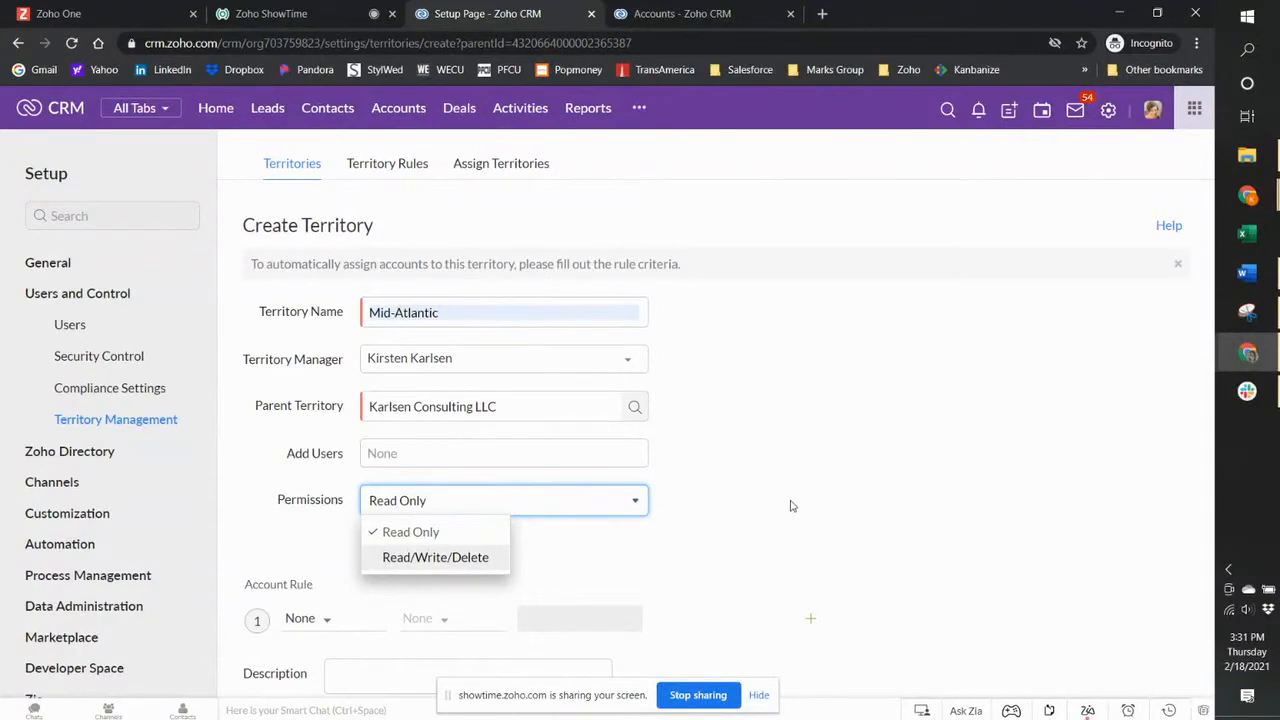
mouse_move(794, 485)
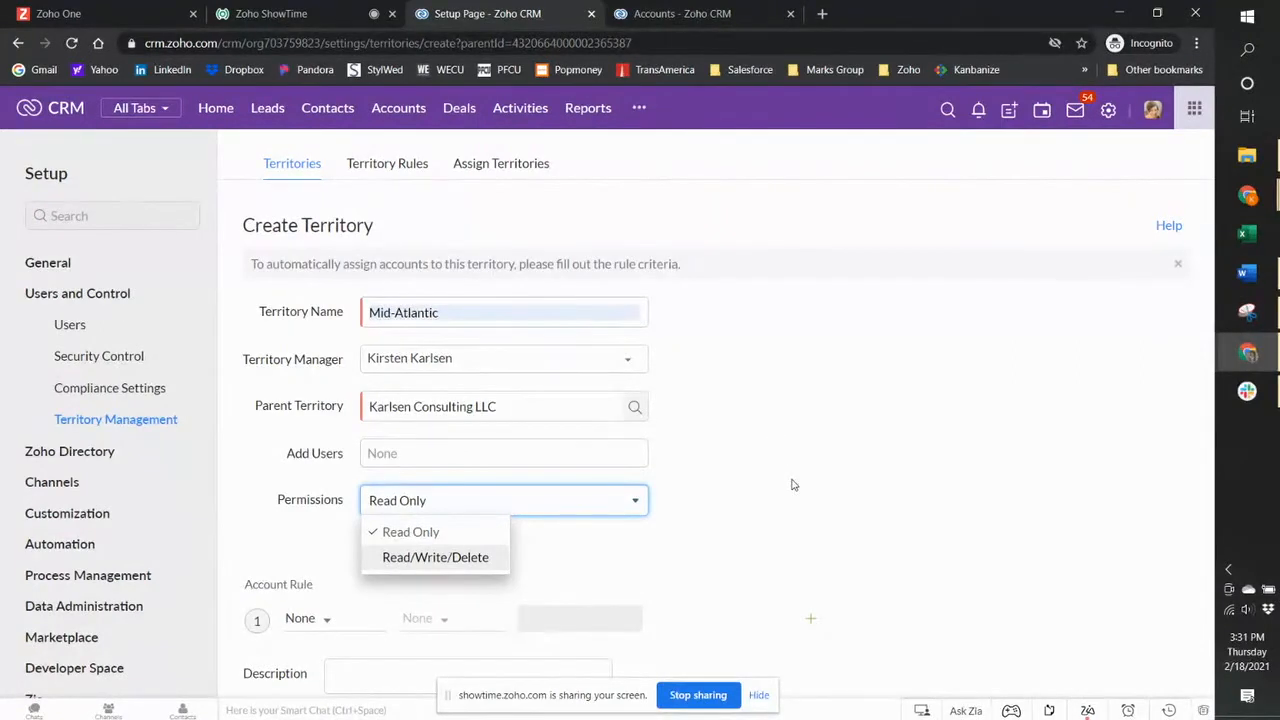
mouse_move(435, 557)
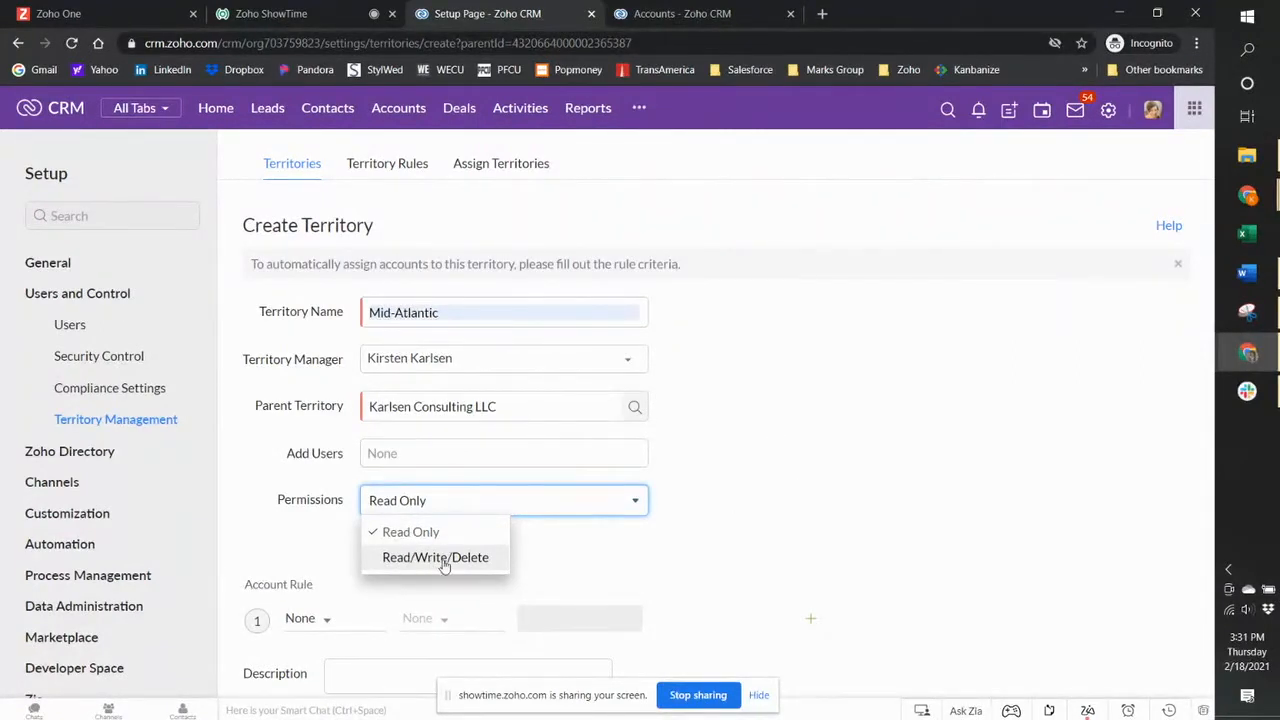
mouse_move(435, 571)
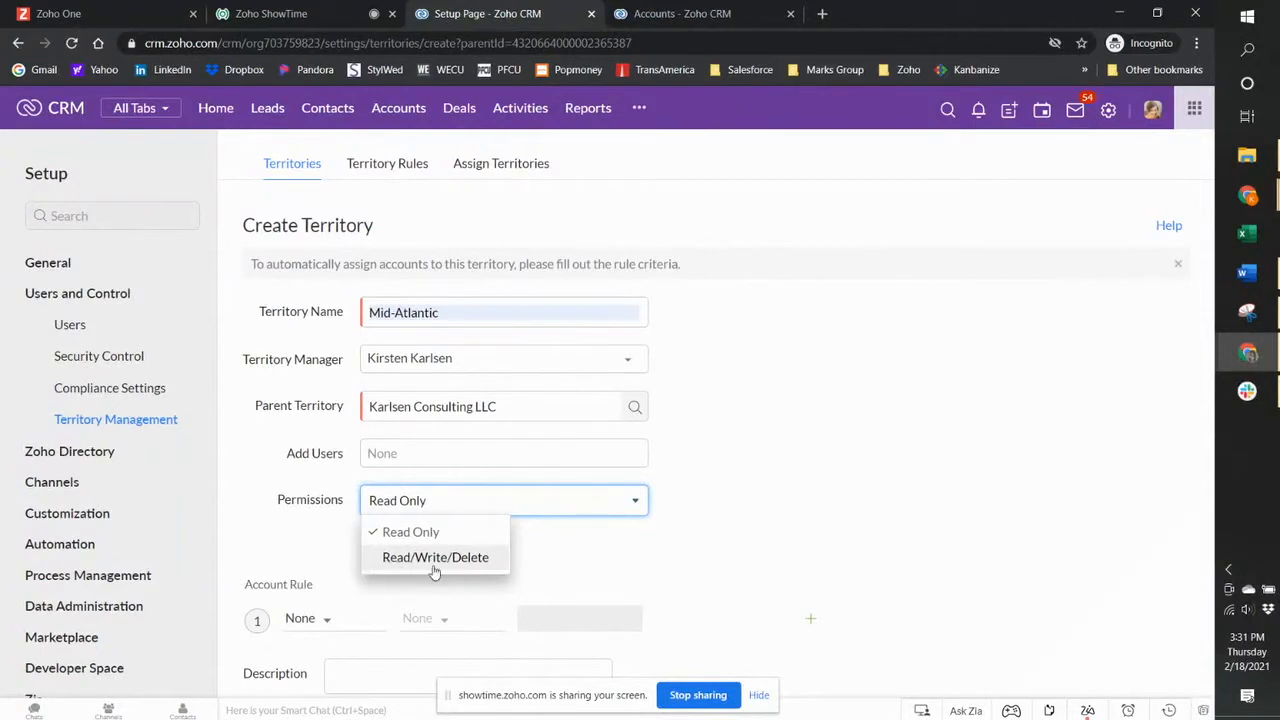
mouse_move(850, 493)
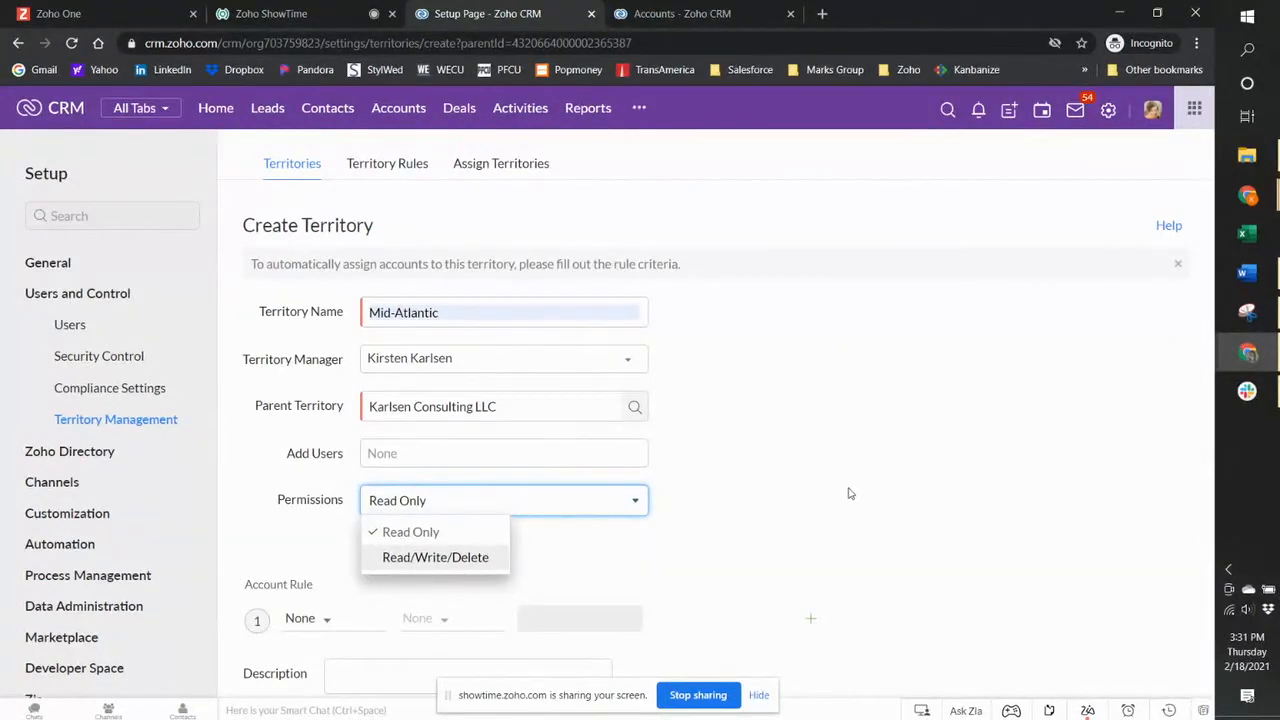
- Grant Read/Write/Delete permission and add the account rule Billing State is NY
click(435, 557)
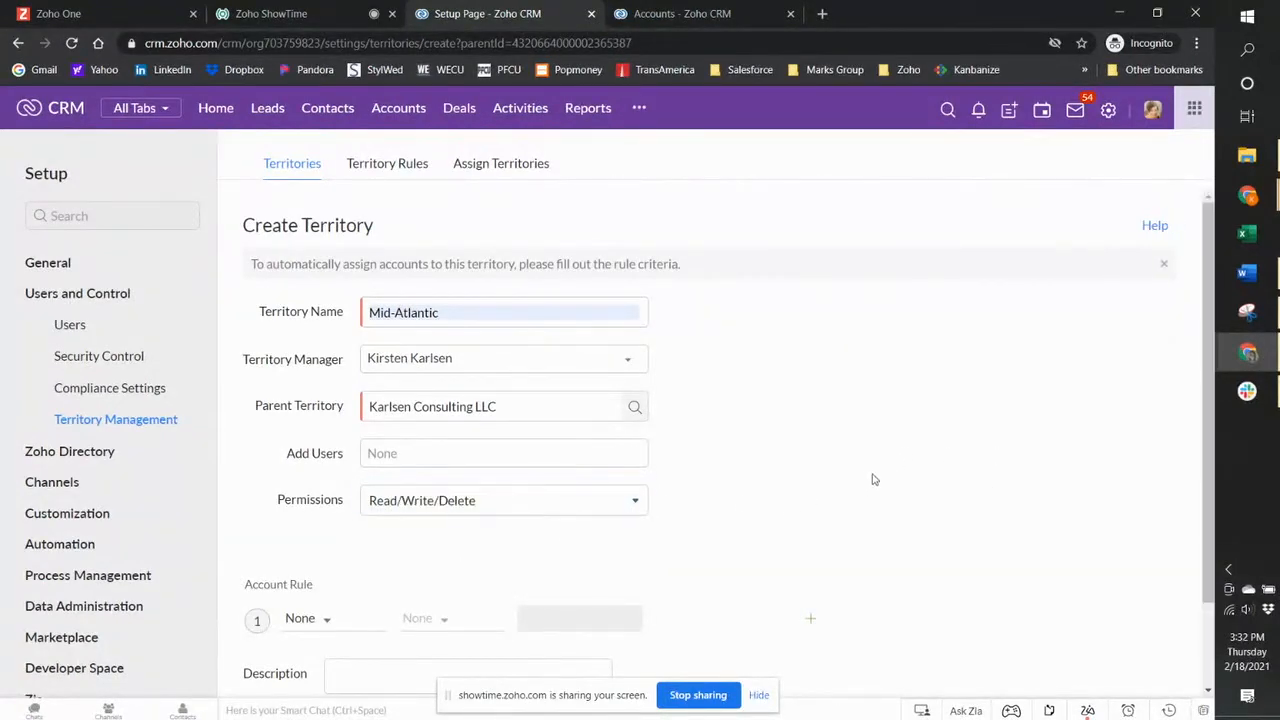
scroll(down, 3)
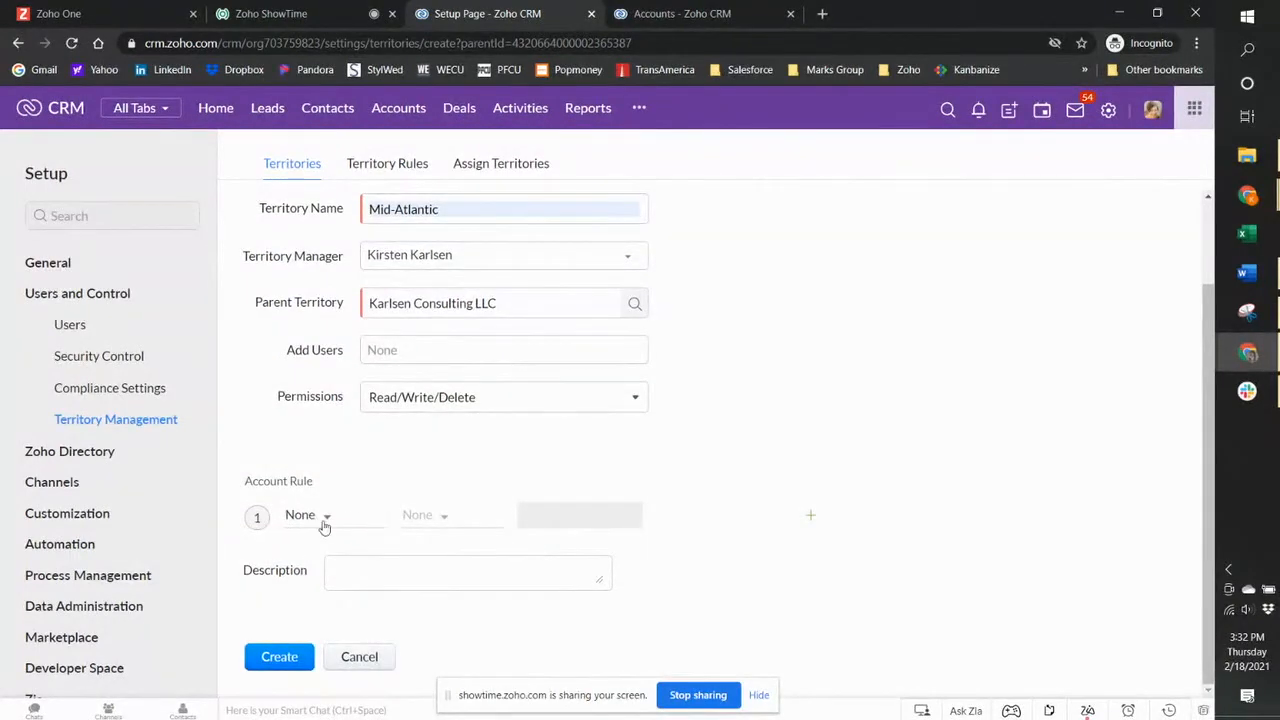
mouse_move(938, 467)
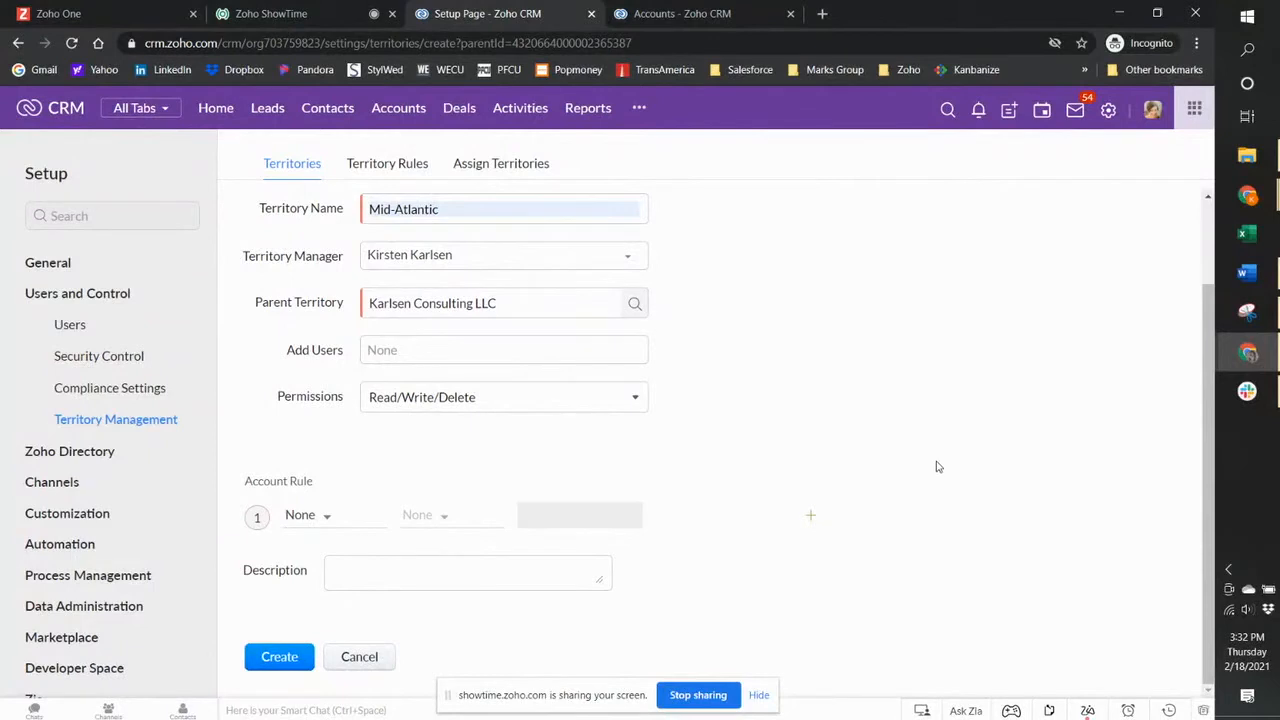
click(307, 514)
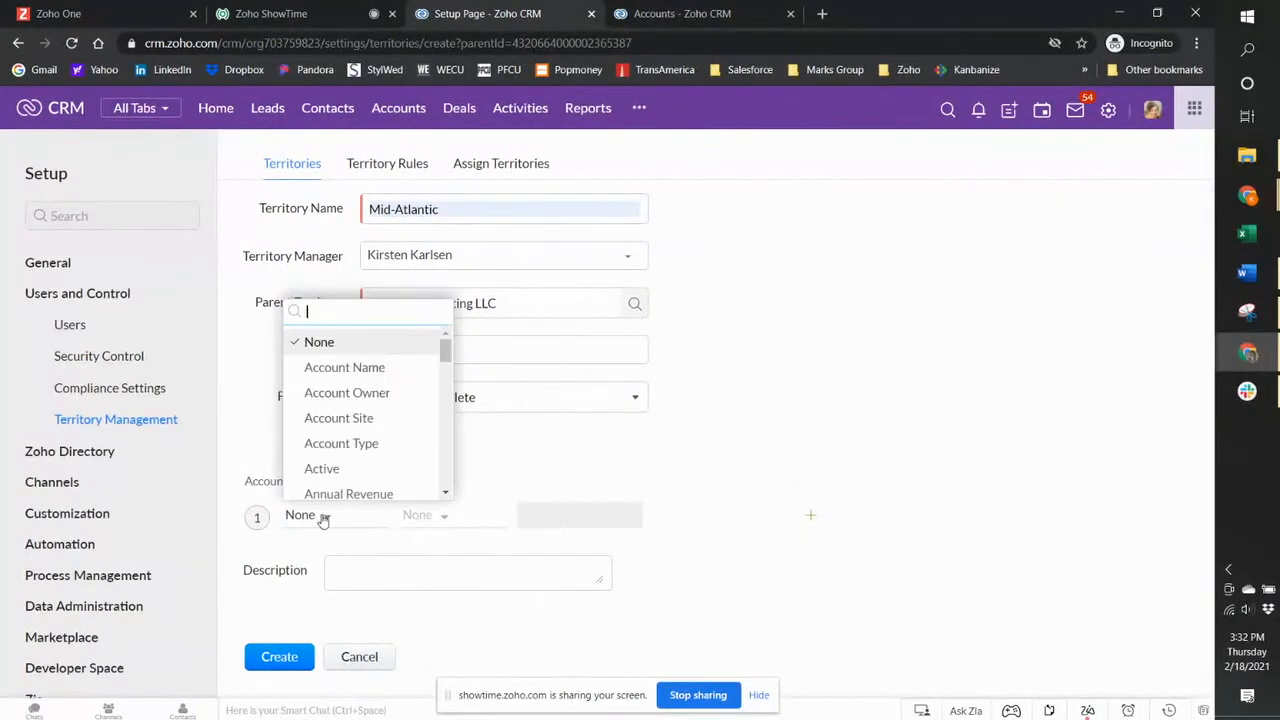
text(st)
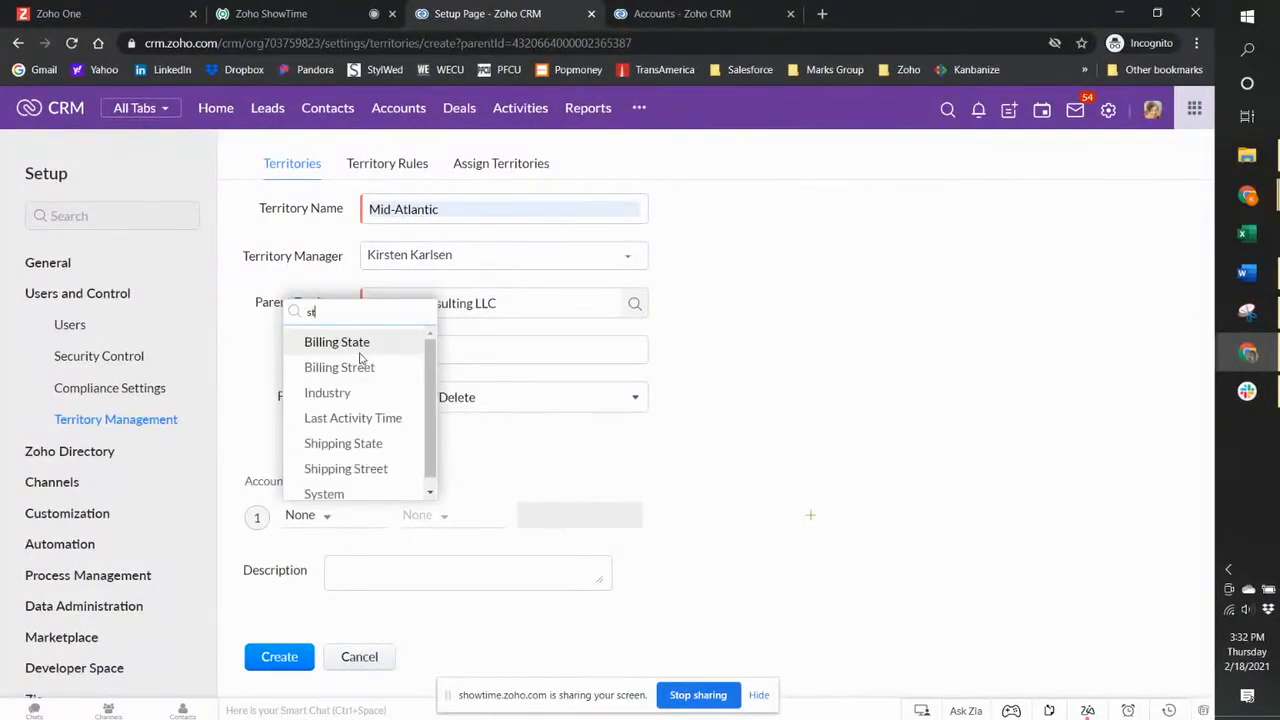
click(337, 341)
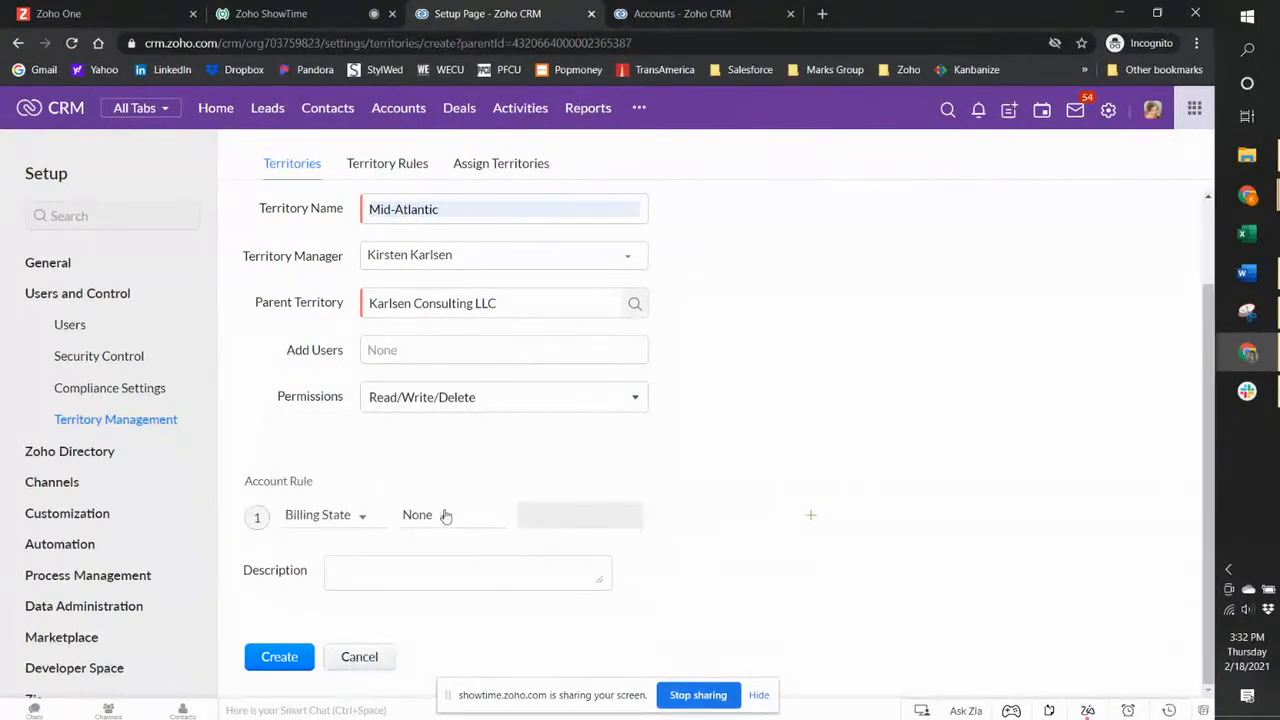
click(430, 514)
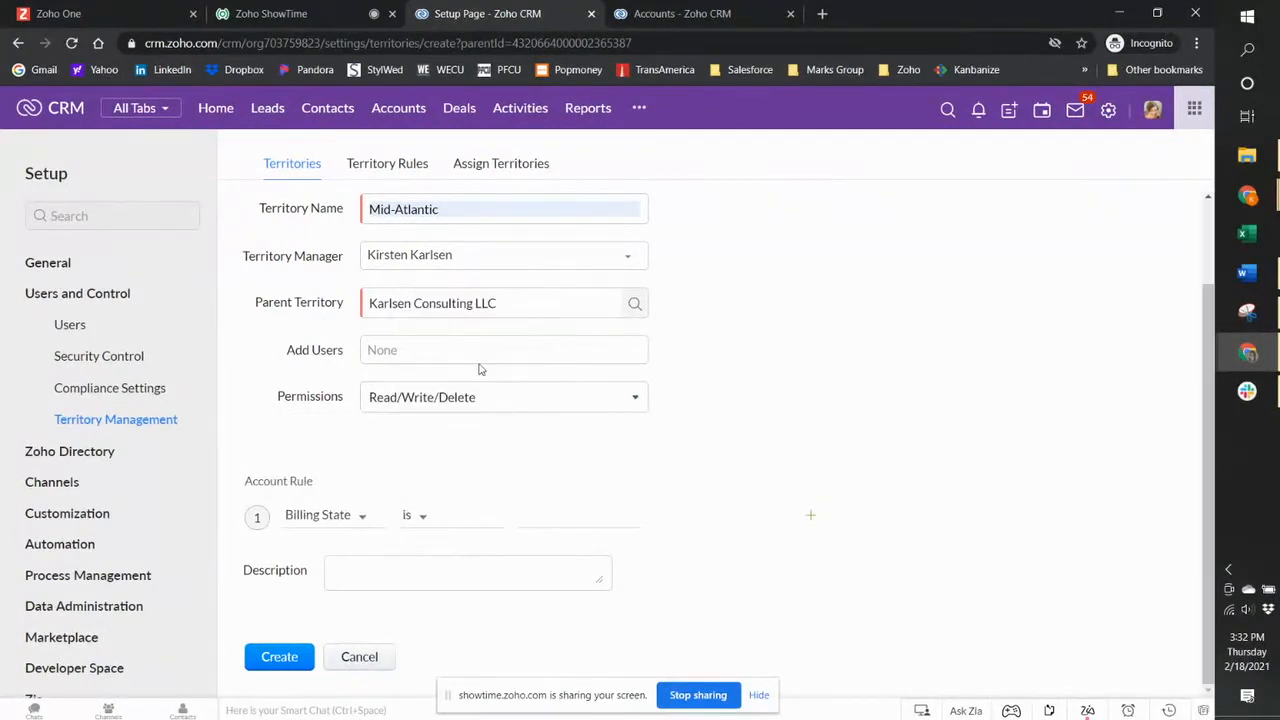
text(NY)
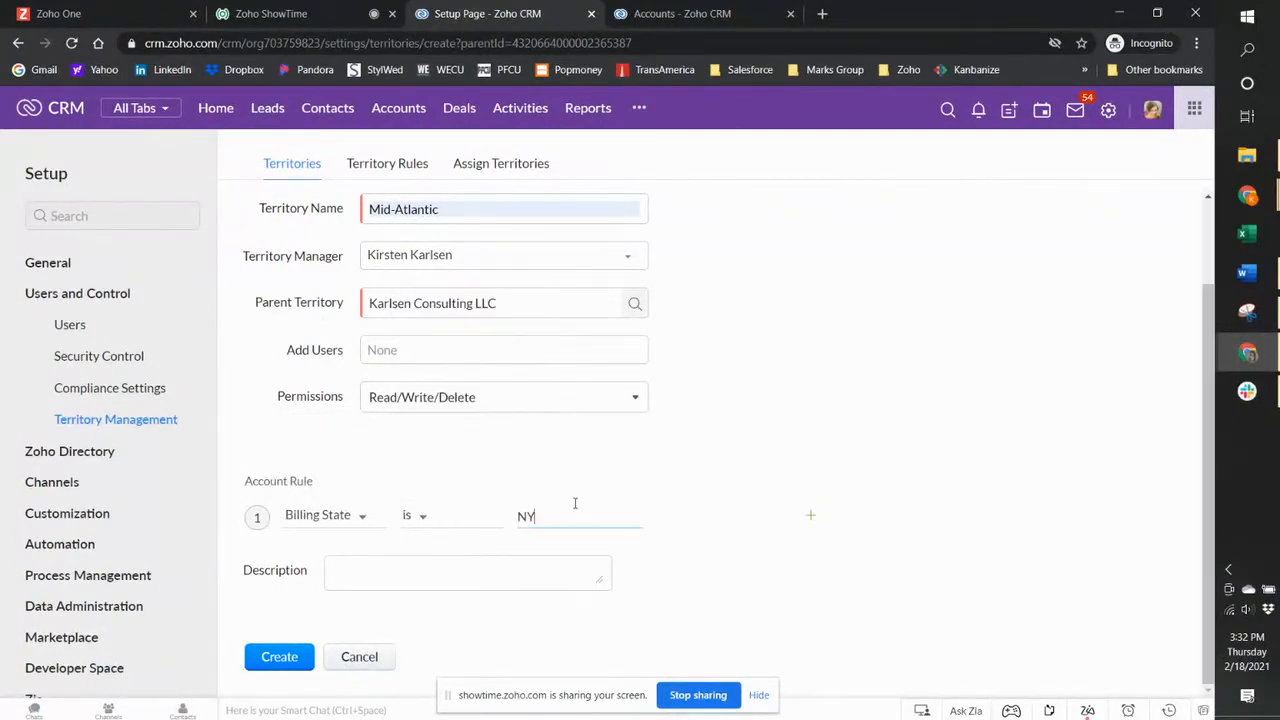
- Add rule conditions Billing State is PA and Billing State is MD
click(810, 514)
text(st)
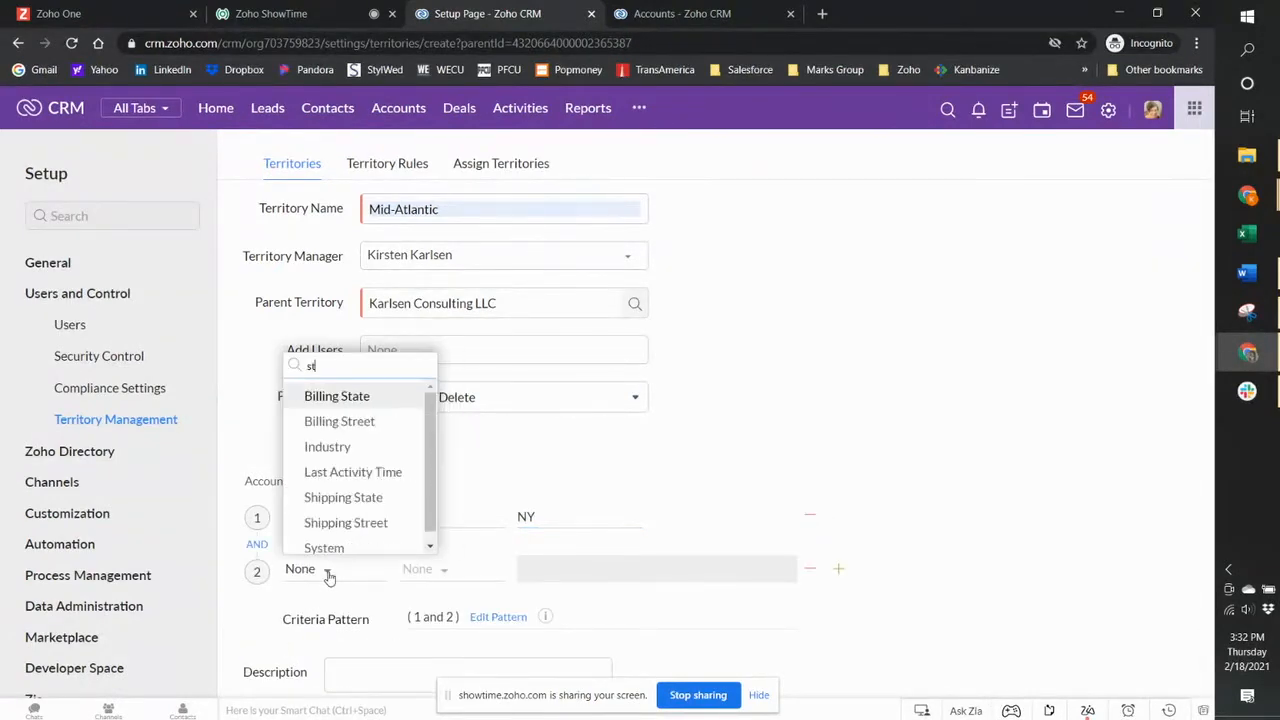
click(336, 395)
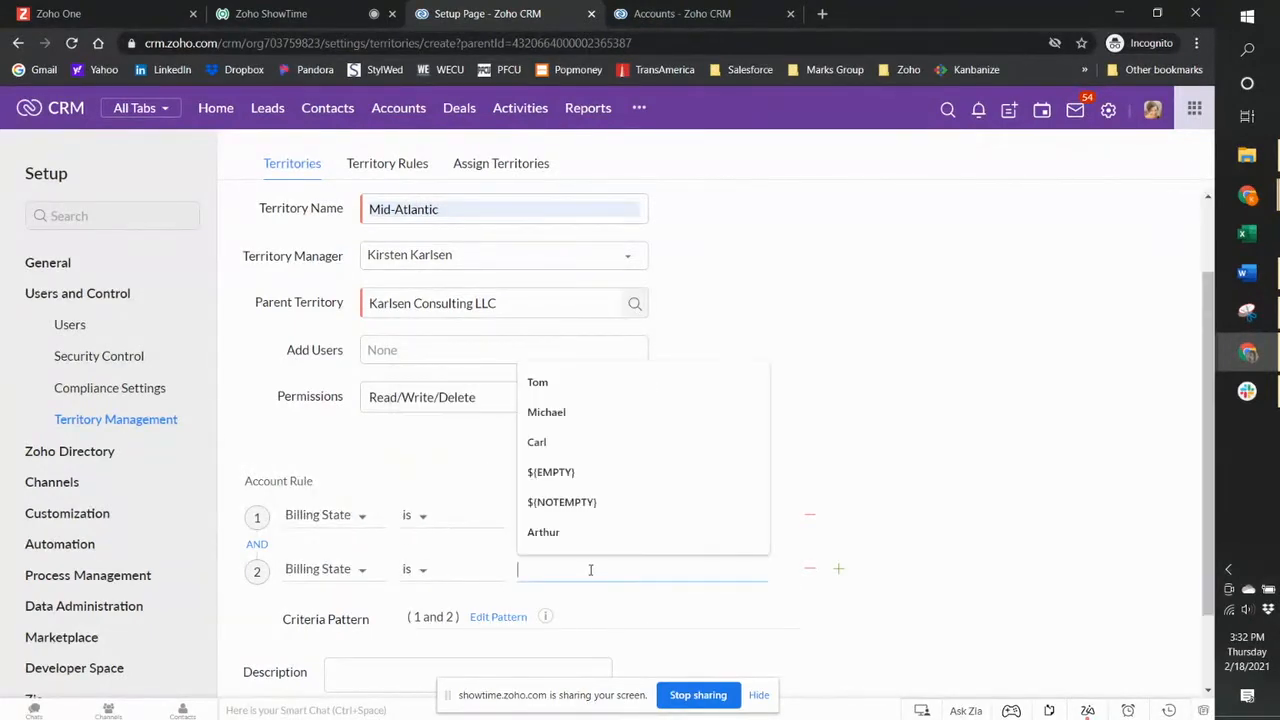
text(P)
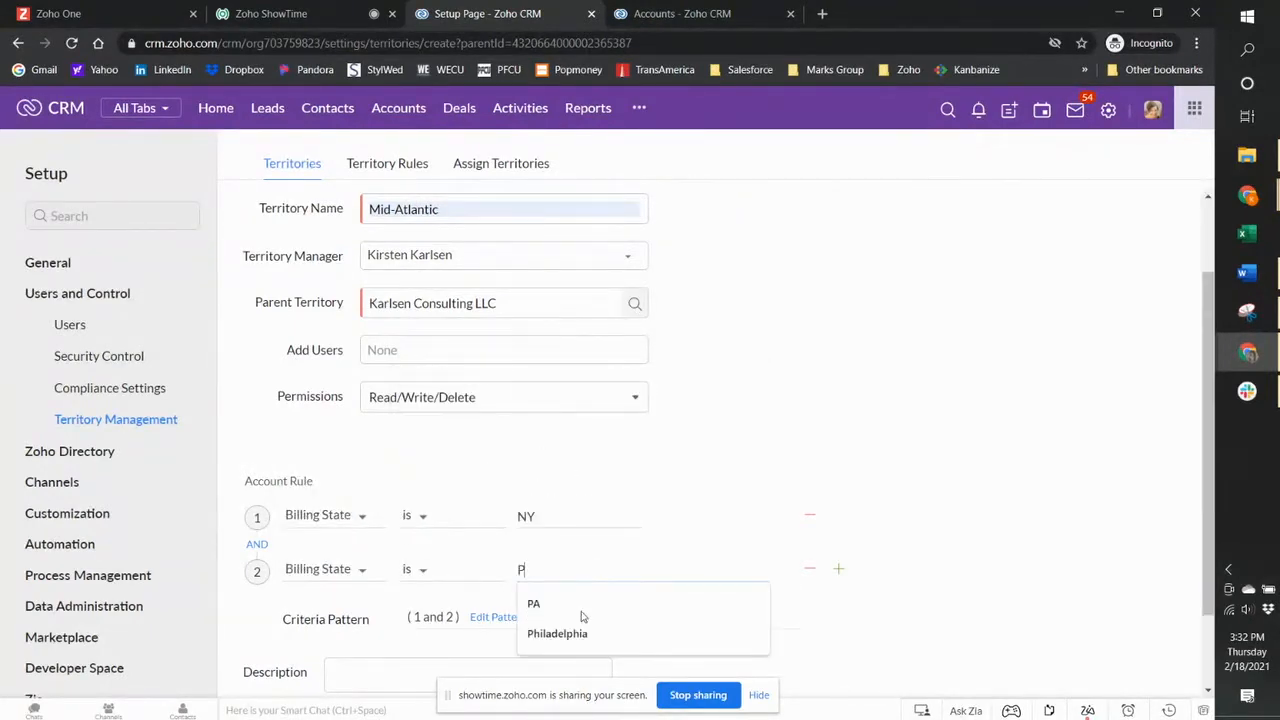
click(534, 603)
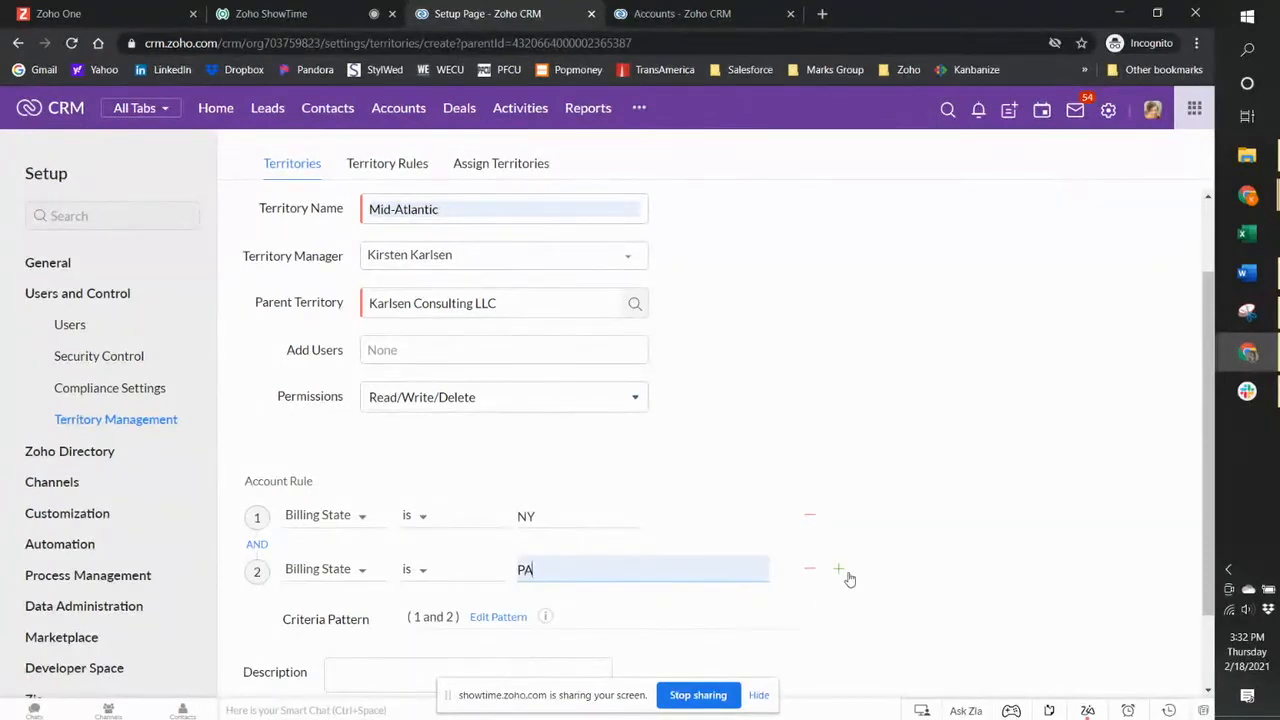
click(838, 569)
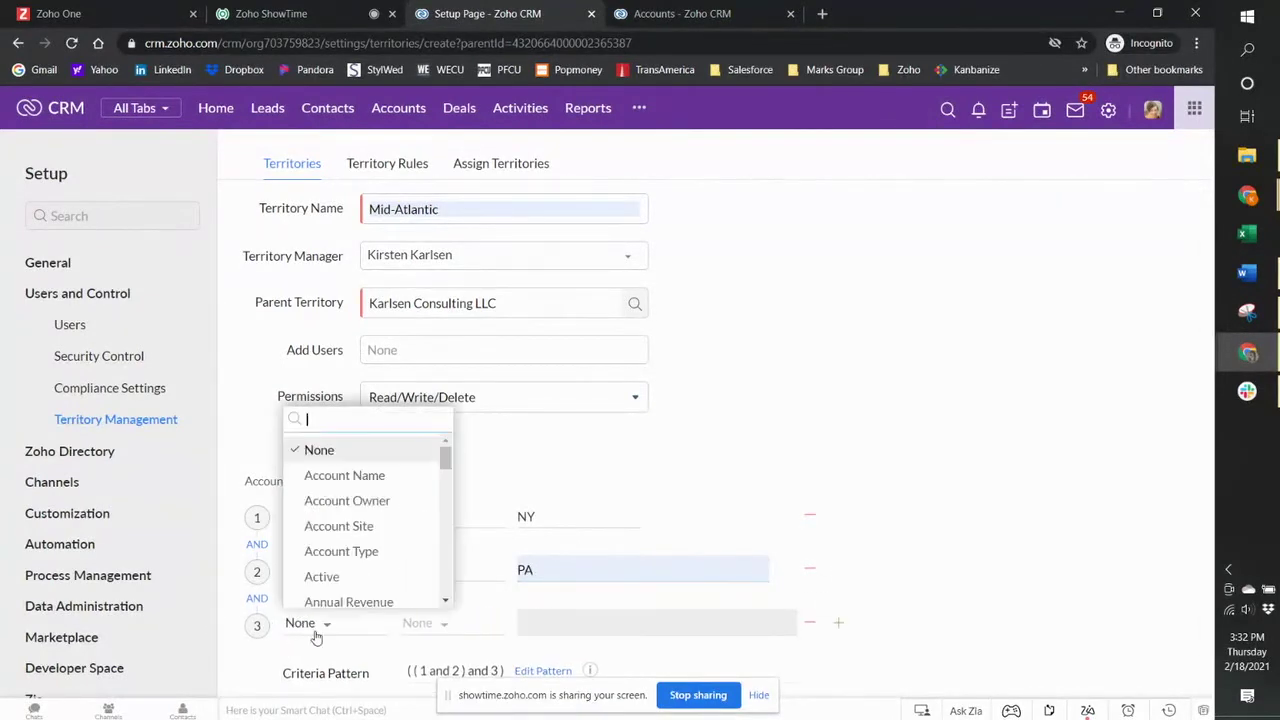
text(stta)
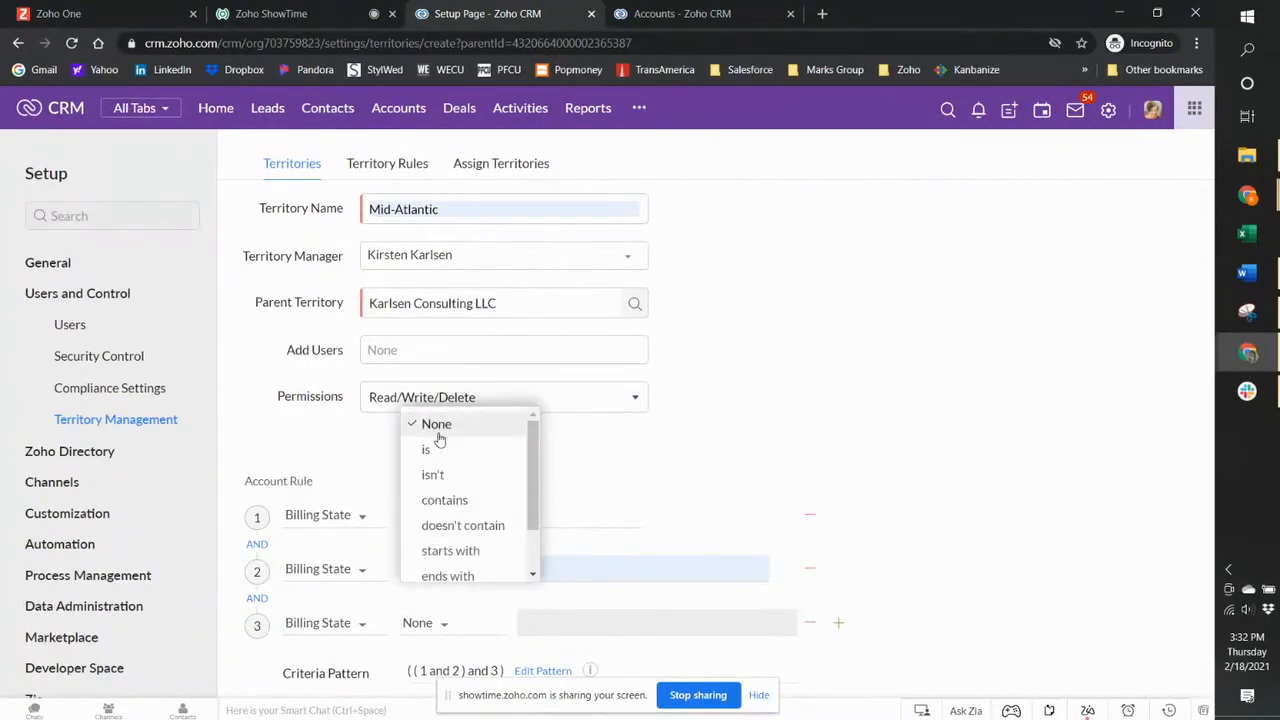
click(426, 449)
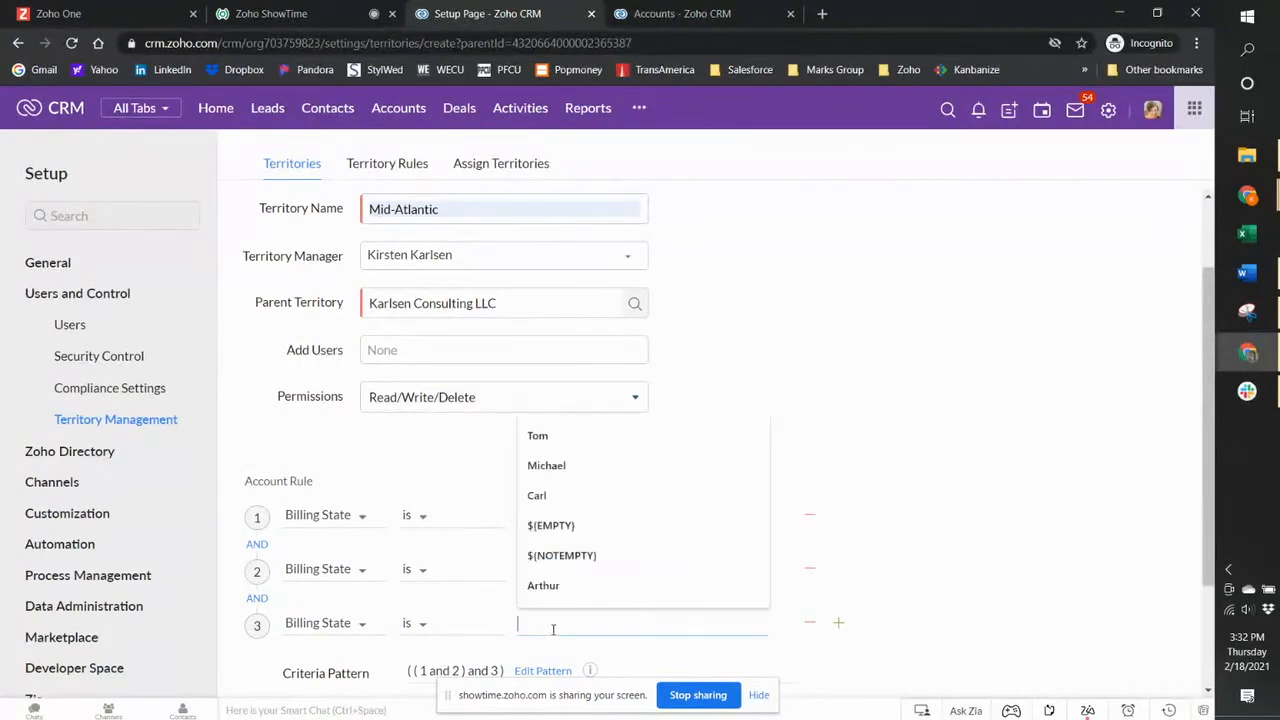
text(M)
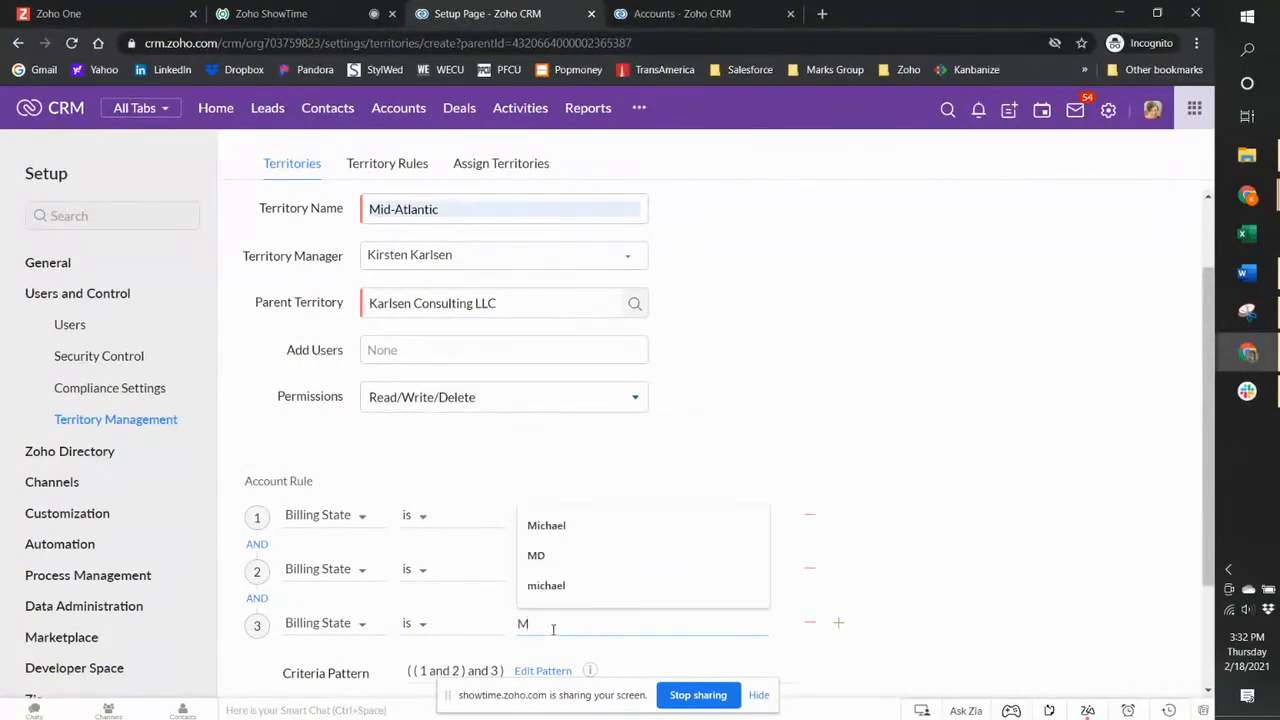
click(536, 555)
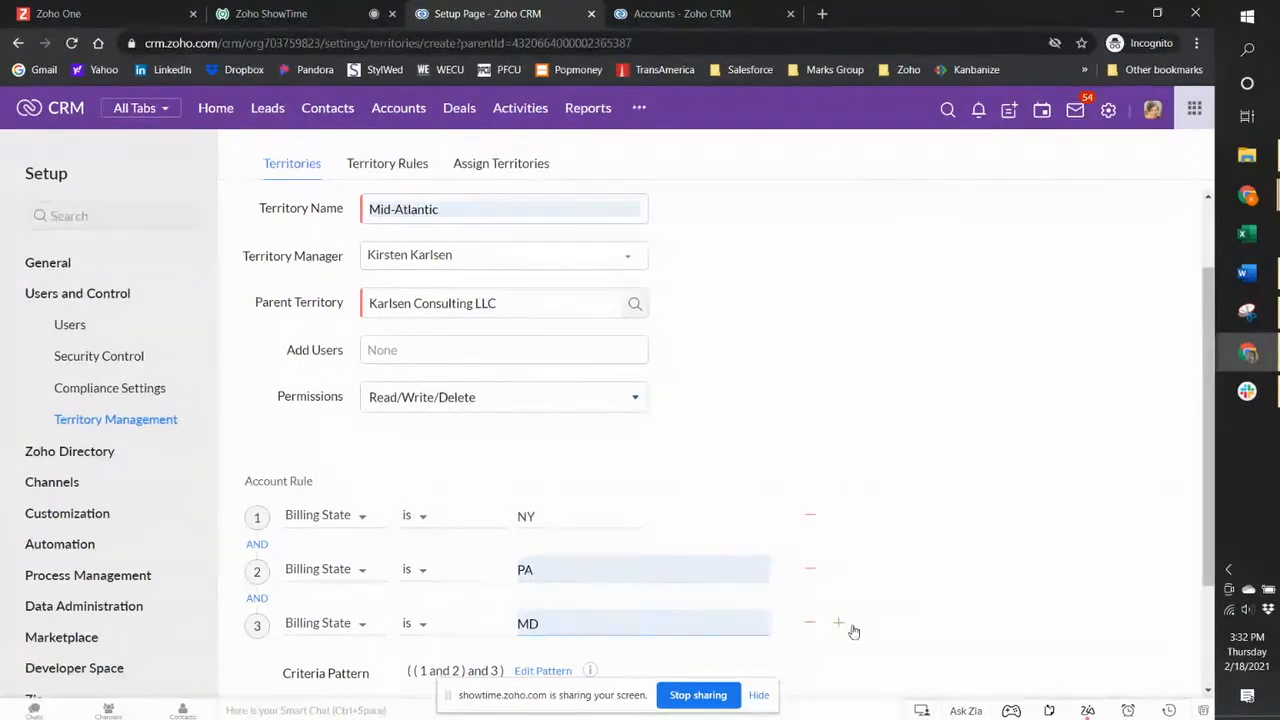
- Add a fourth rule condition: Billing State is NJ
click(838, 623)
text(st)
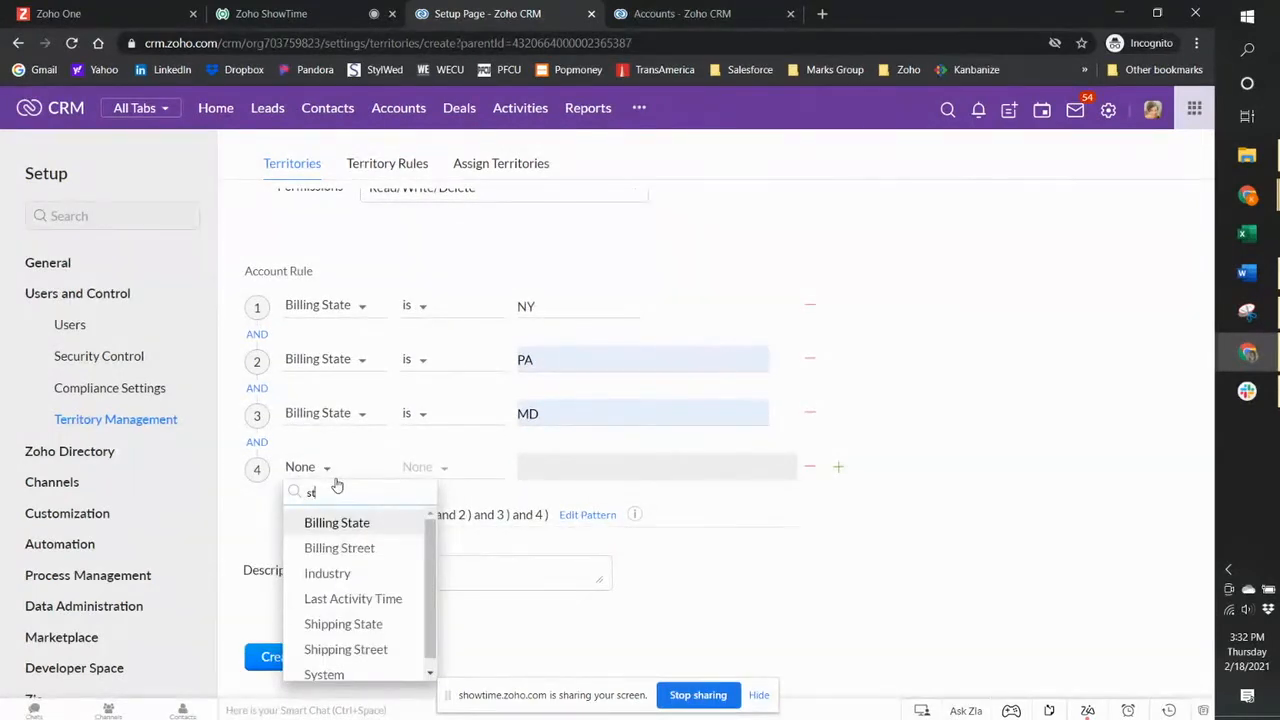
click(337, 522)
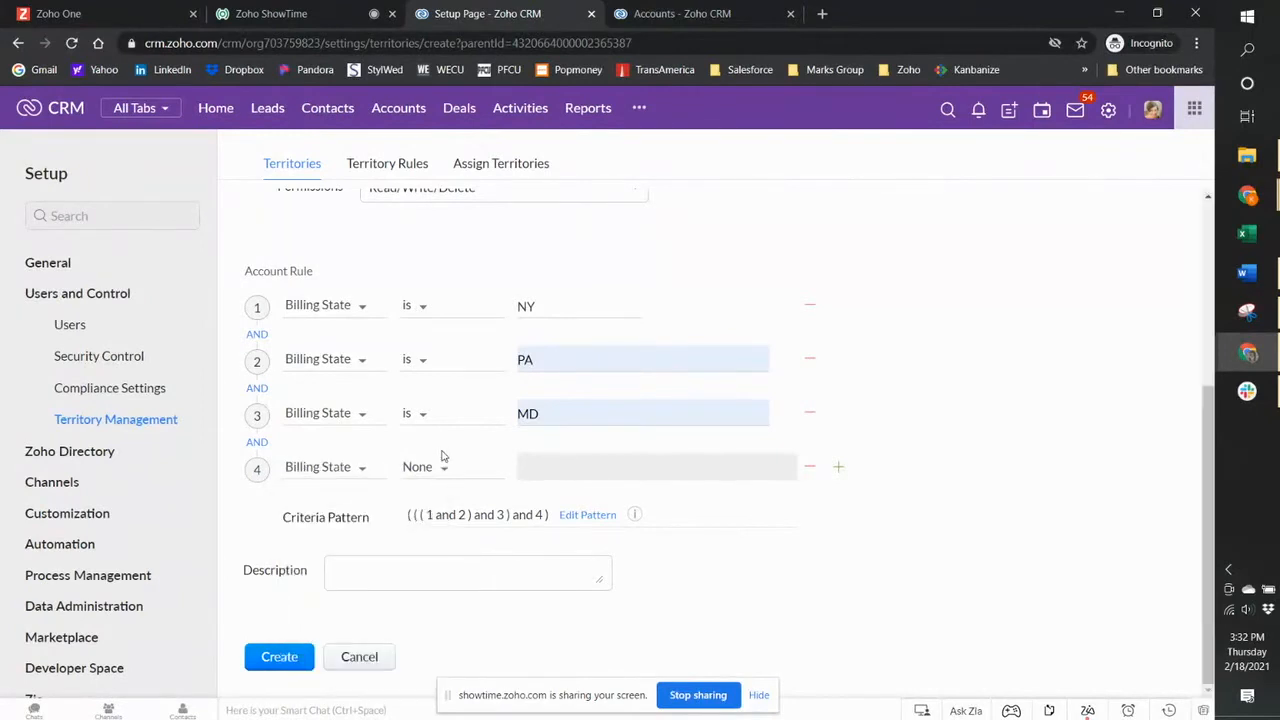
click(413, 467)
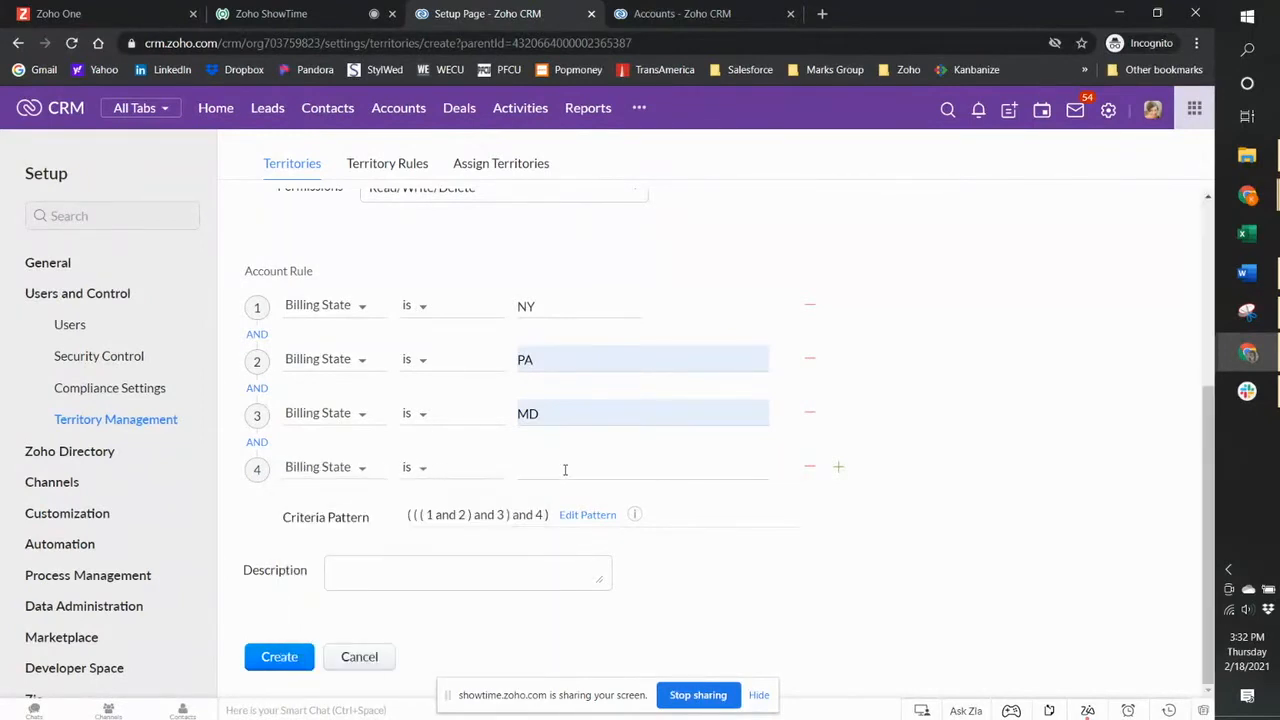
text(NJ)
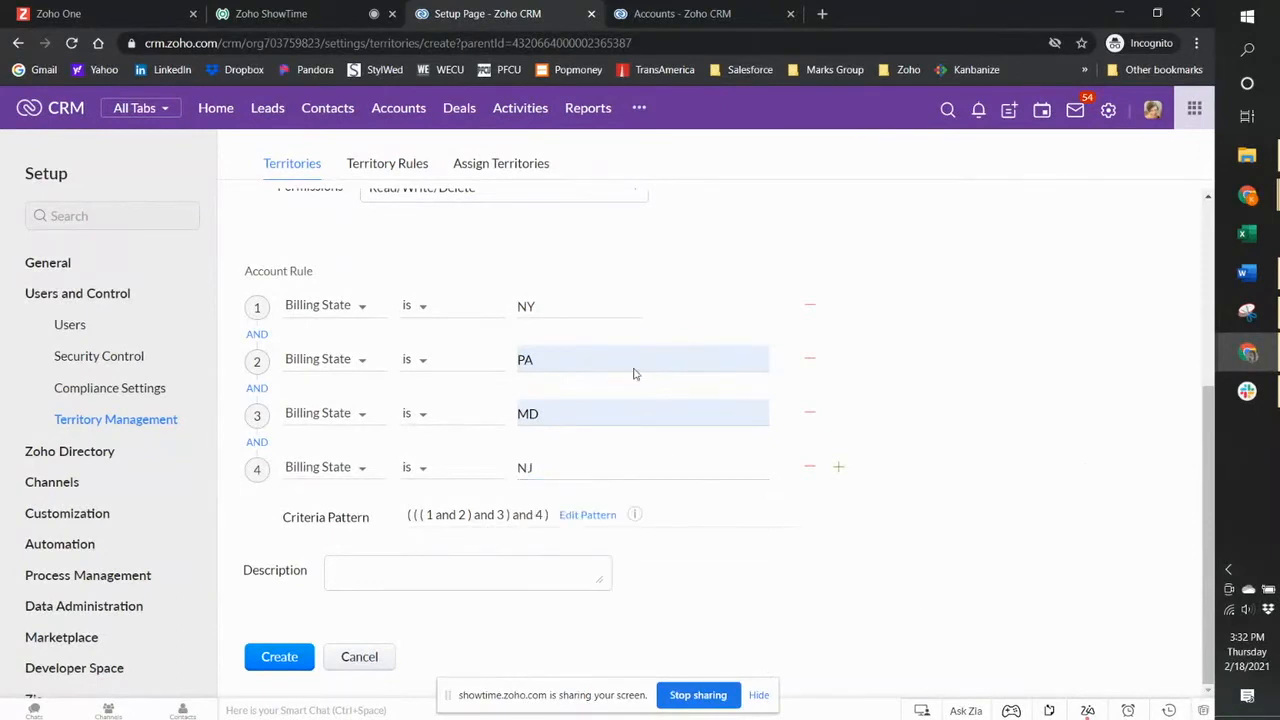
mouse_move(340, 298)
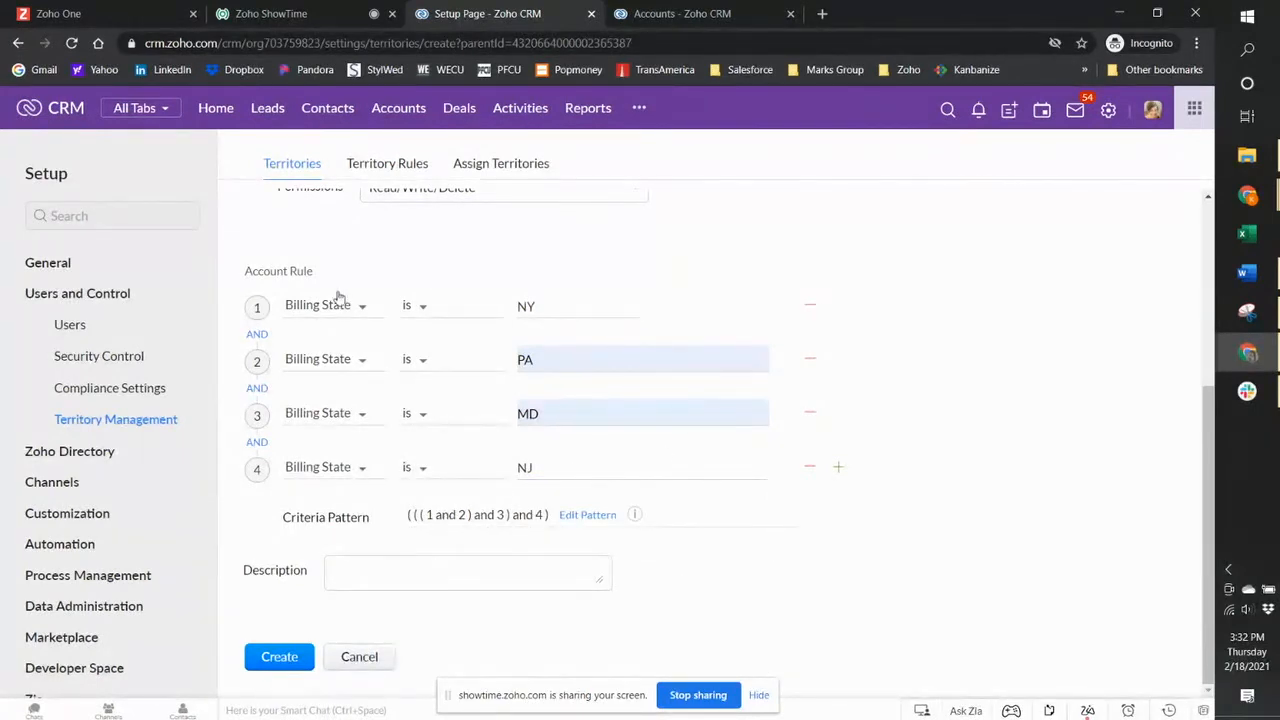
- Switch the condition connectors from AND to OR and create the Mid-Atlantic territory
click(257, 333)
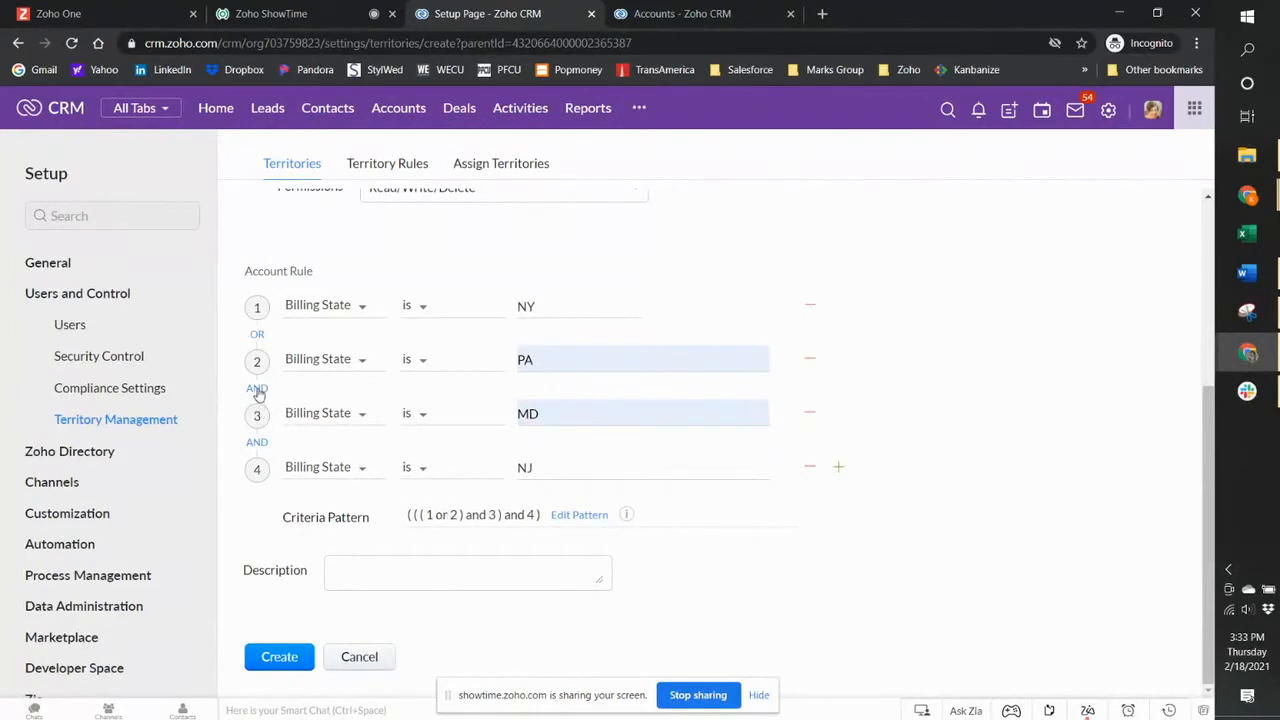
click(257, 388)
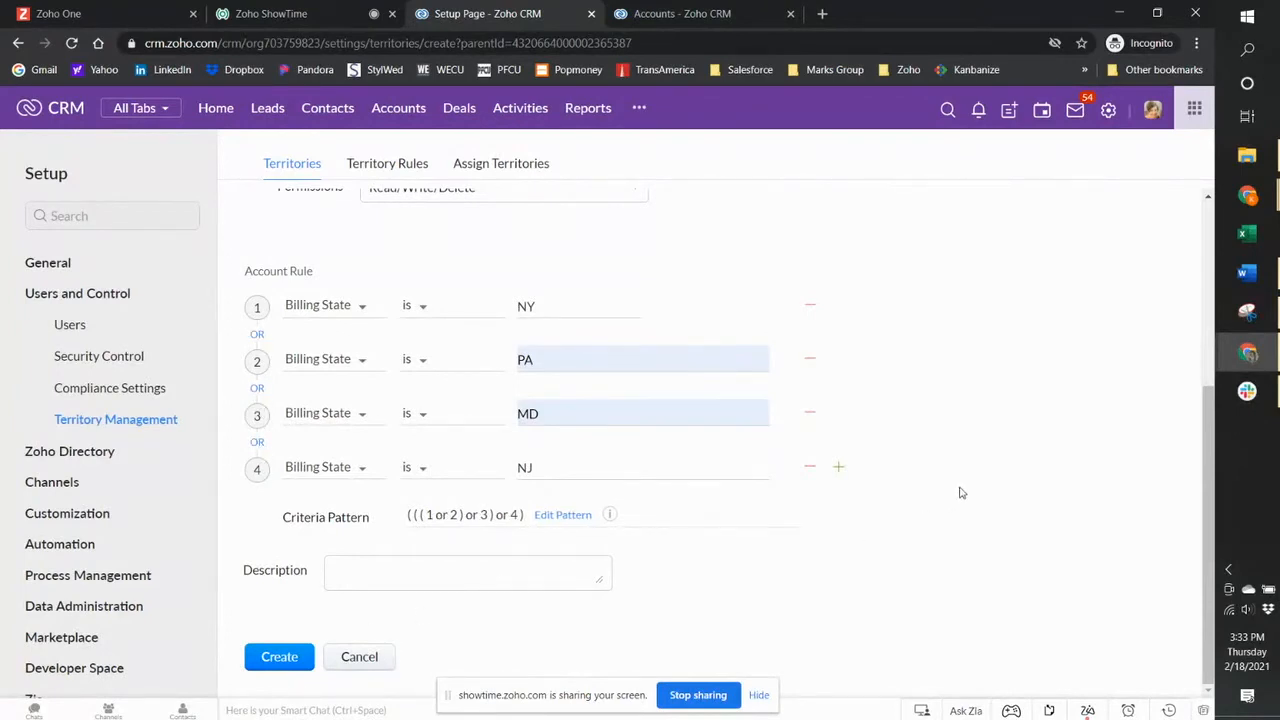
mouse_move(179, 665)
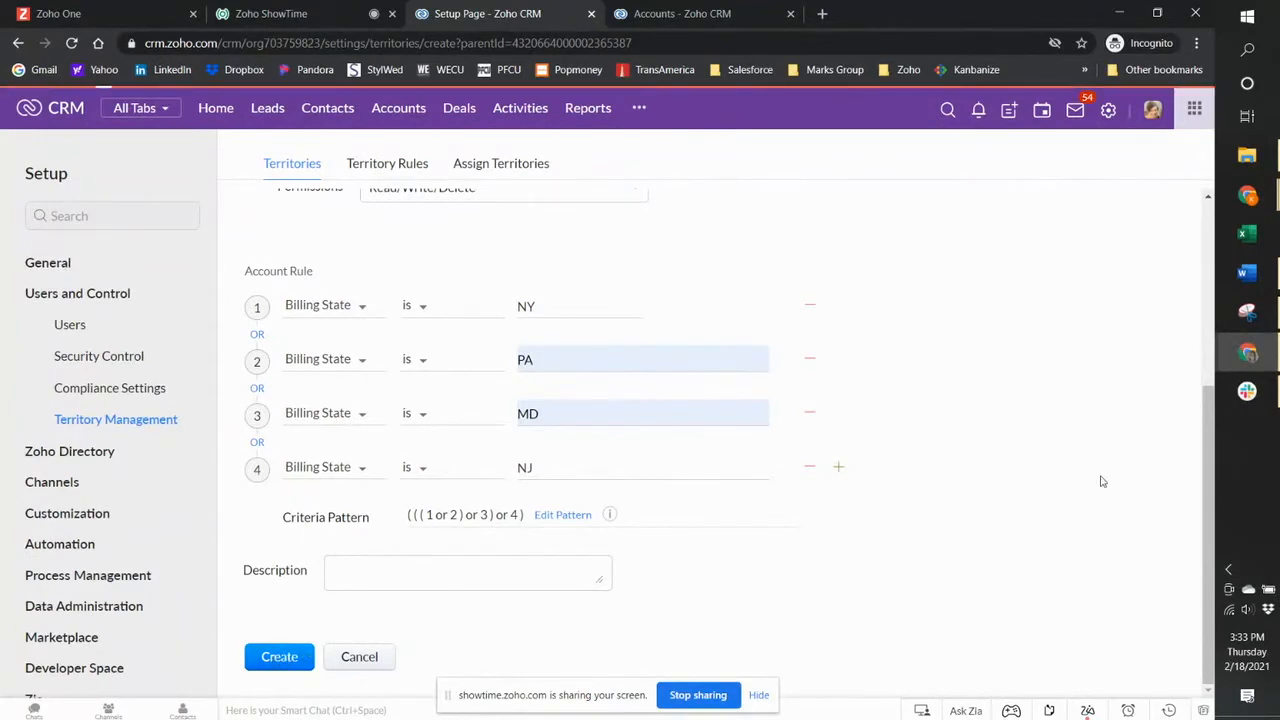
click(279, 657)
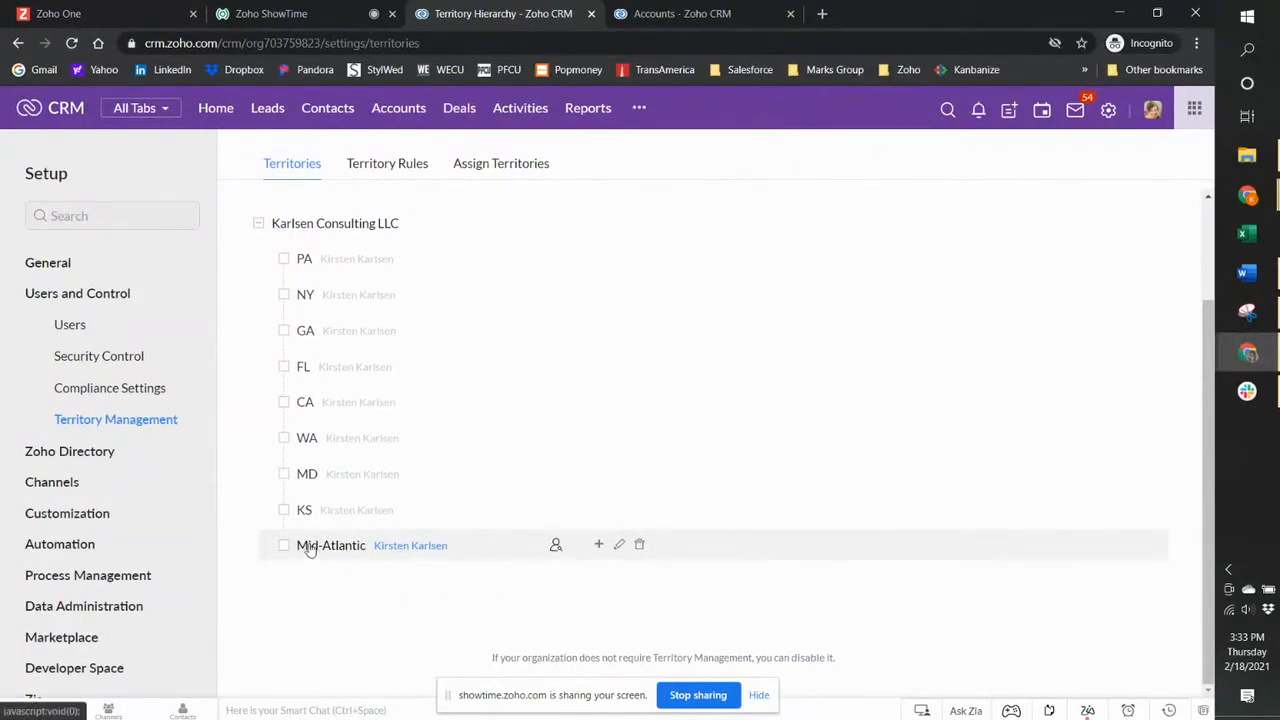
mouse_move(356, 258)
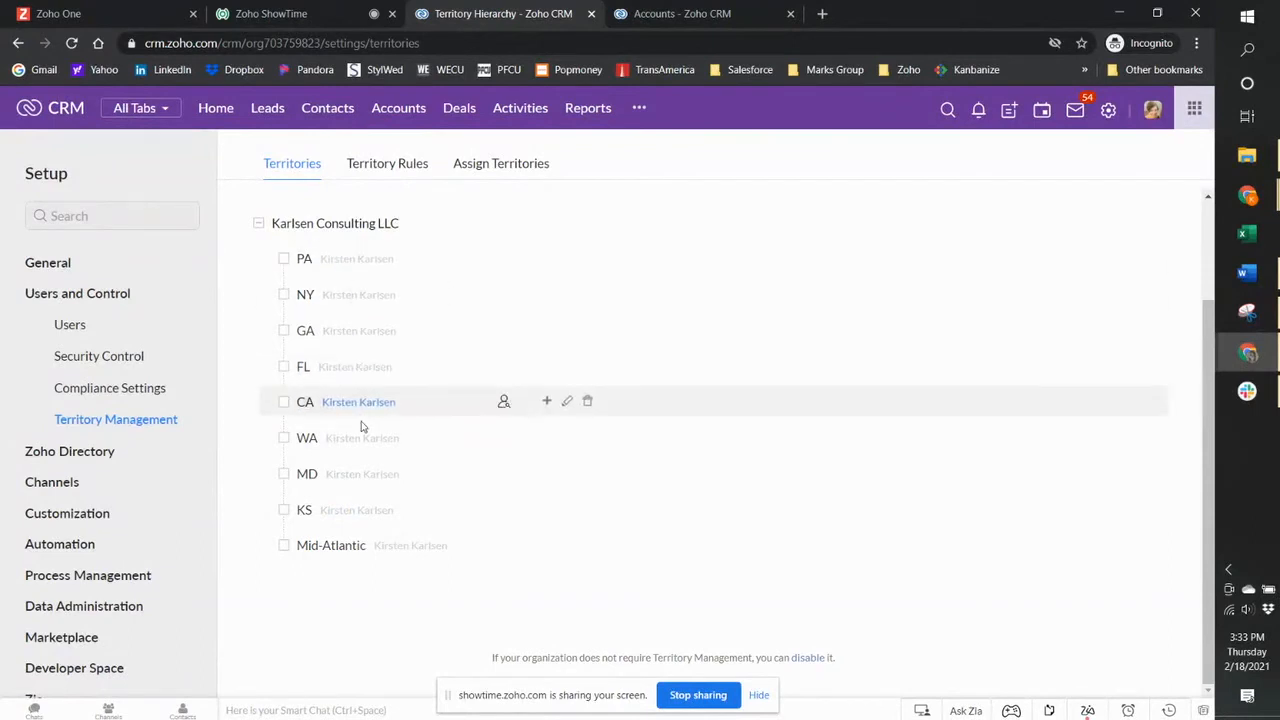
mouse_move(363, 556)
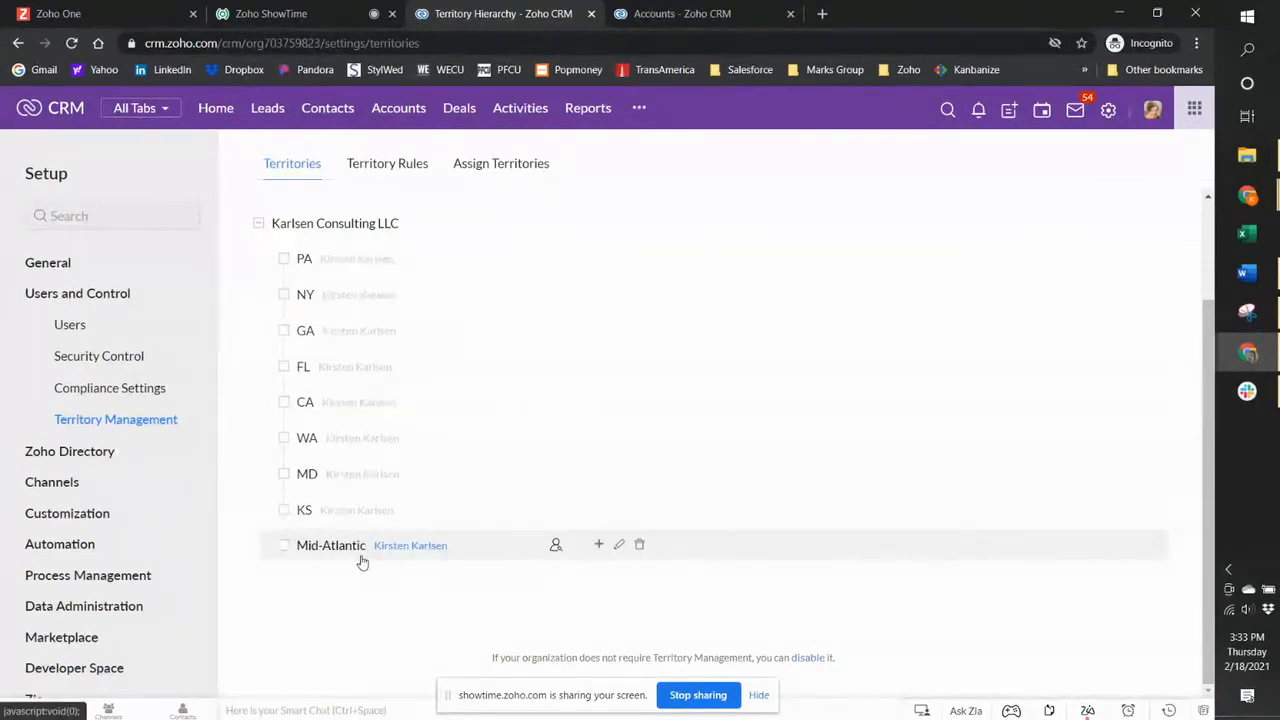
mouse_move(371, 258)
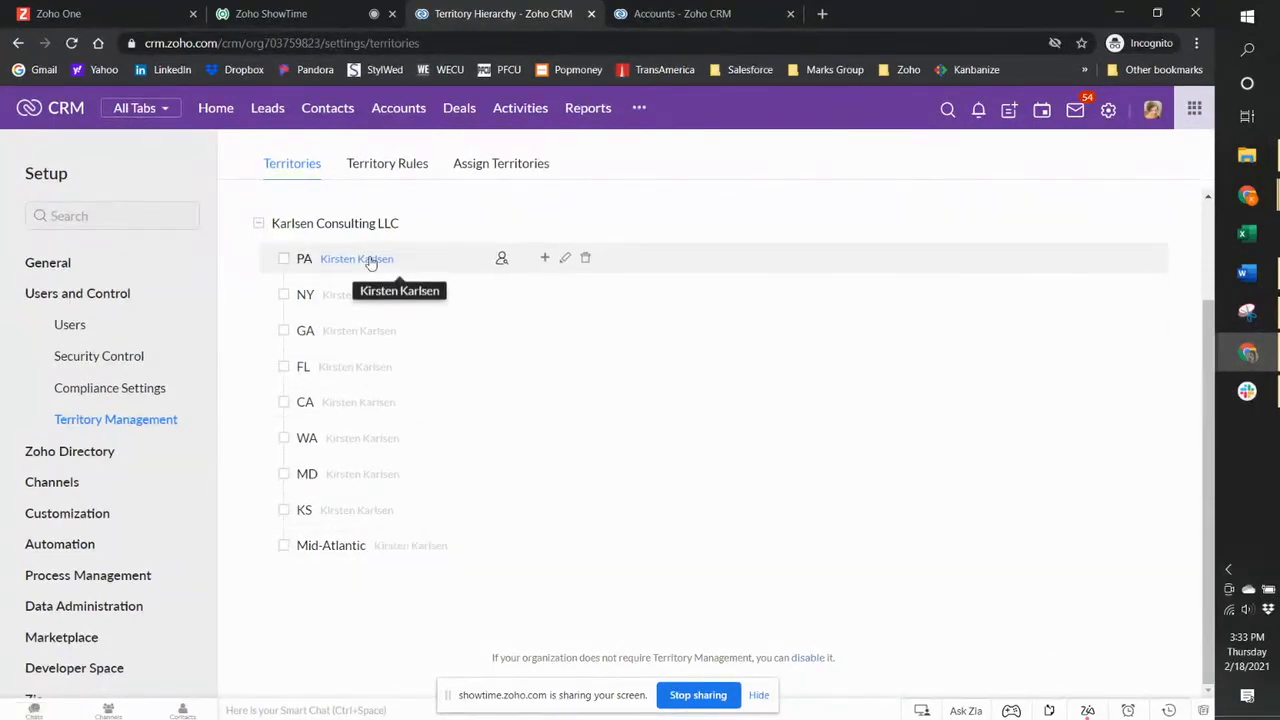
mouse_move(362, 240)
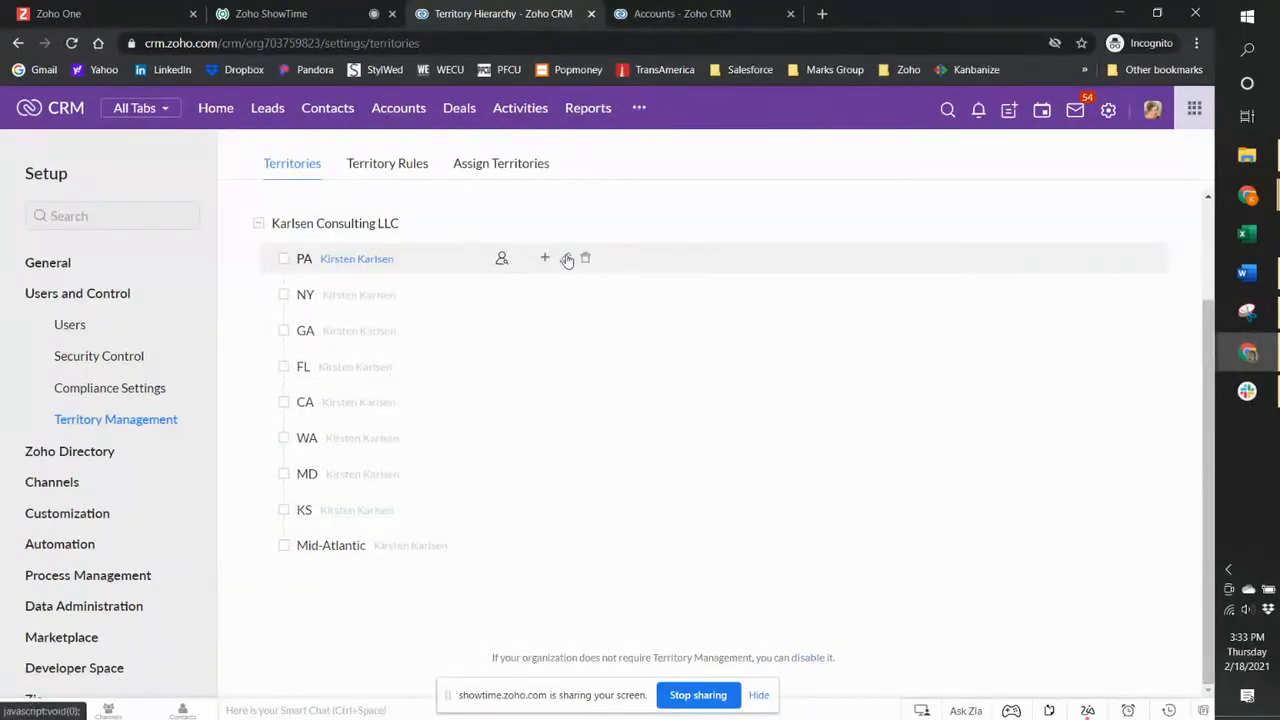
- Set PA's parent territory to Mid-Atlantic and save without running rules
click(566, 258)
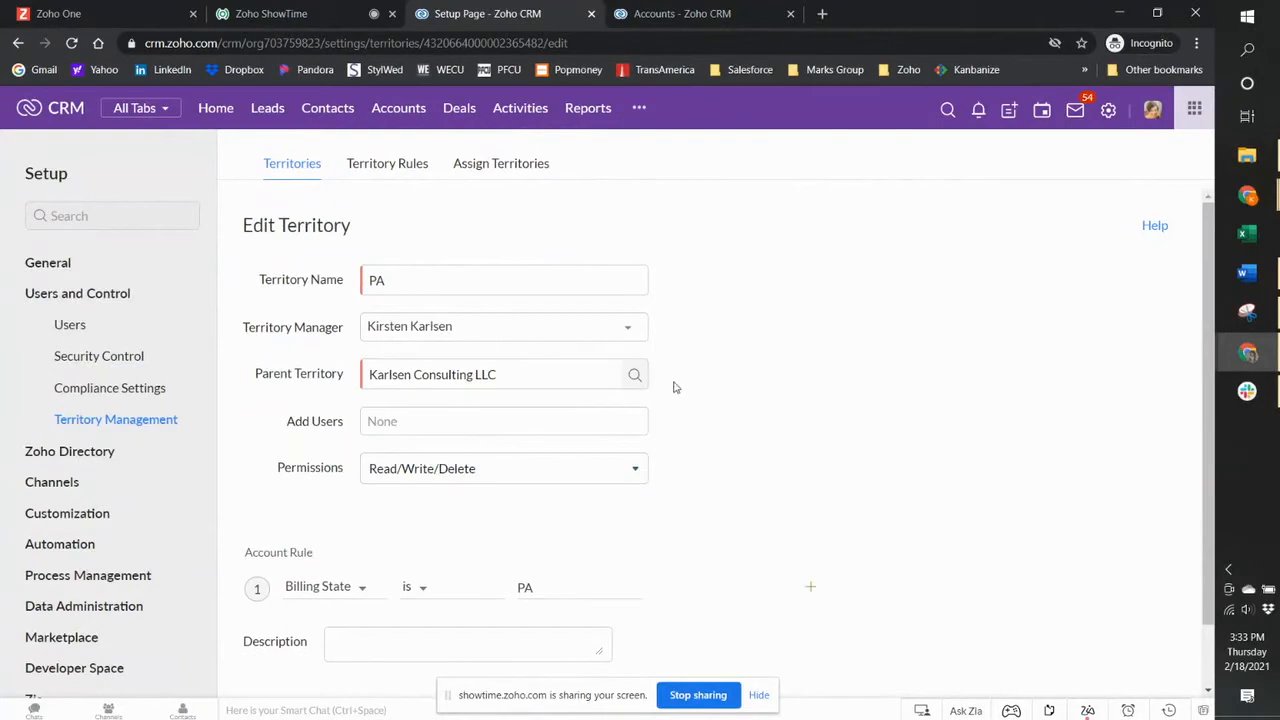
click(634, 374)
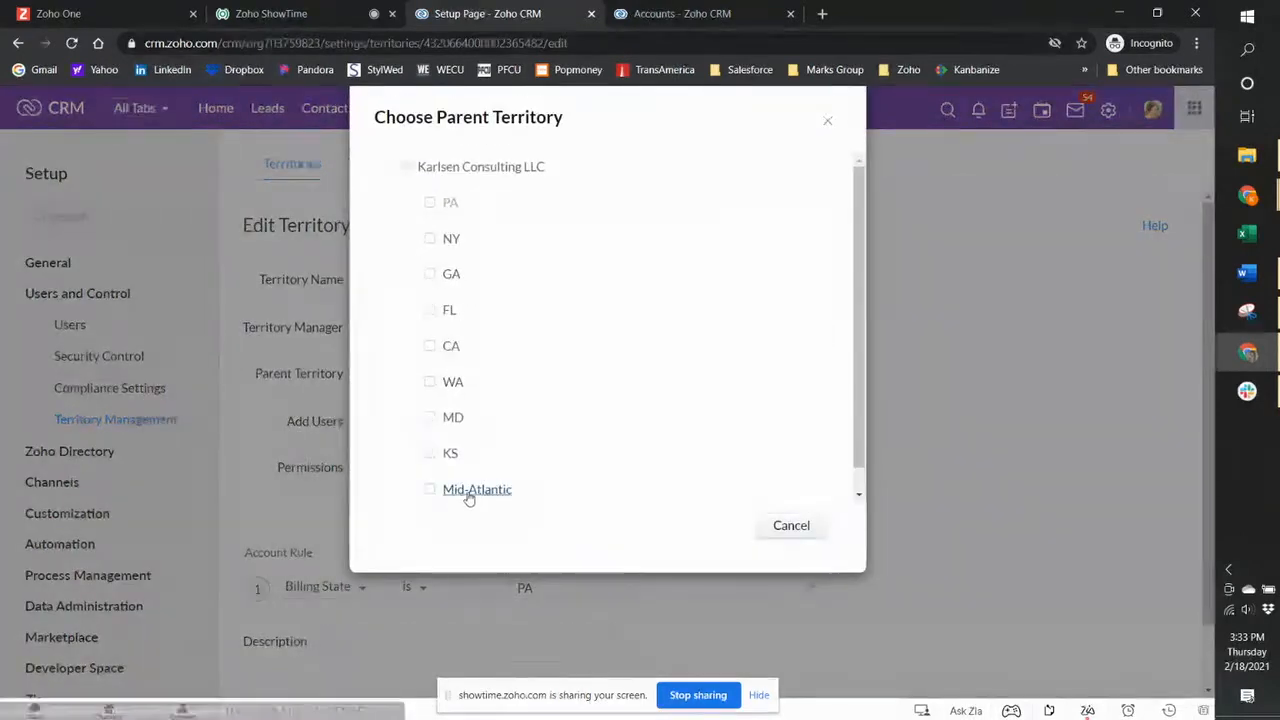
click(477, 489)
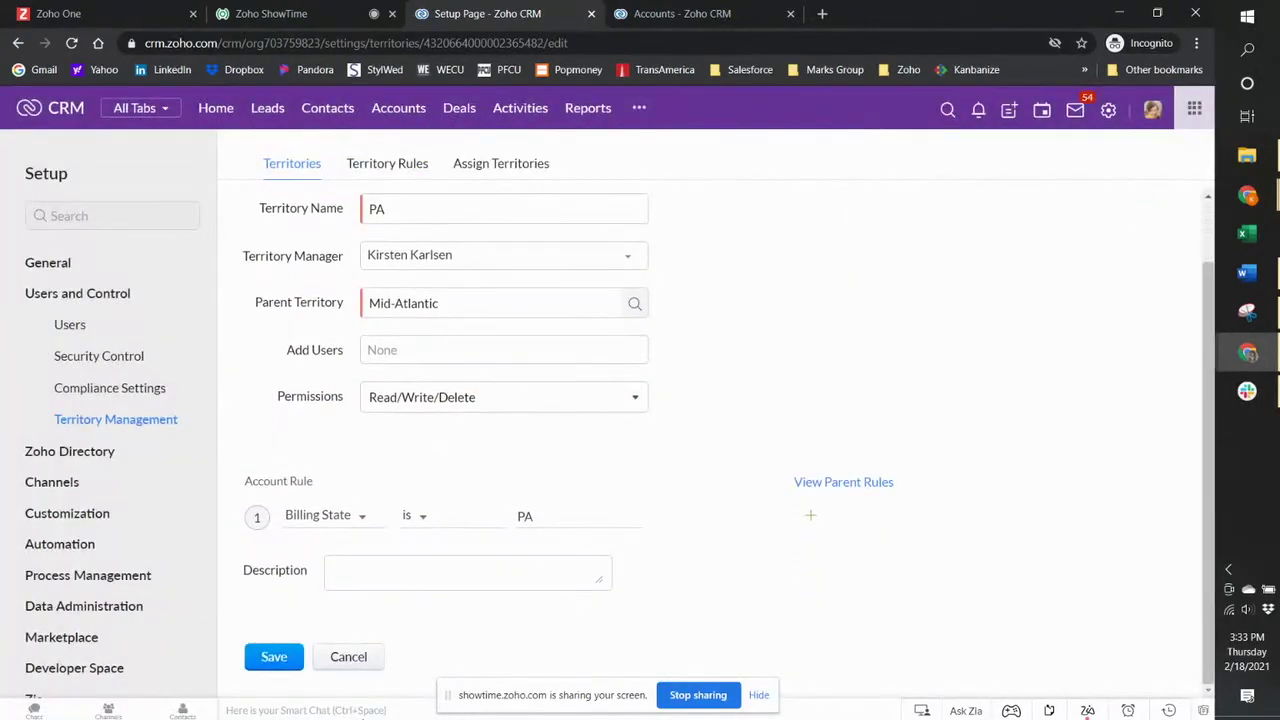
click(274, 657)
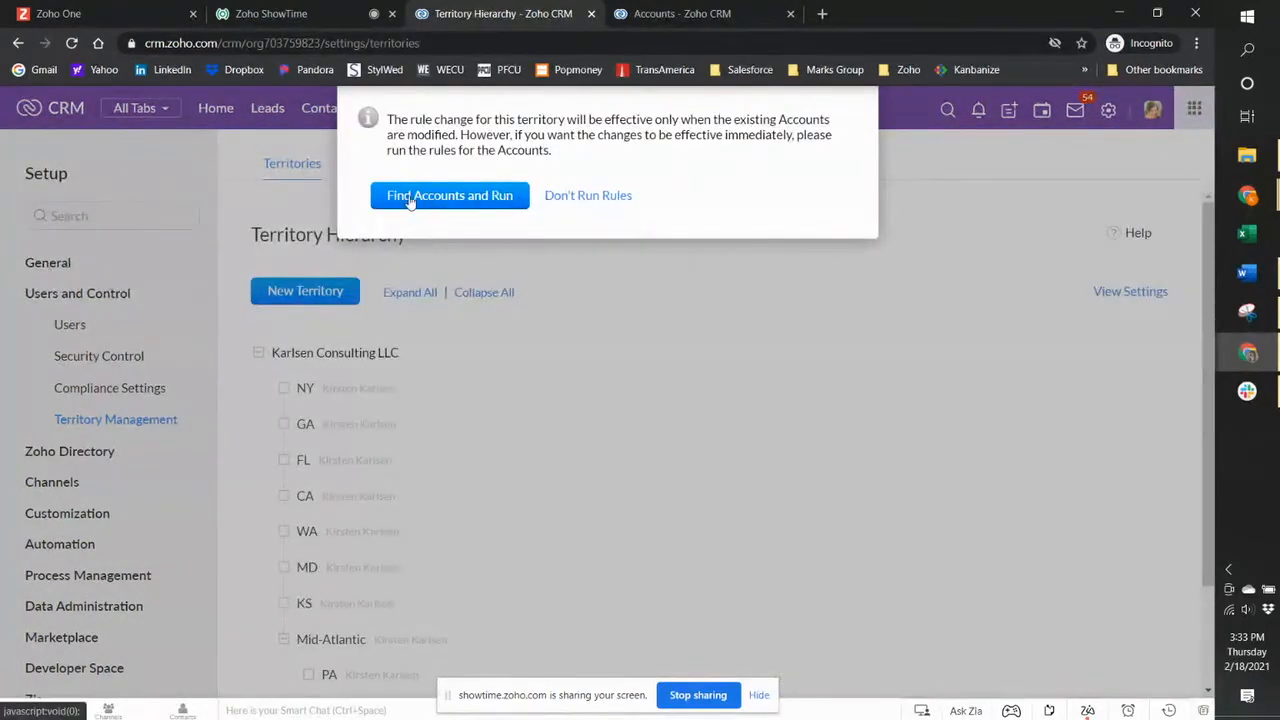
mouse_move(553, 200)
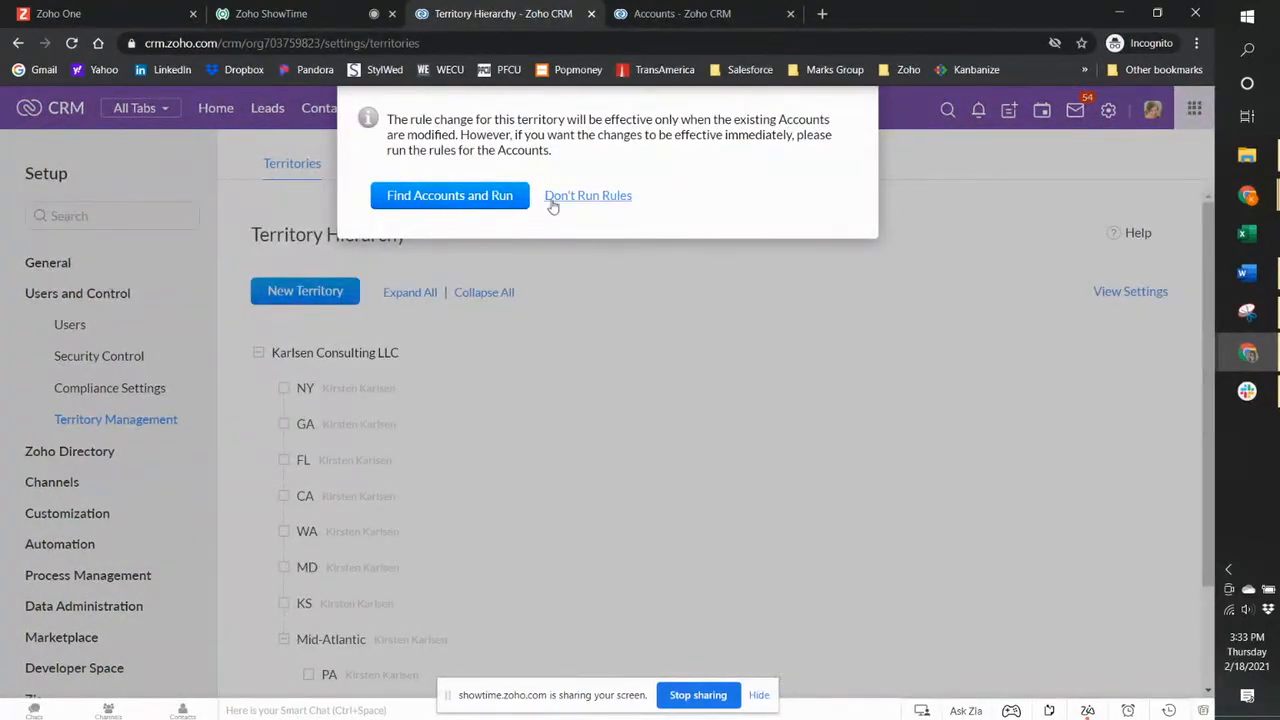
click(588, 195)
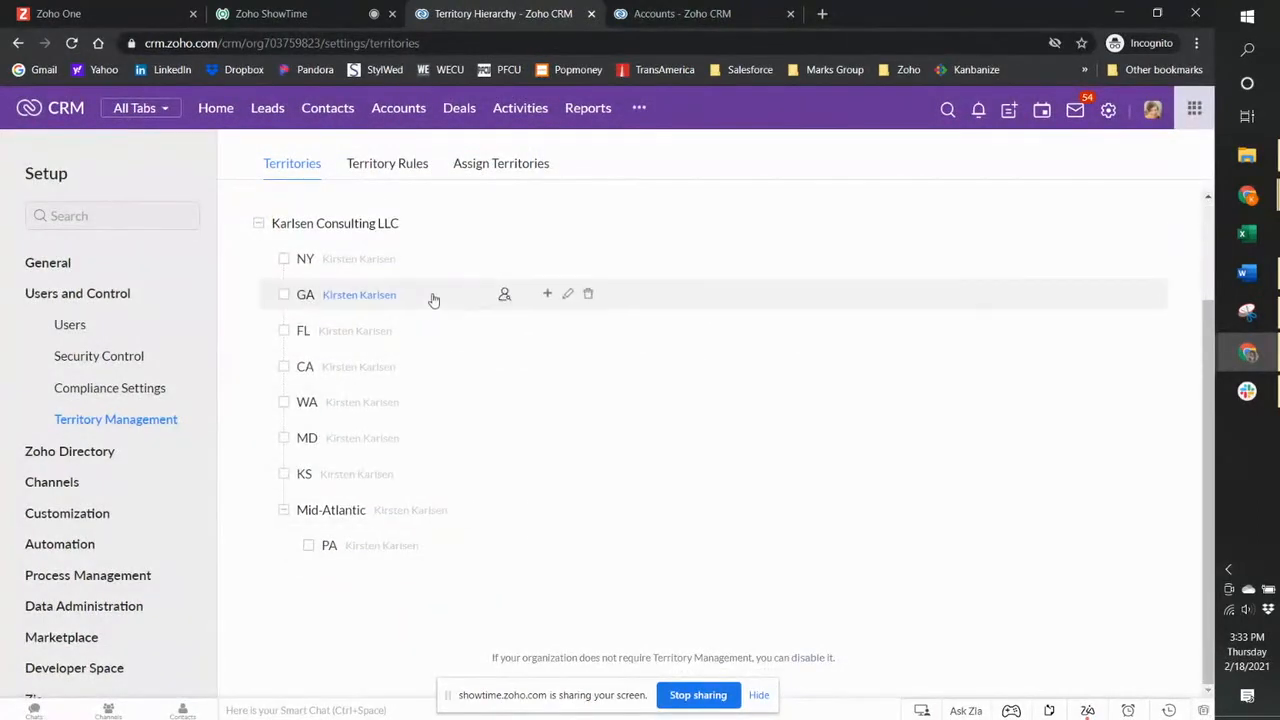
- Set the NY and MD parent territories to Mid-Atlantic and save
click(567, 258)
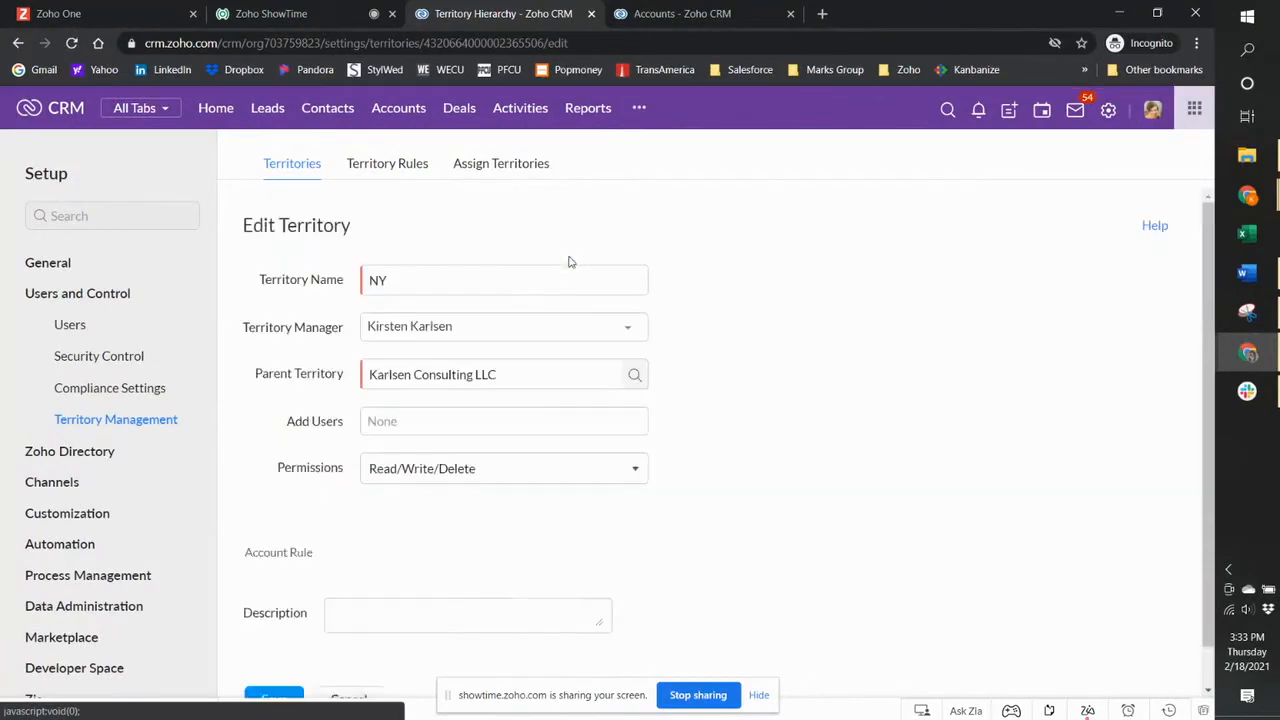
click(634, 374)
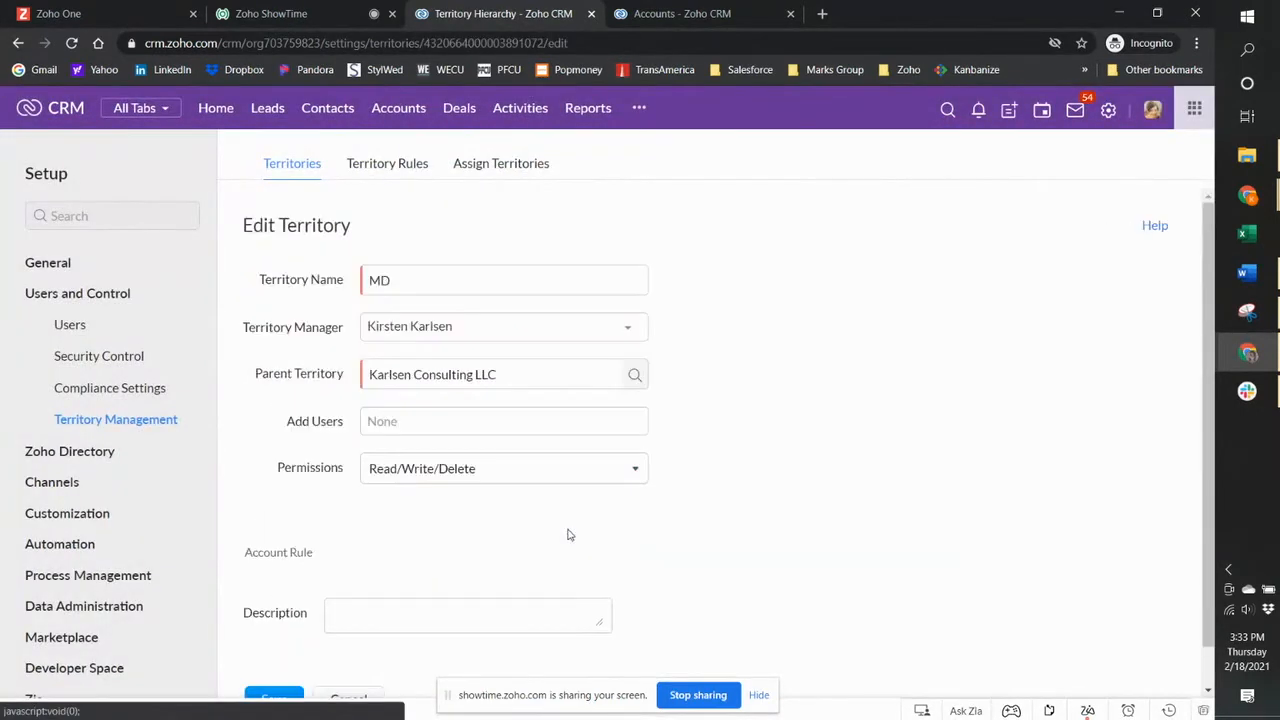
click(634, 374)
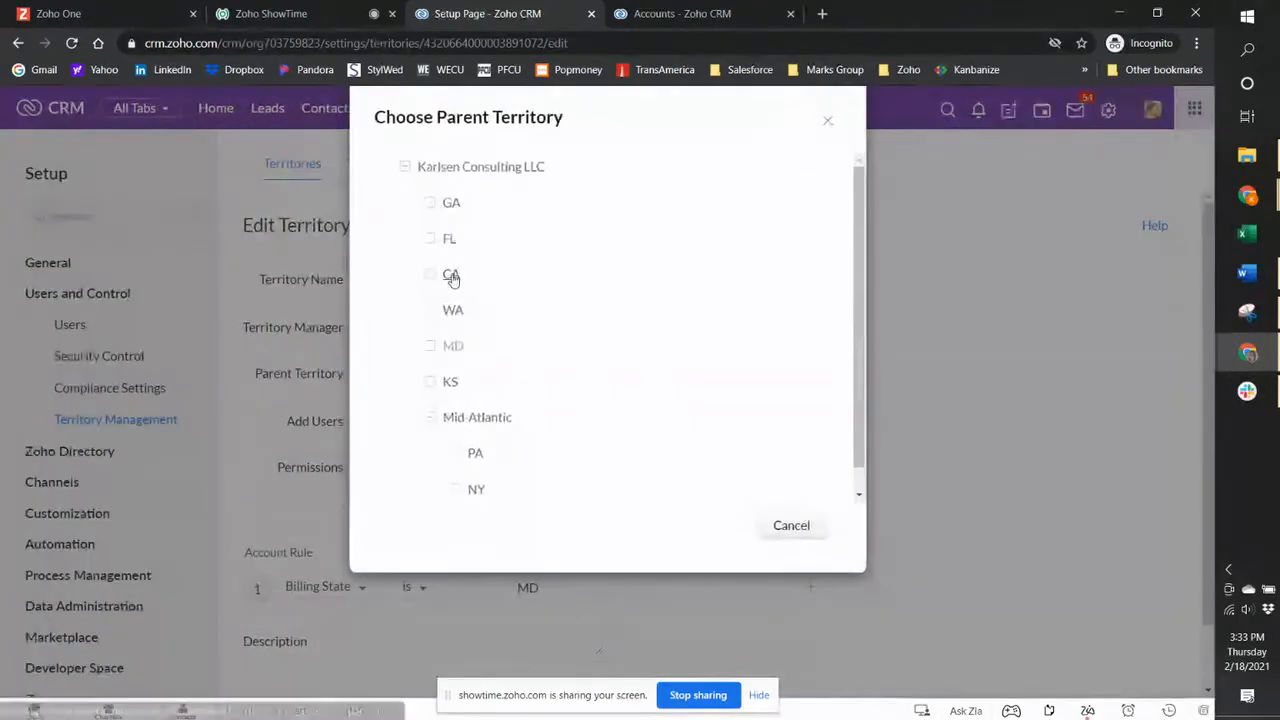
click(477, 417)
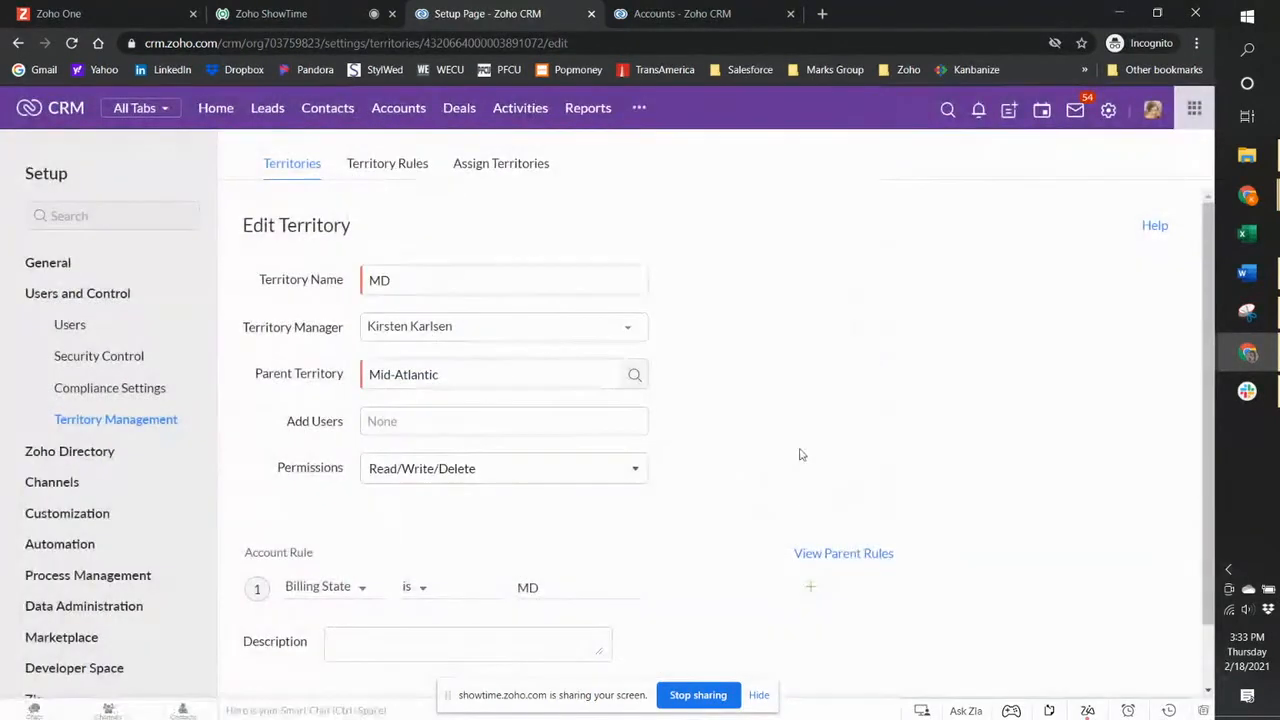
scroll(down, 3)
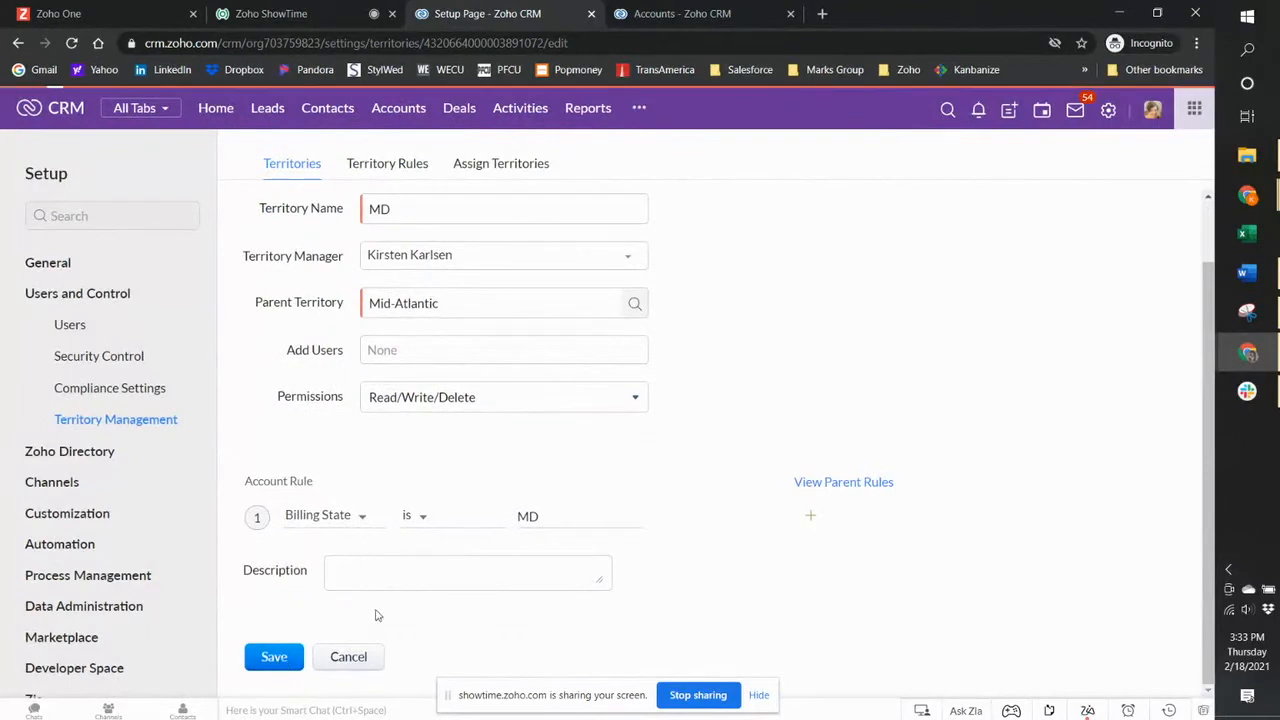
click(274, 657)
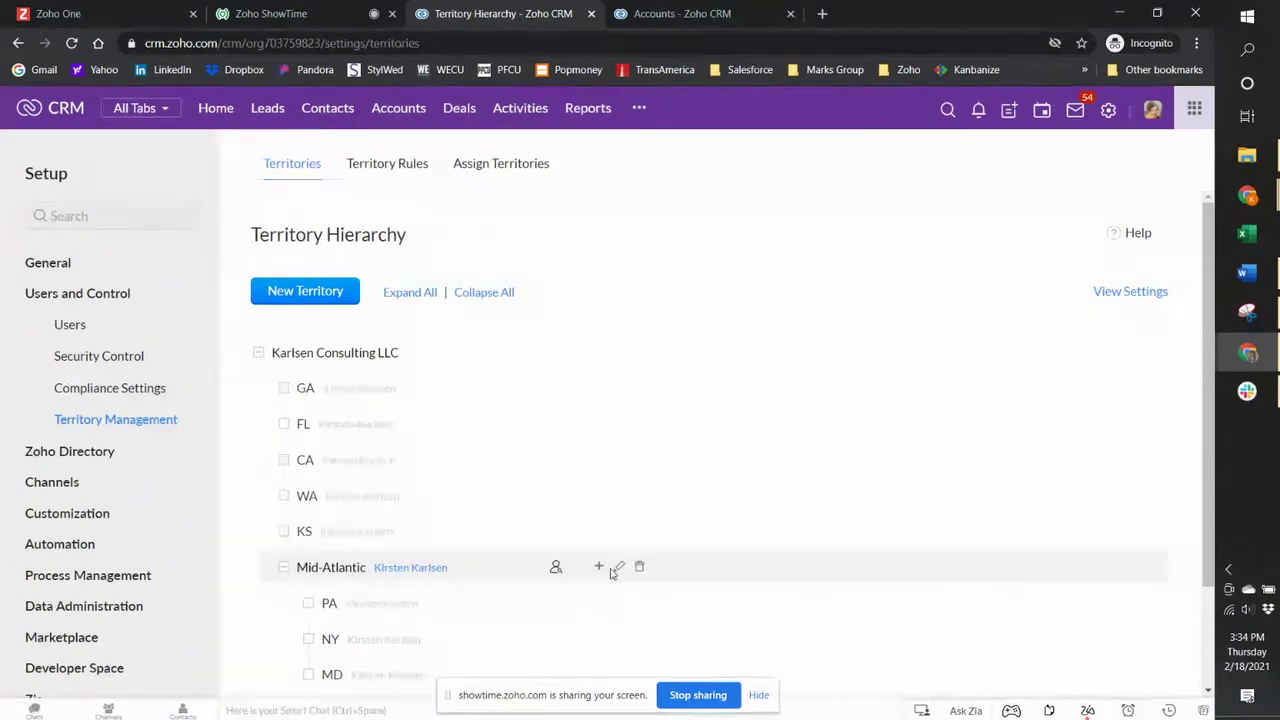
- Create child territory NJ under Mid-Atlantic with account rule Billing State is NJ
click(598, 567)
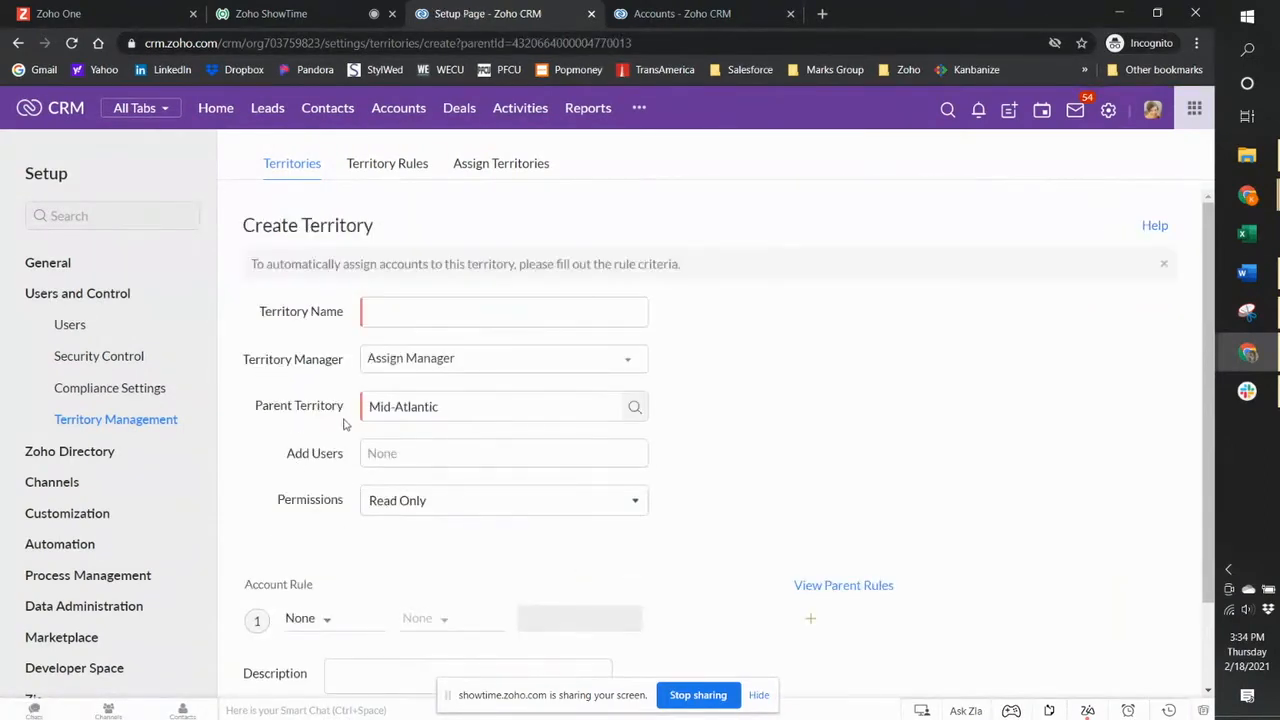
mouse_move(654, 283)
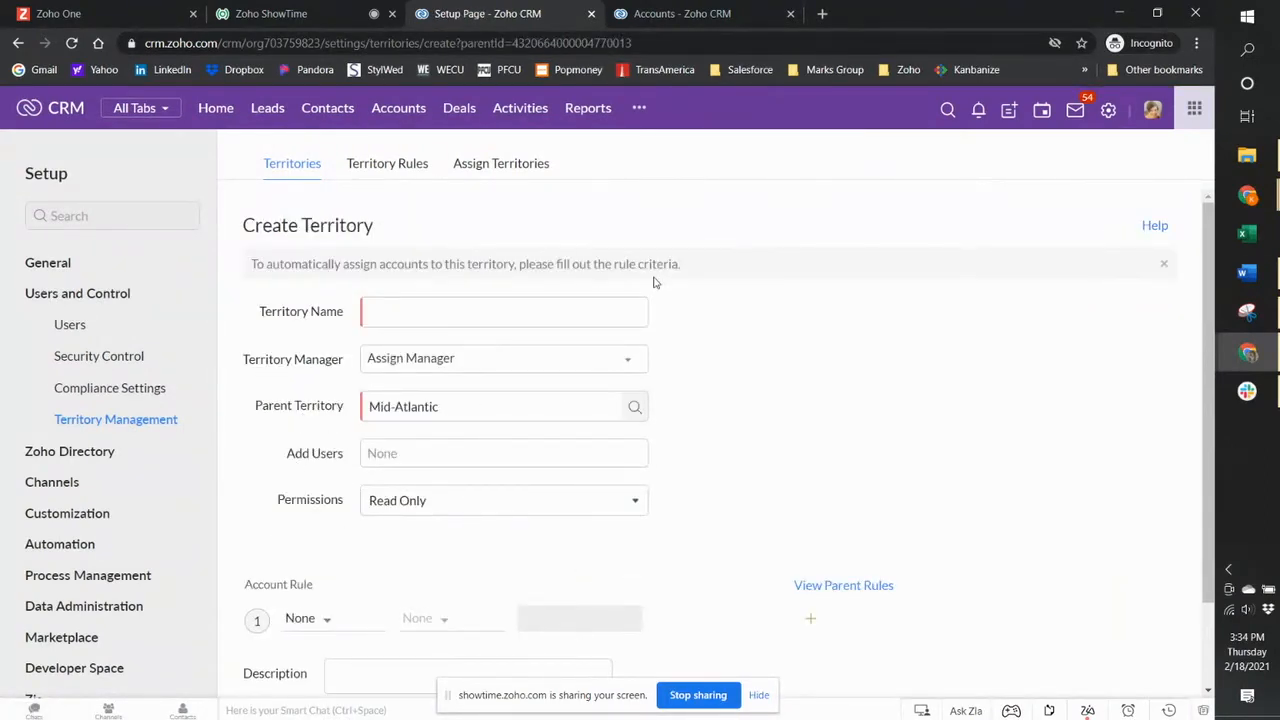
text(NJ)
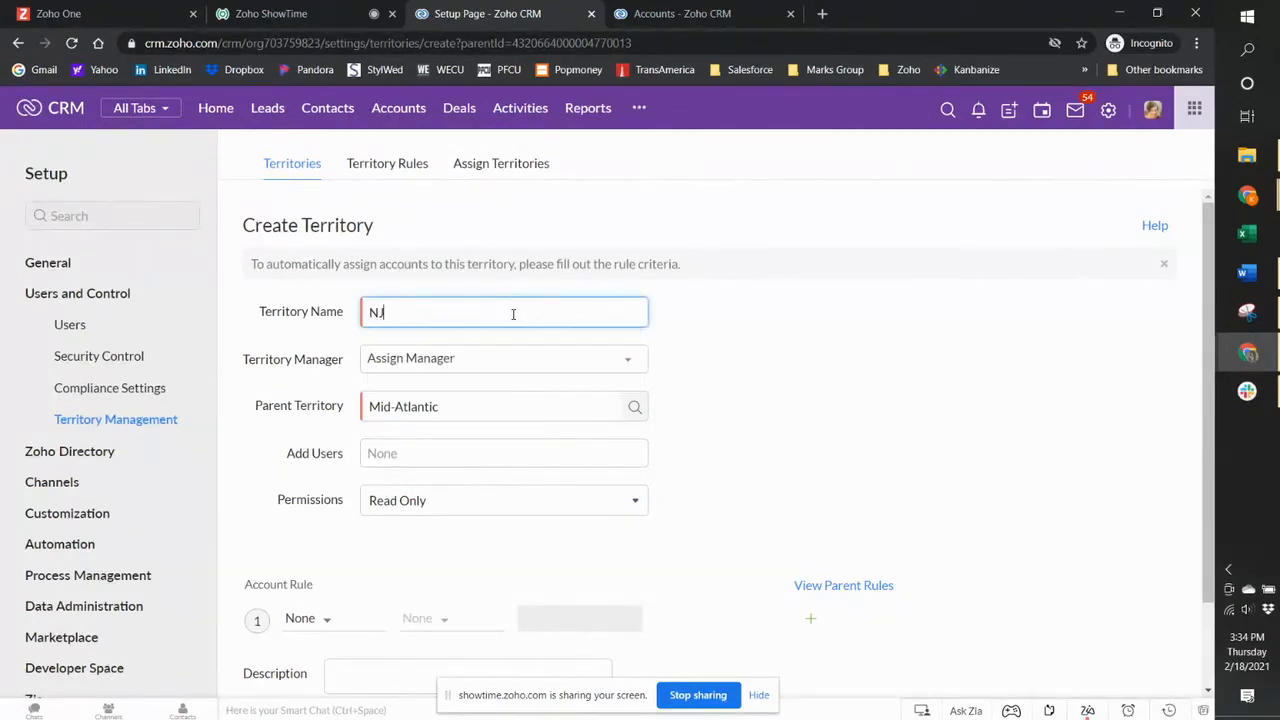
scroll(down, 3)
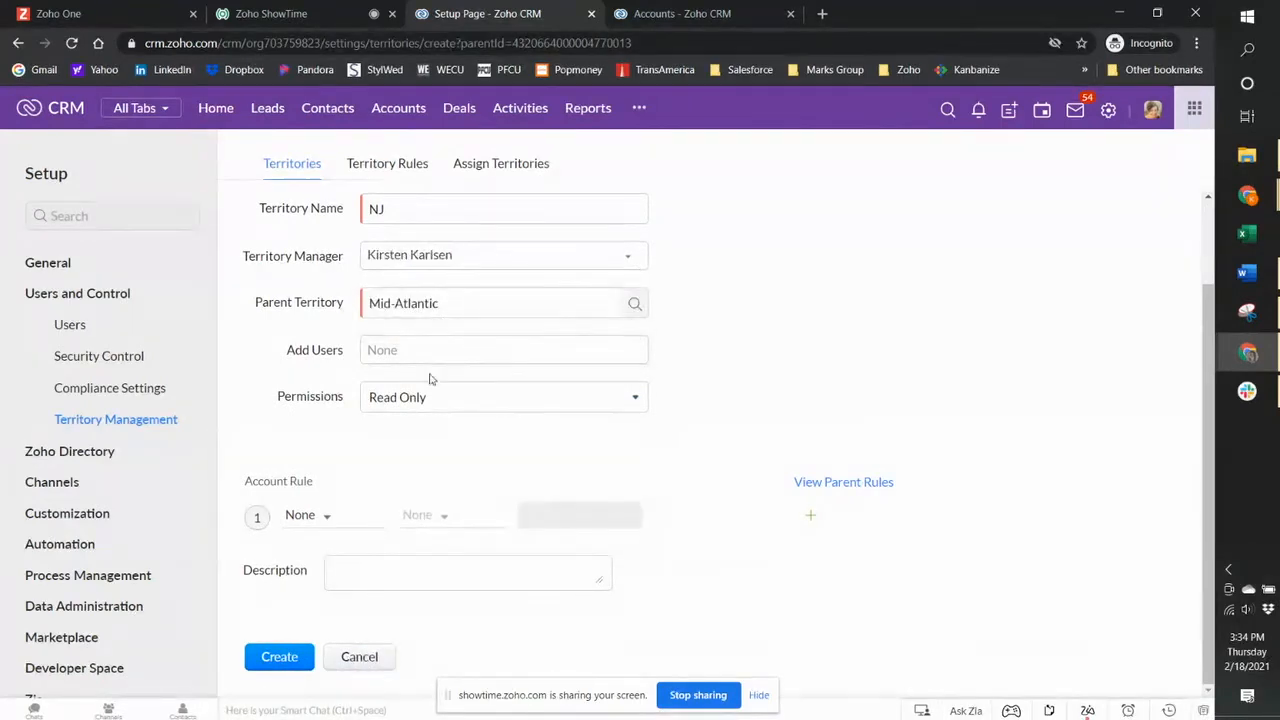
click(503, 397)
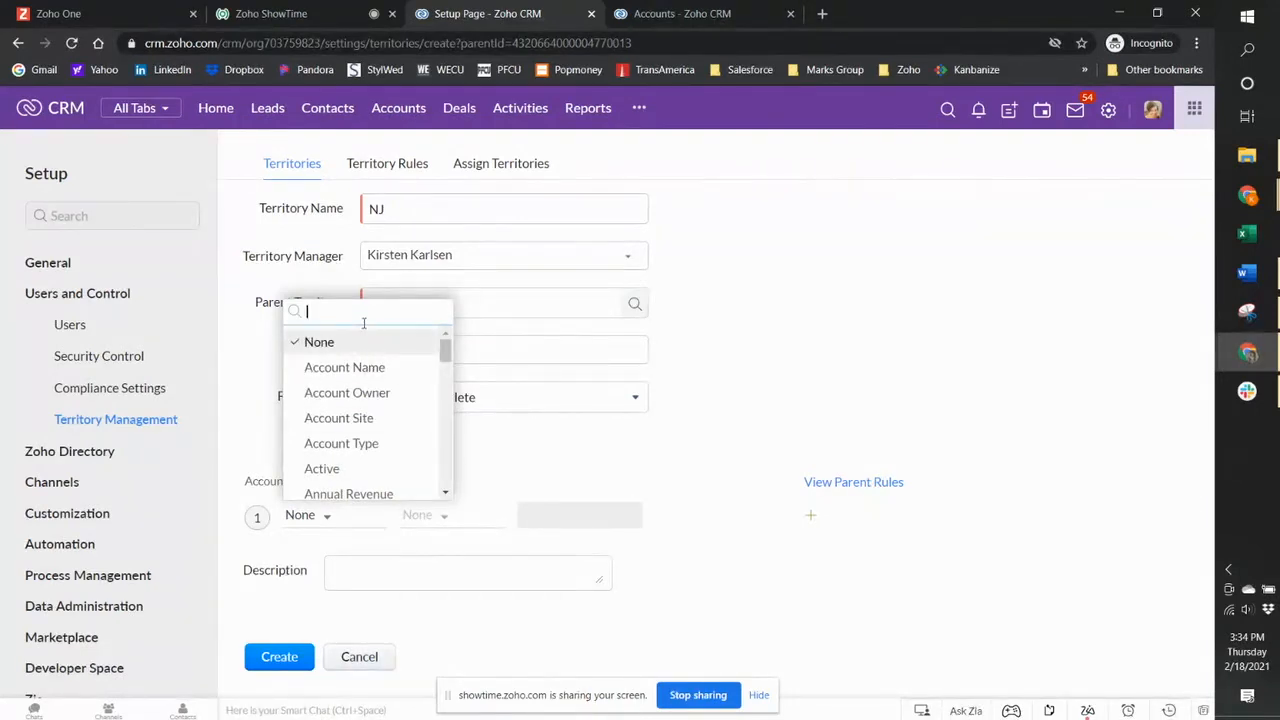
text(bi)
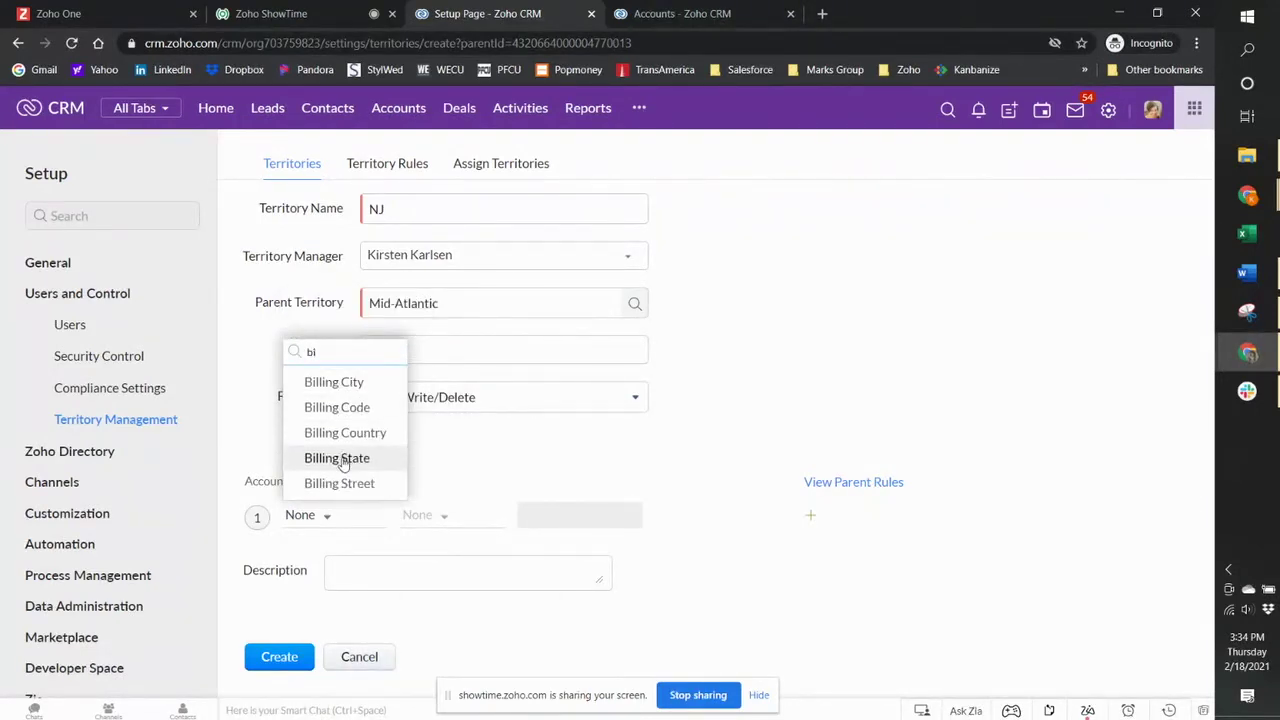
click(337, 458)
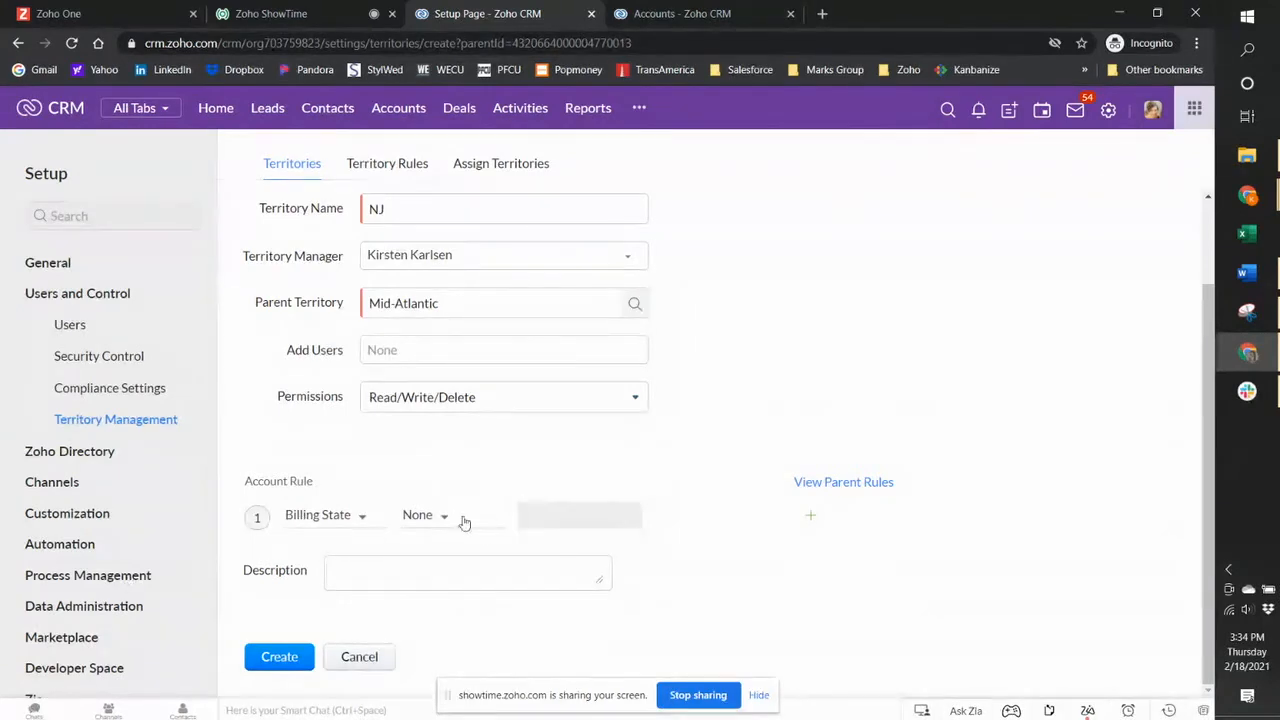
click(425, 514)
text(NJ)
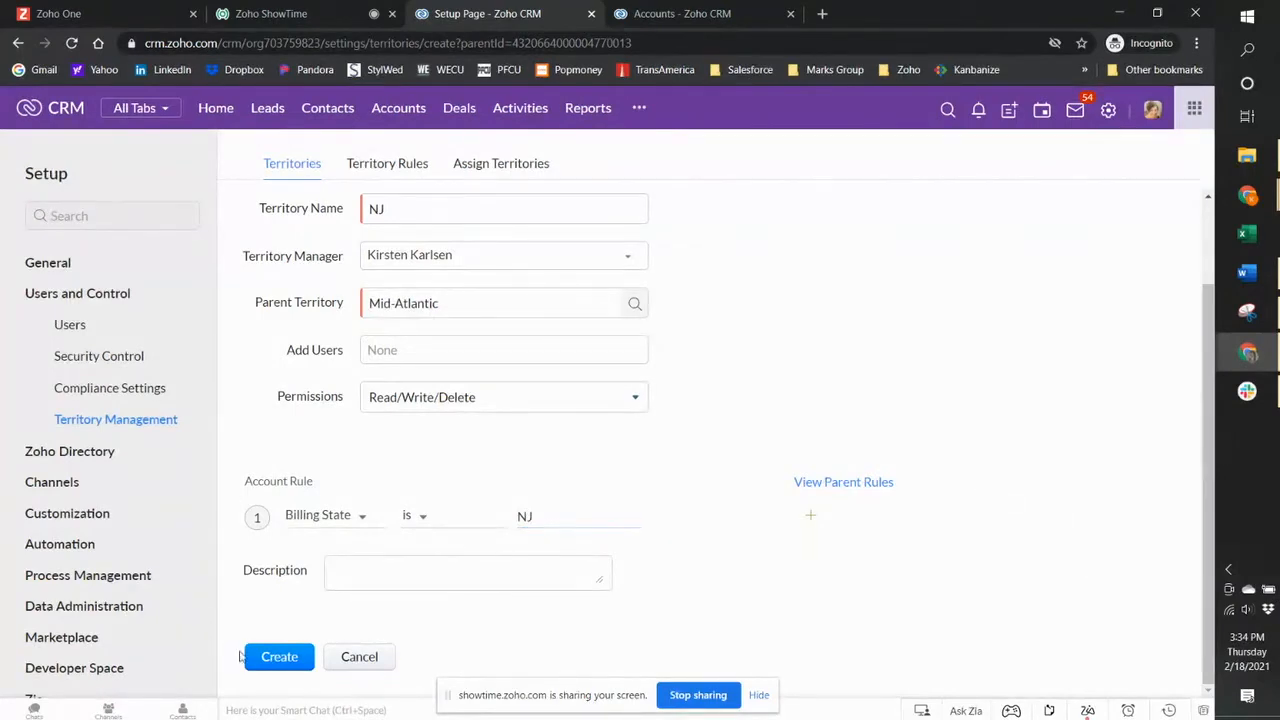
click(279, 657)
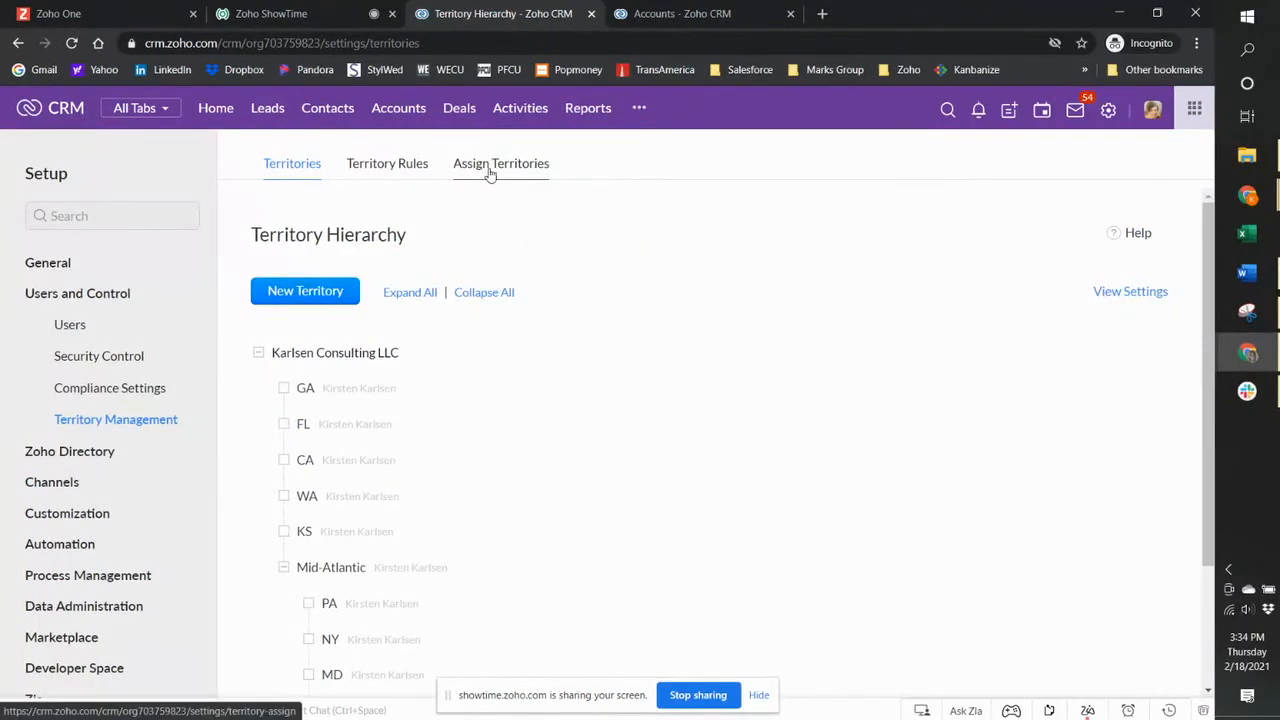
- Assign territories to accounts by territory, including sub-territories, and dismiss the progress notice
click(500, 163)
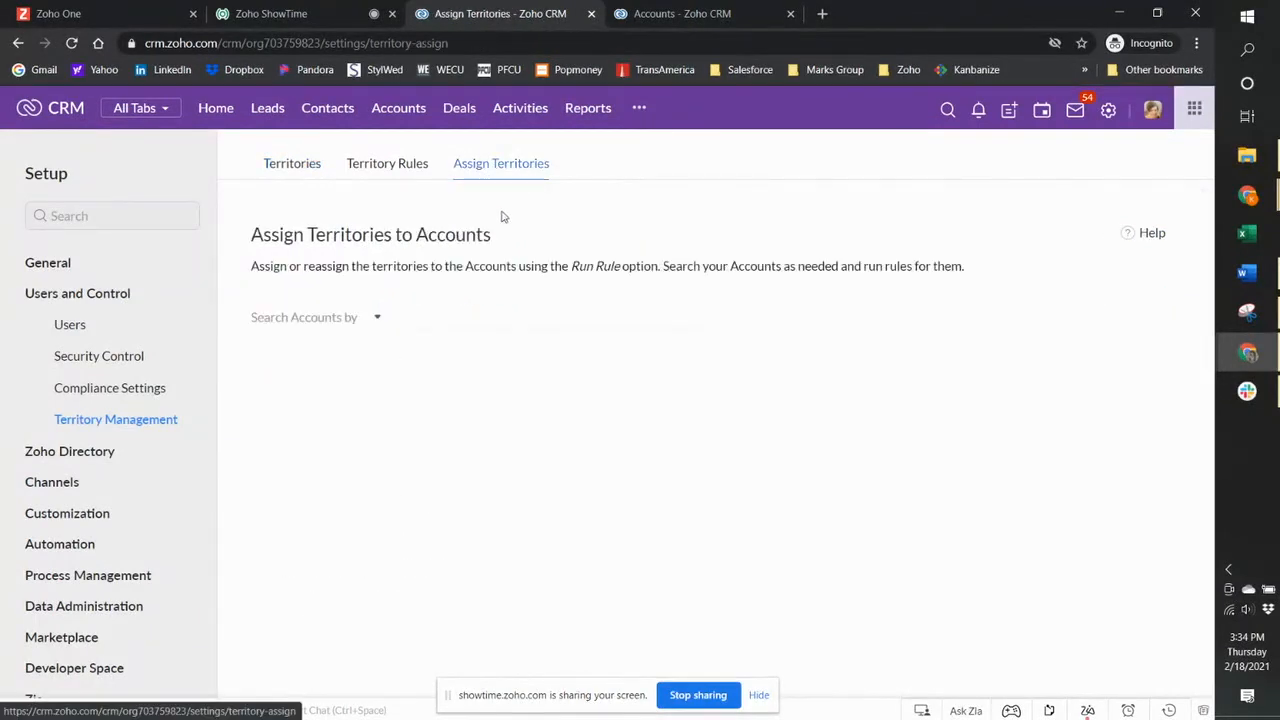
click(377, 317)
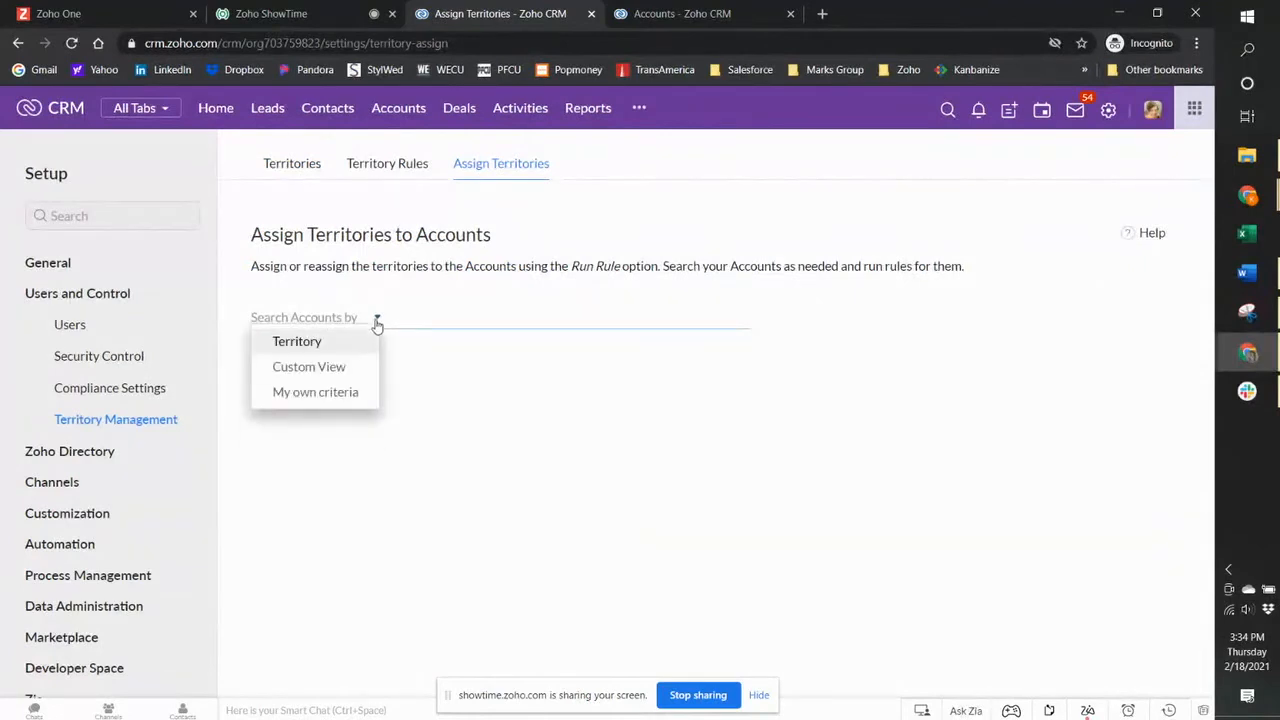
click(297, 341)
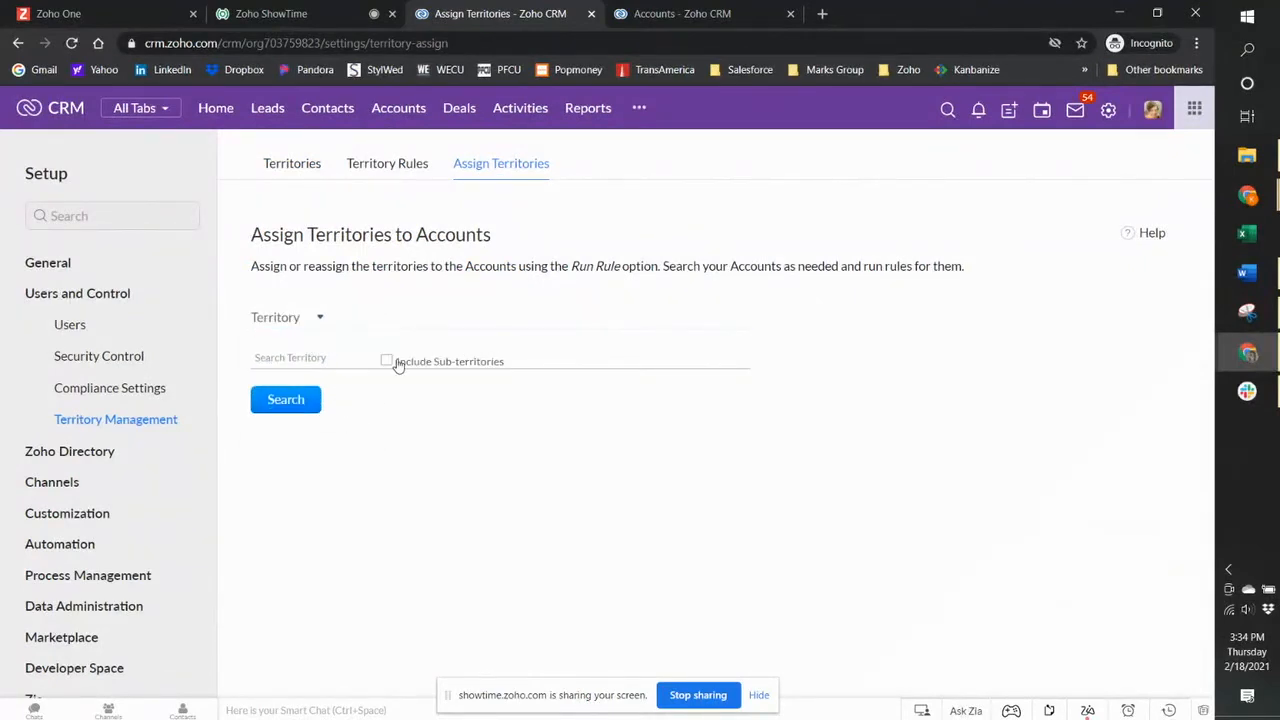
click(286, 399)
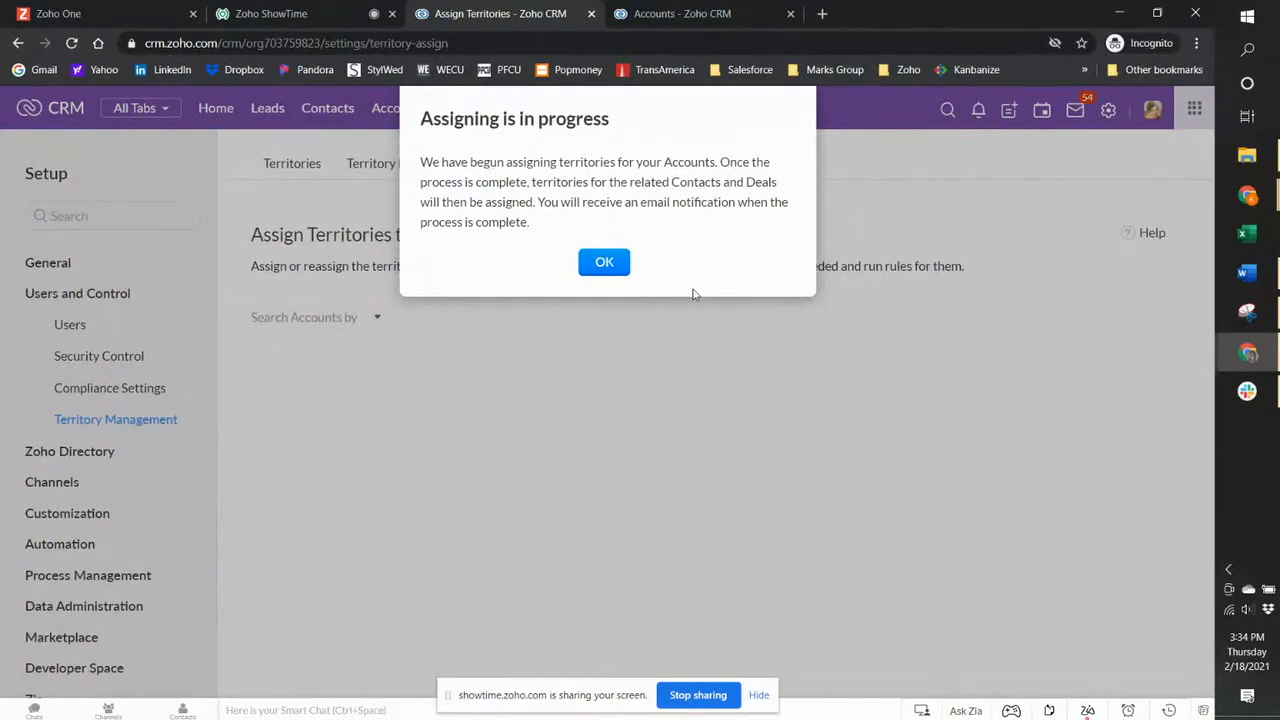
mouse_move(618, 321)
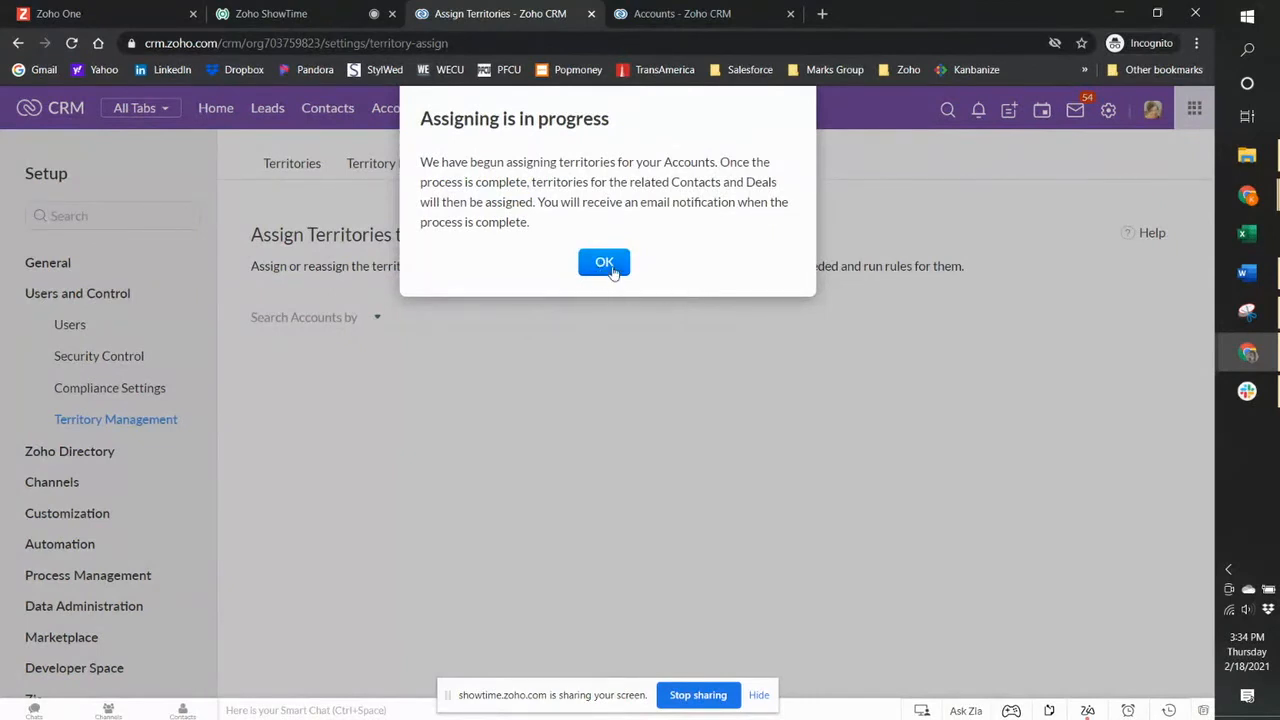
click(604, 262)
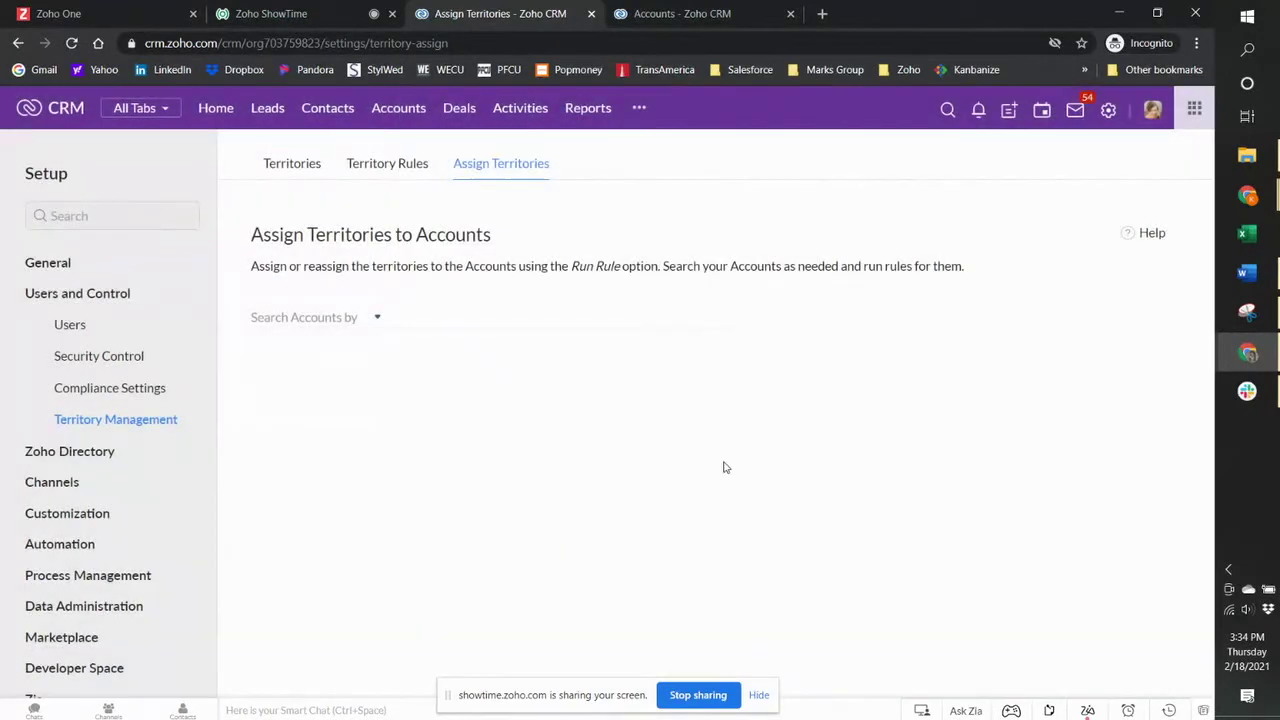
mouse_move(801, 390)
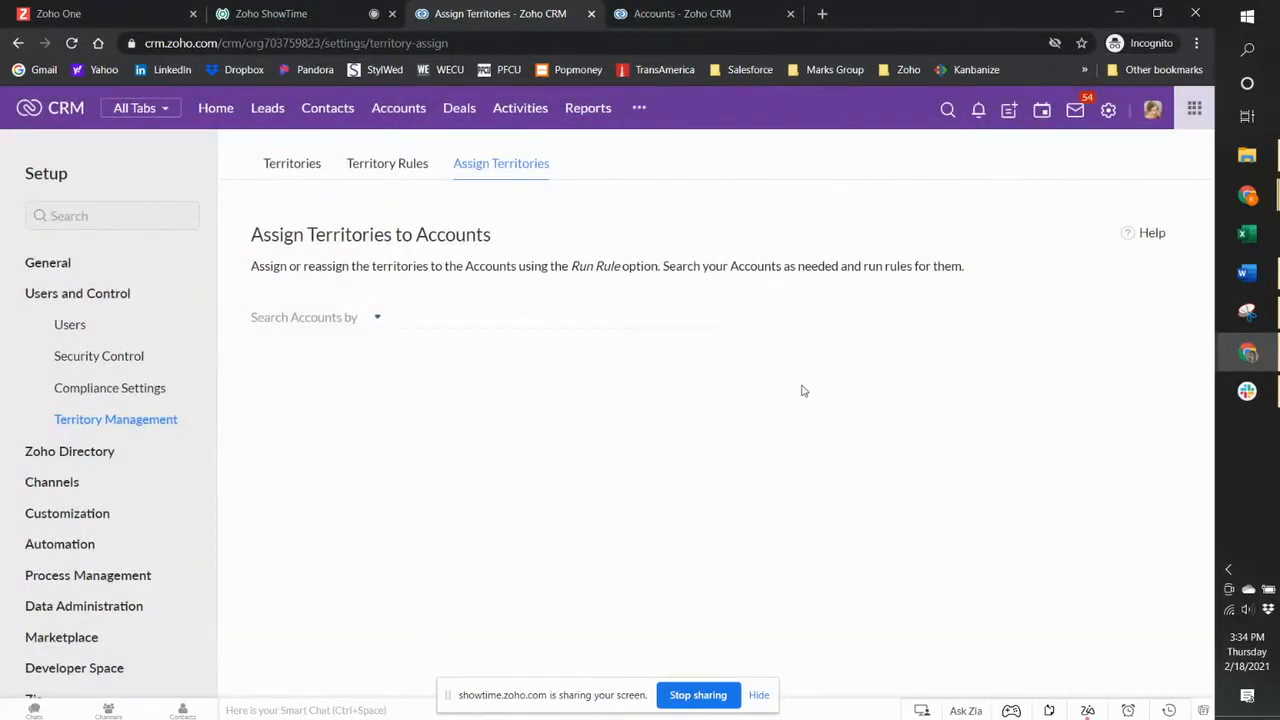
- Reload the Barks-A-Lot Clothing Accounts list and browse the All Territories filter options
click(680, 13)
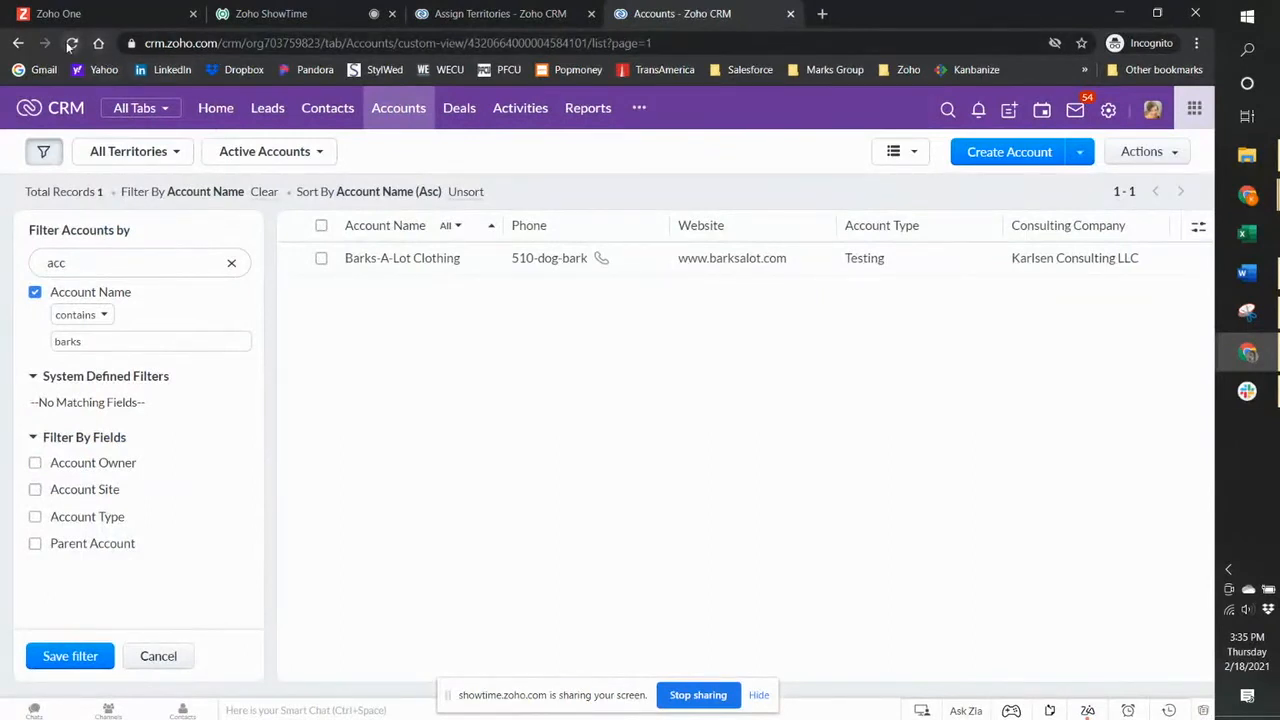
click(71, 43)
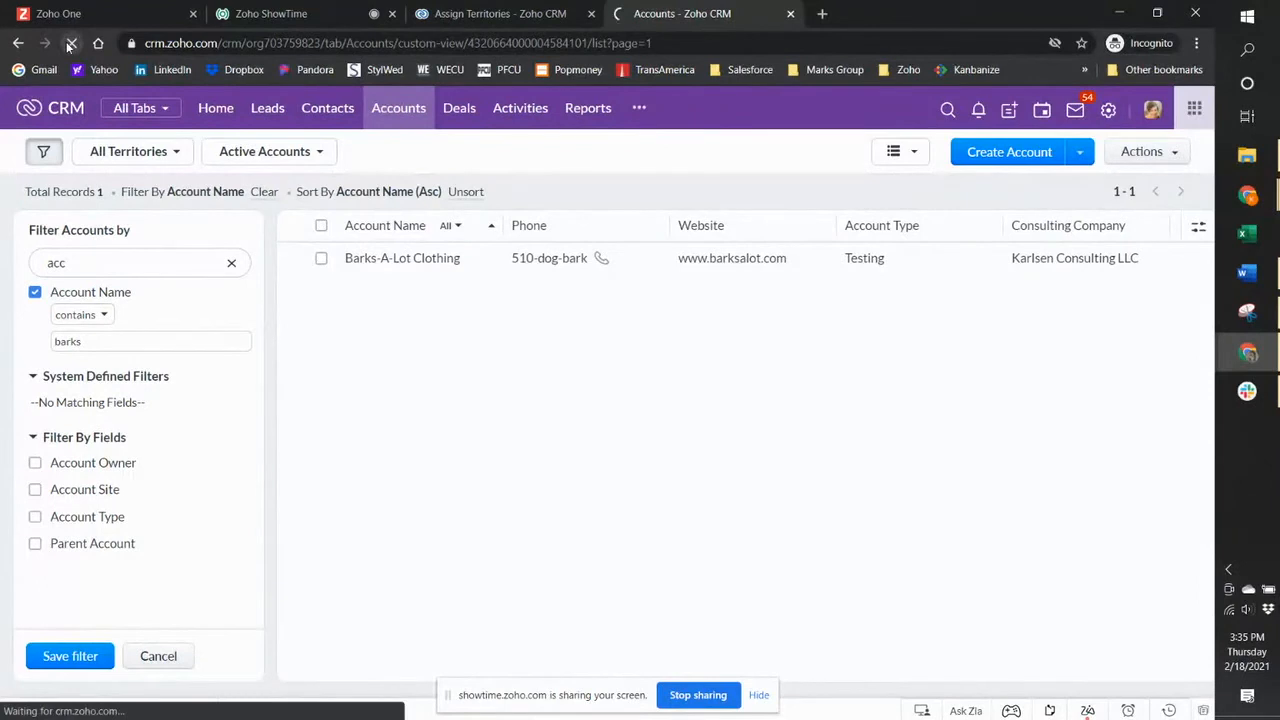
click(71, 43)
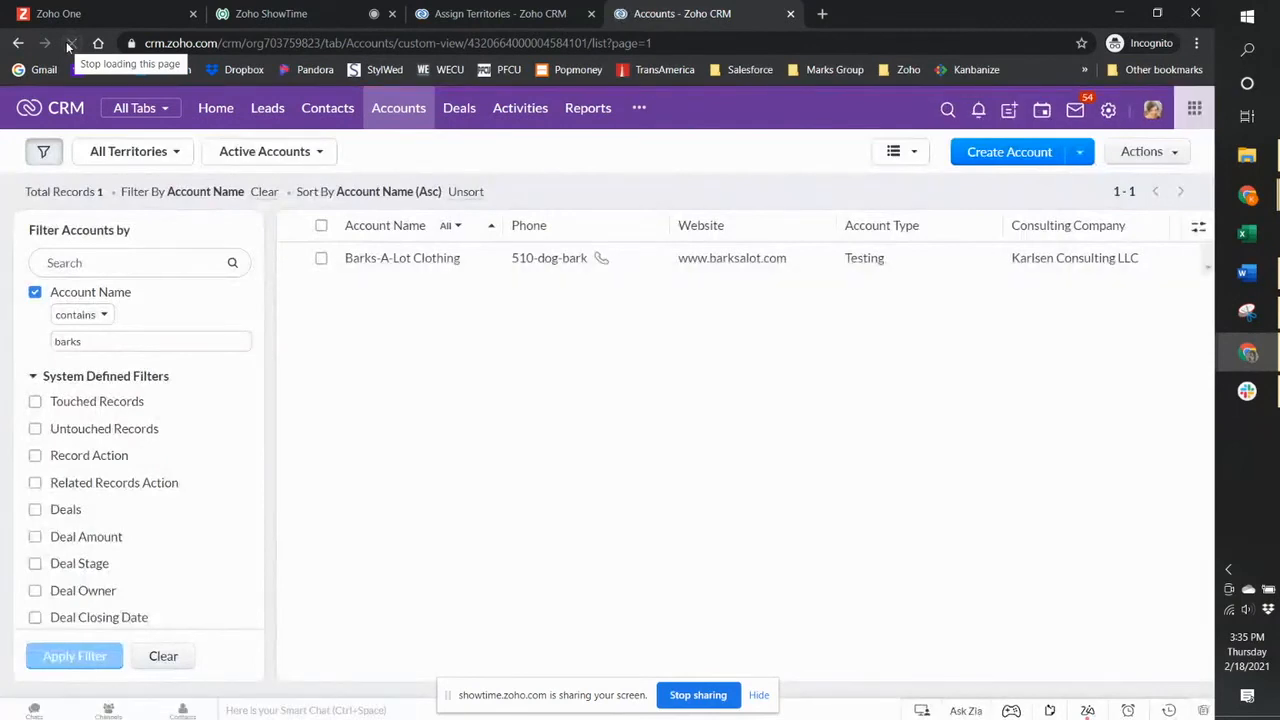
click(128, 151)
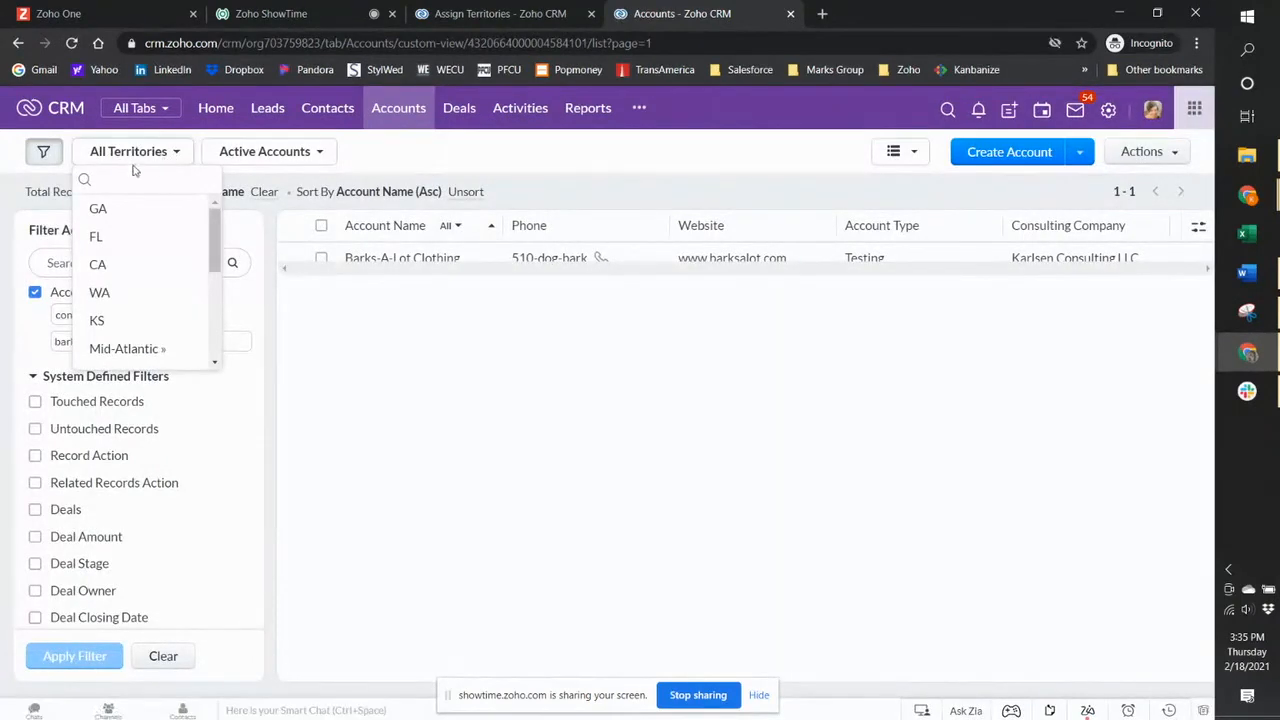
mouse_move(123, 310)
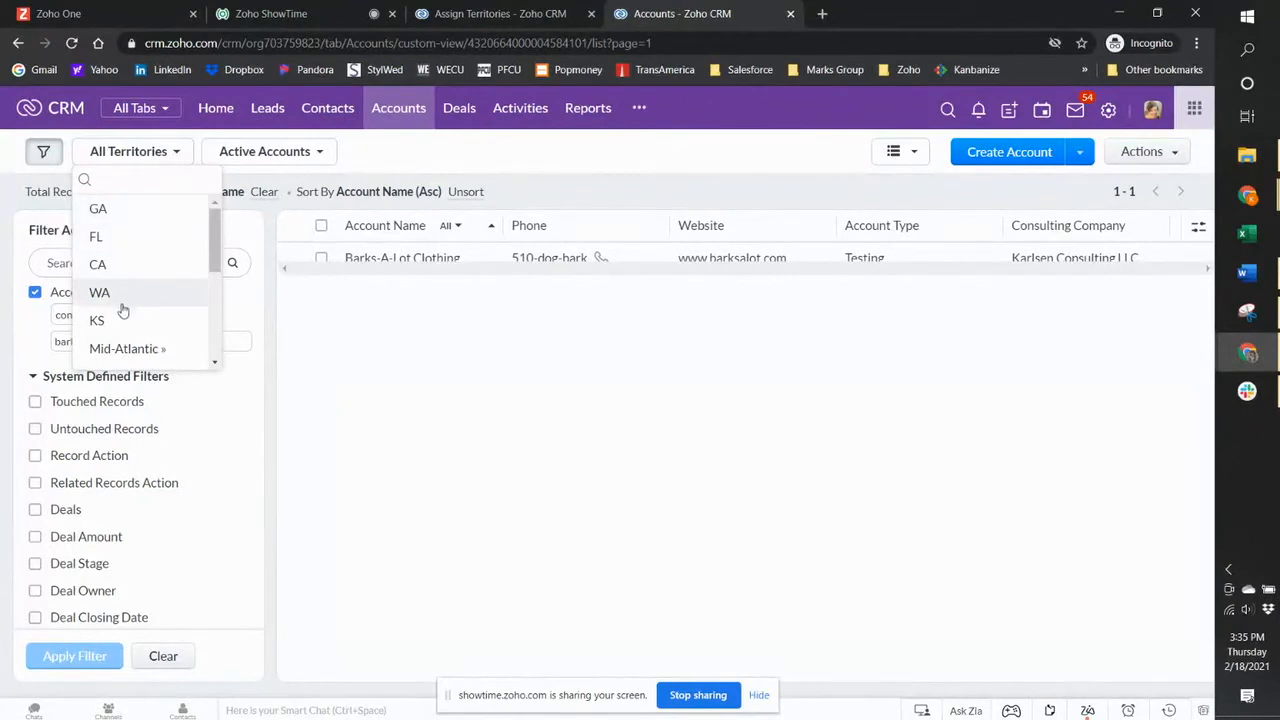
mouse_move(176, 290)
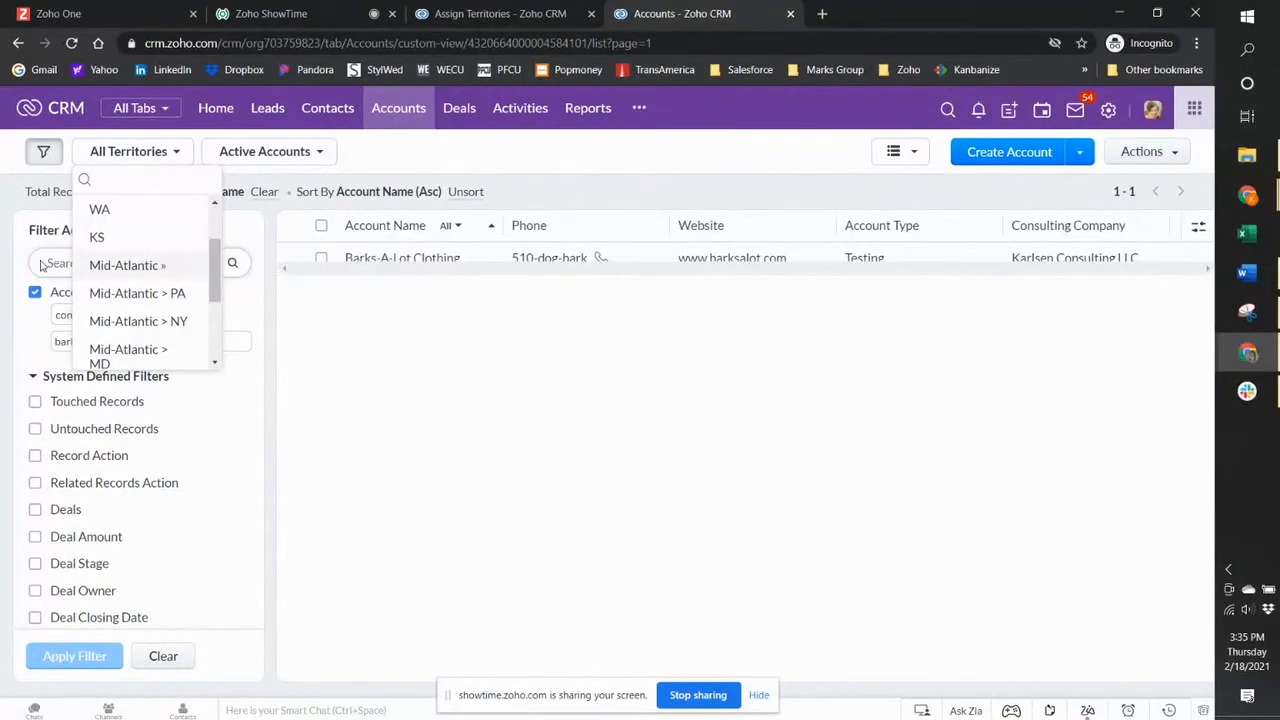
mouse_move(128, 265)
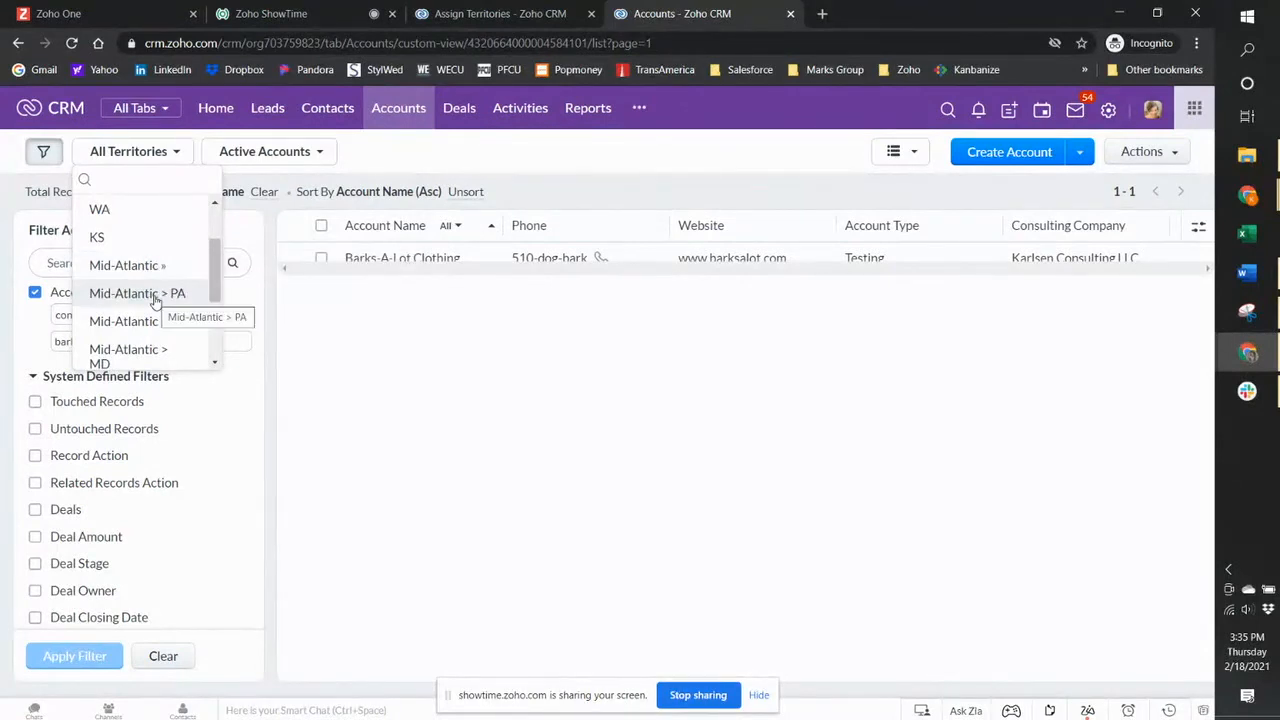
scroll(down, 3)
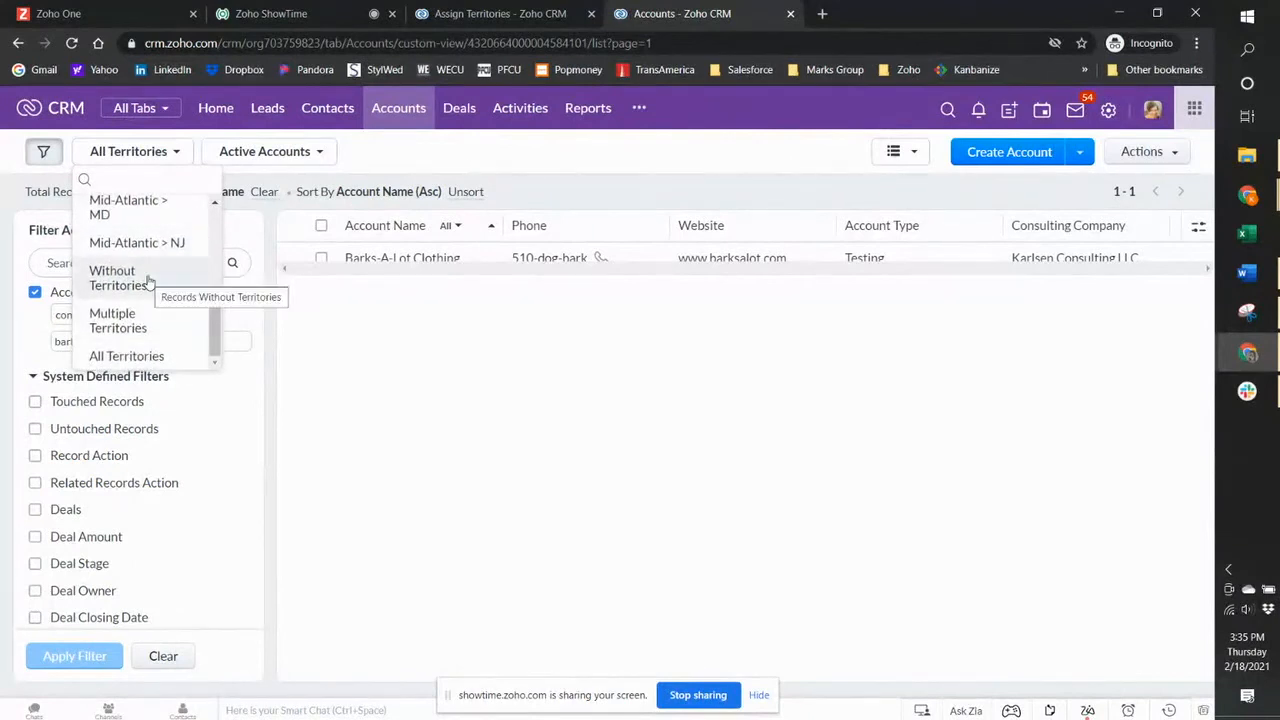
mouse_move(163, 334)
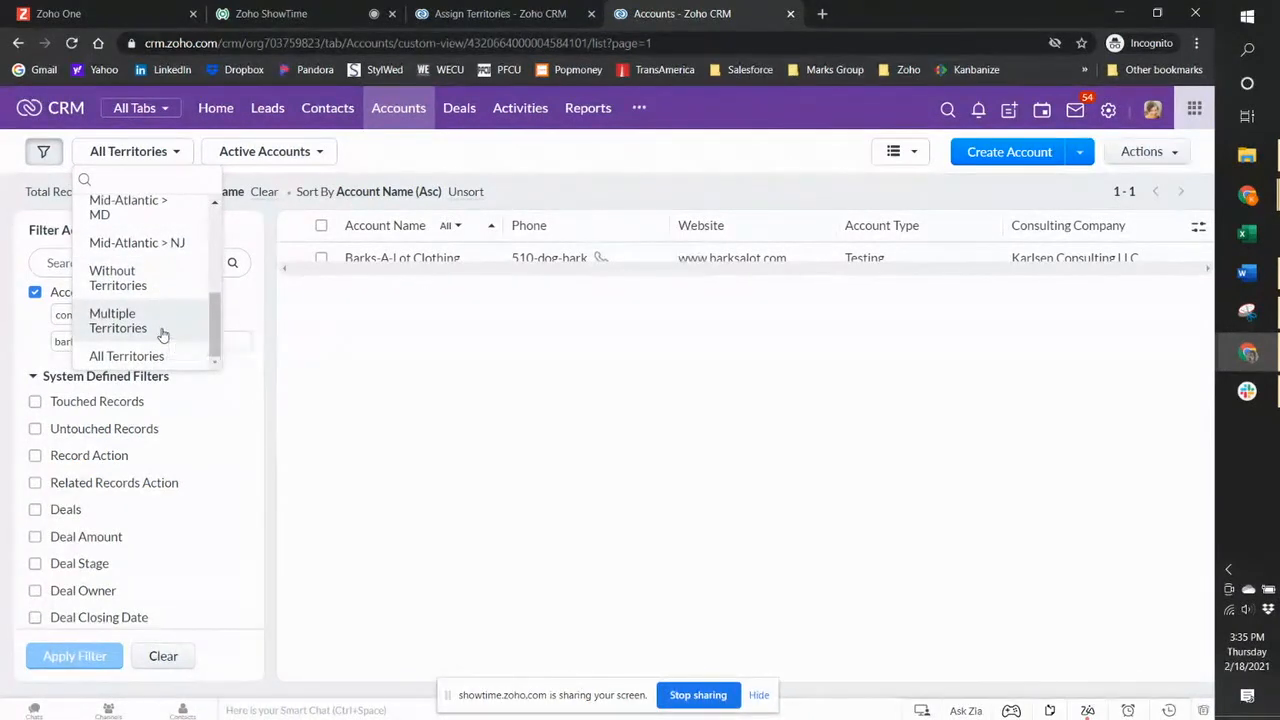
mouse_move(699, 363)
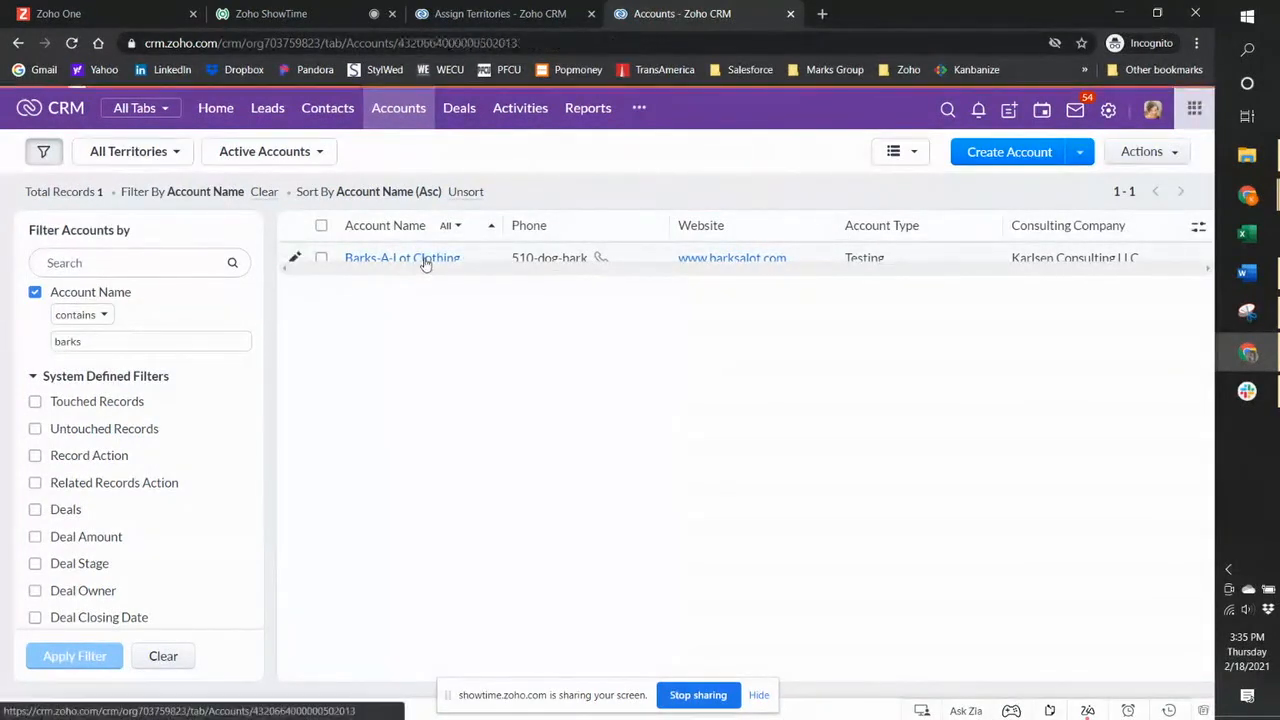
- Open the Barks-A-Lot Clothing account and review its PA territory assignment without changes
click(402, 258)
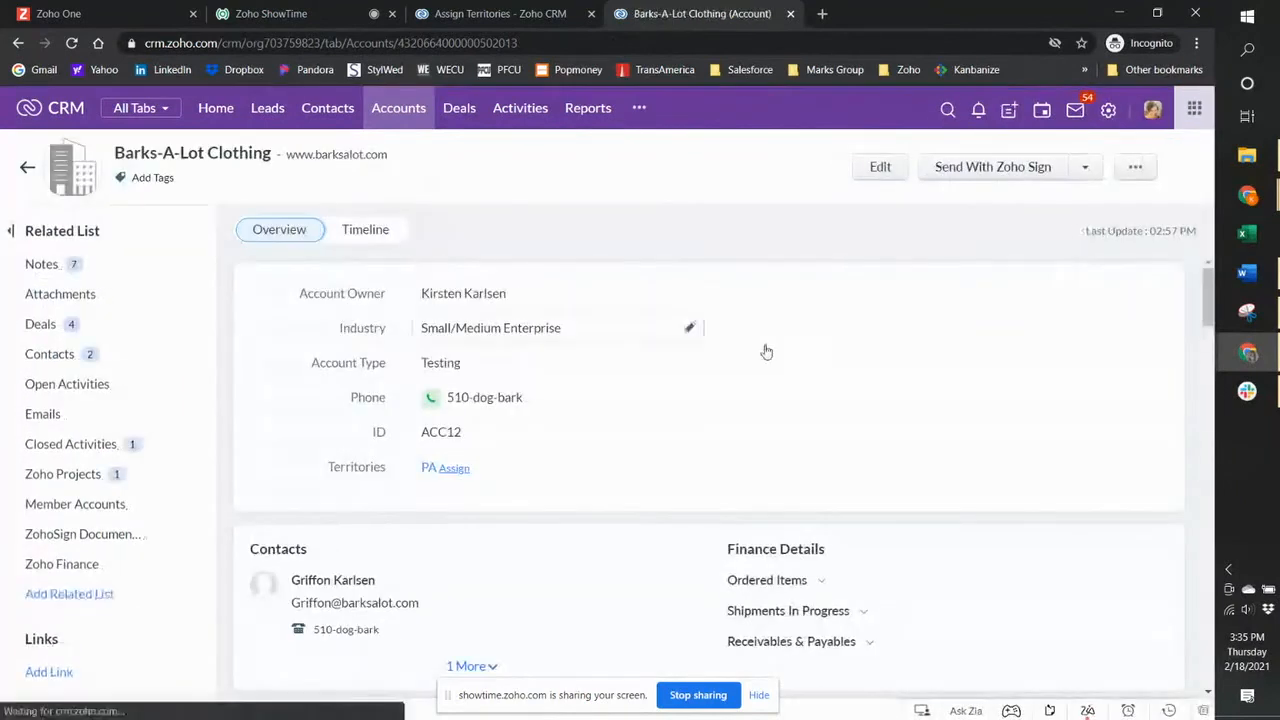
scroll(down, 3)
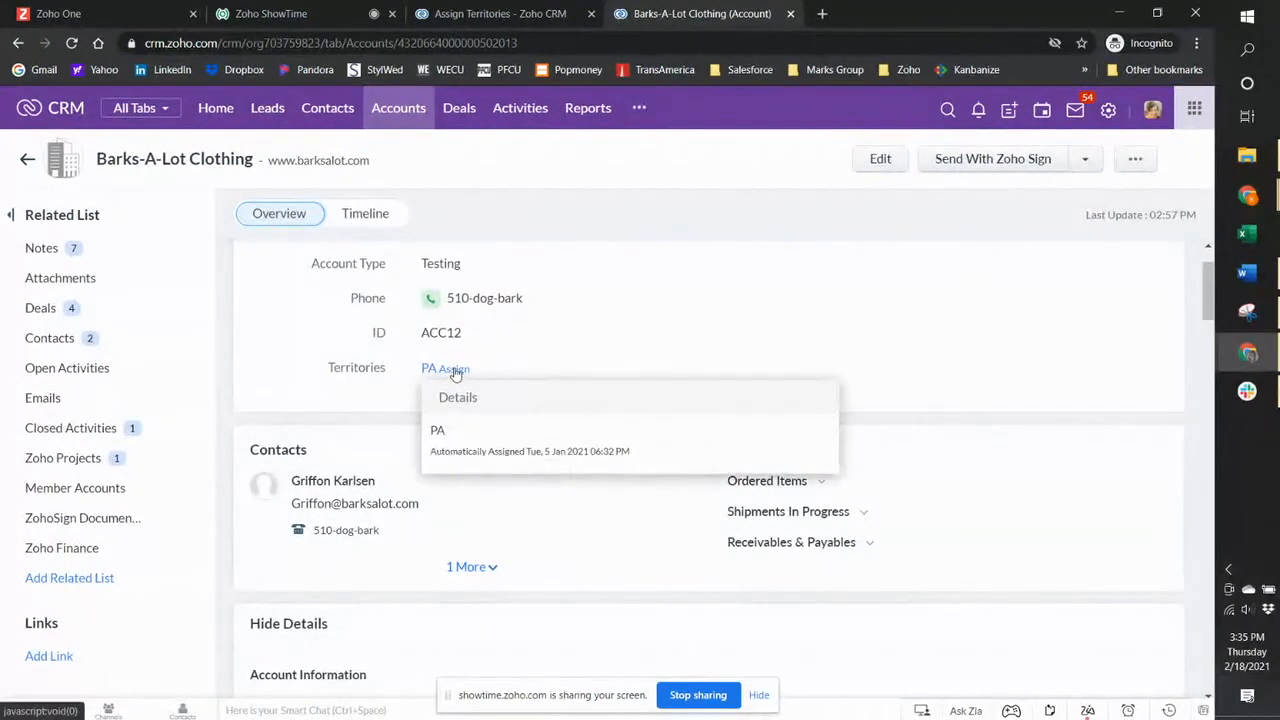
click(458, 368)
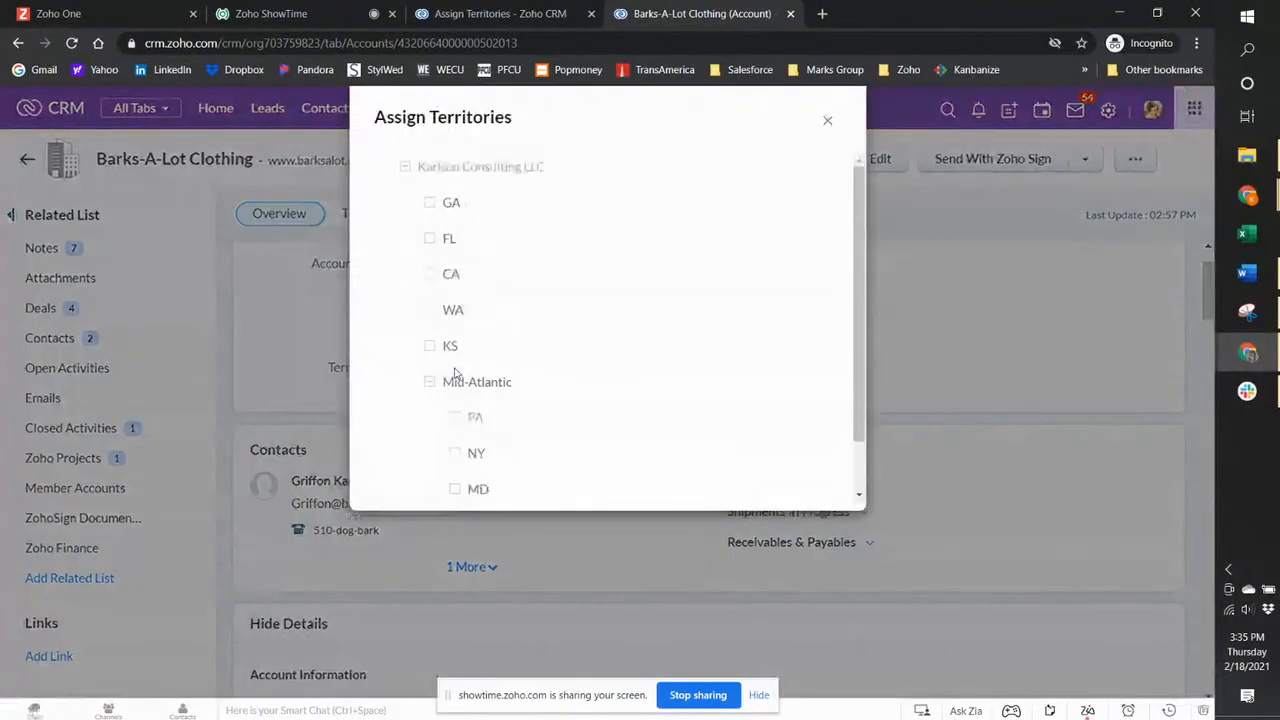
scroll(down, 3)
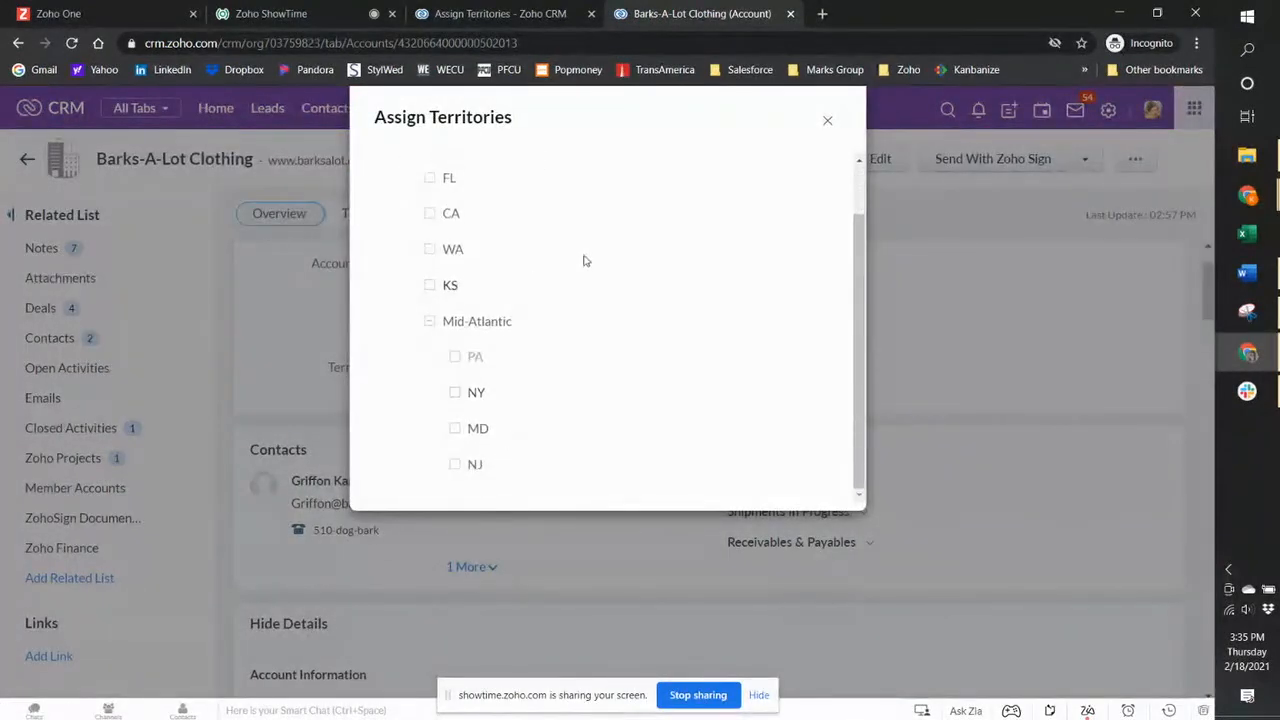
scroll(up, 3)
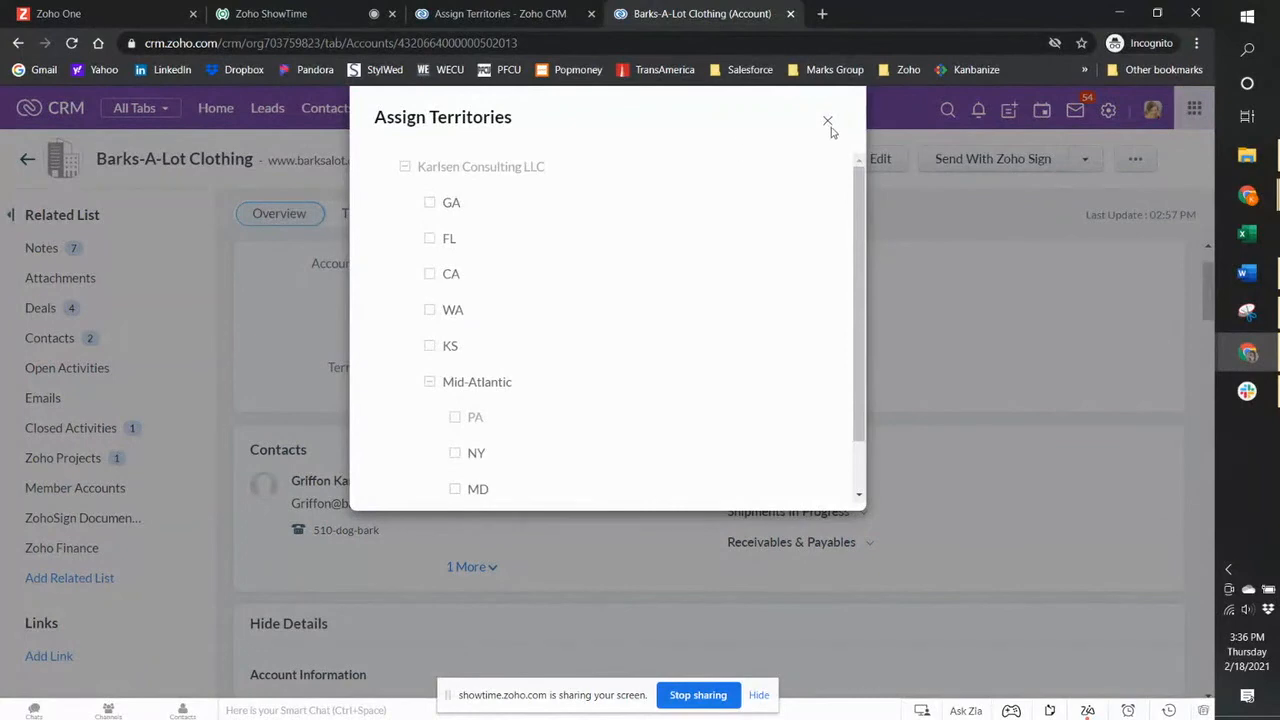
click(828, 120)
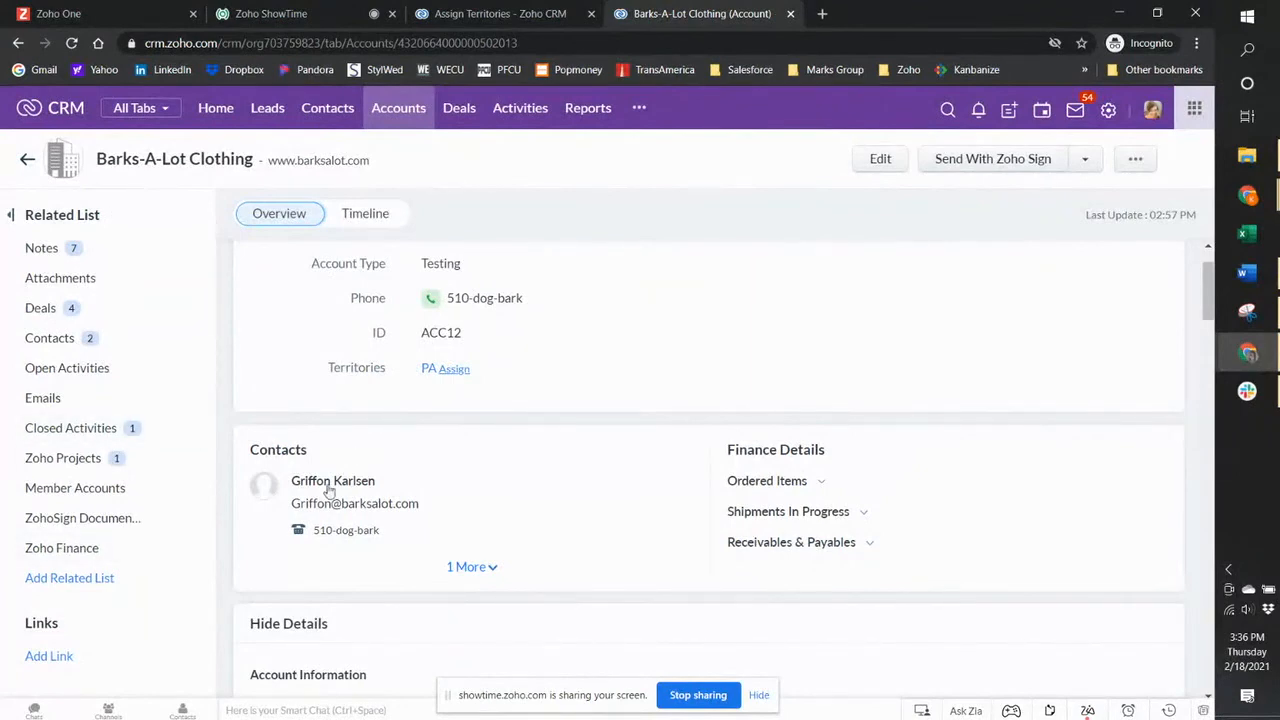
click(332, 481)
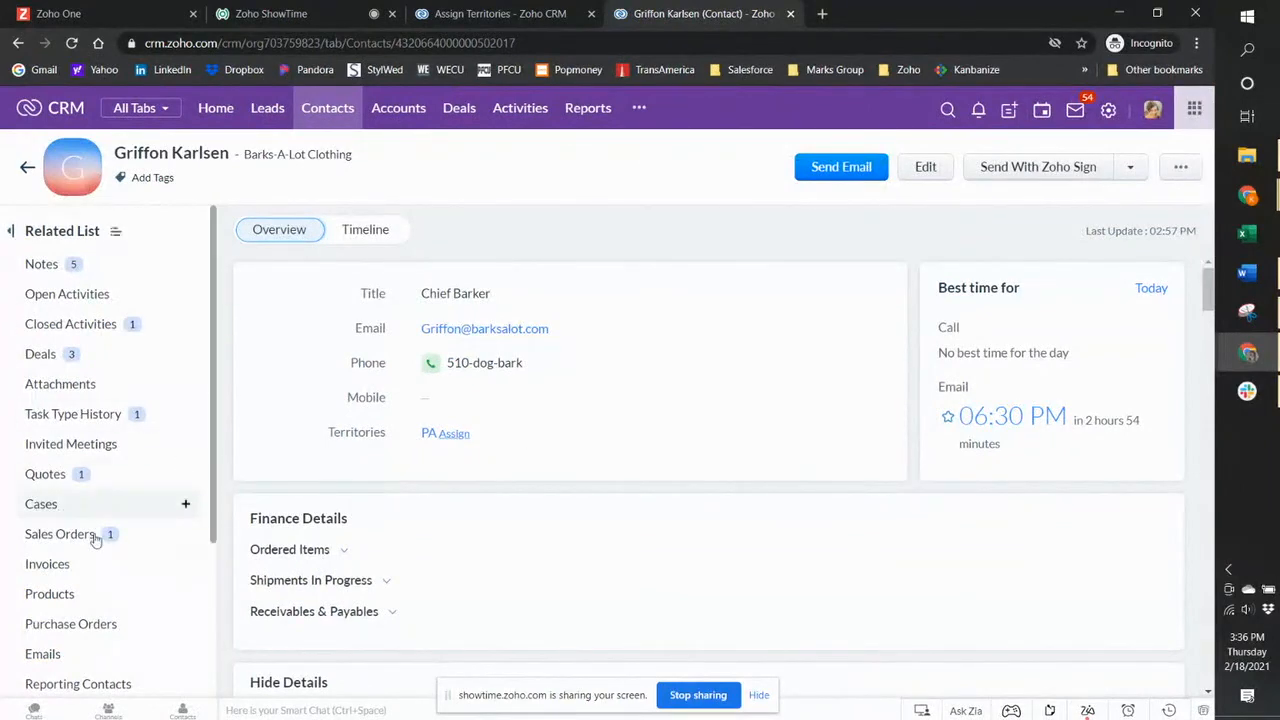
scroll(down, 3)
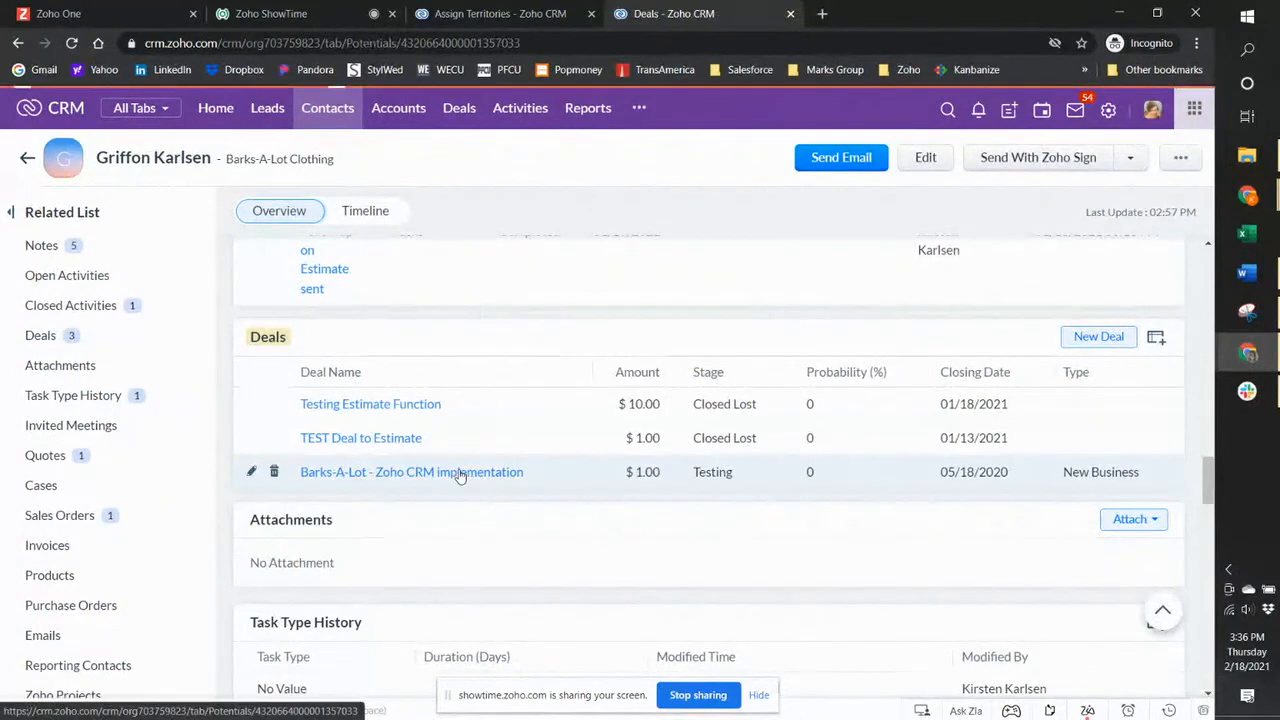
click(411, 471)
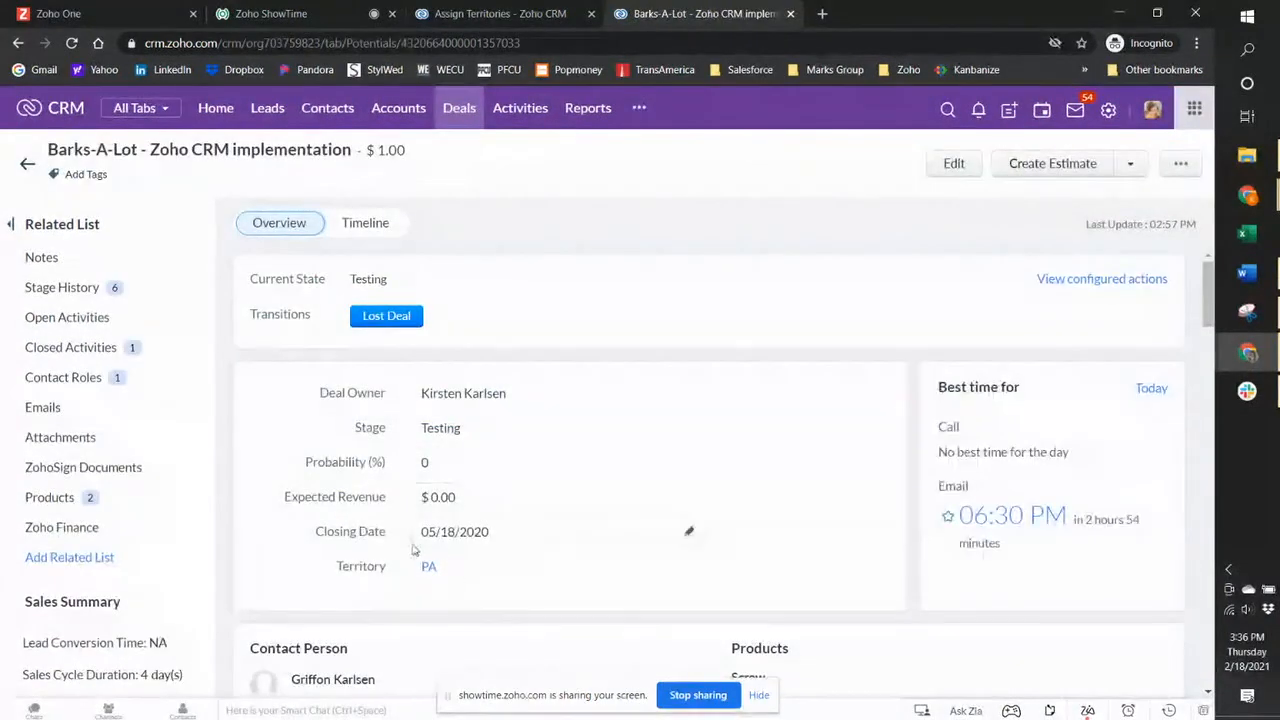
mouse_move(490, 572)
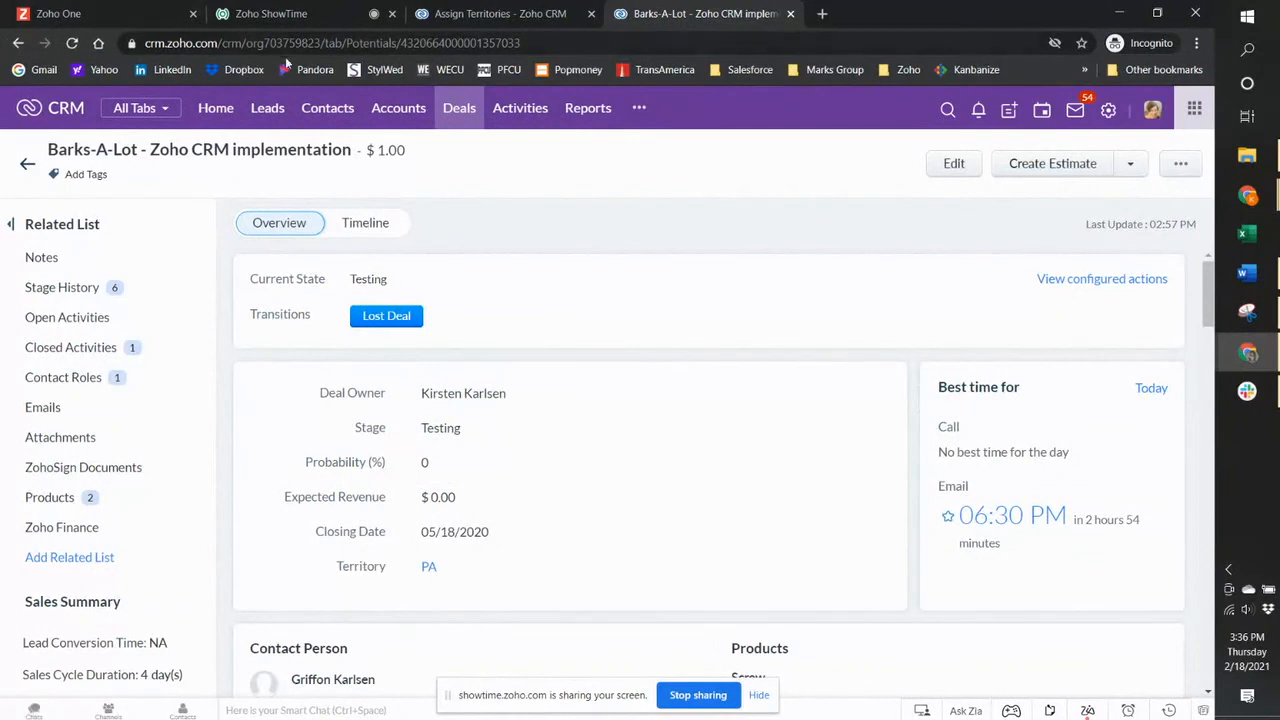
mouse_move(753, 177)
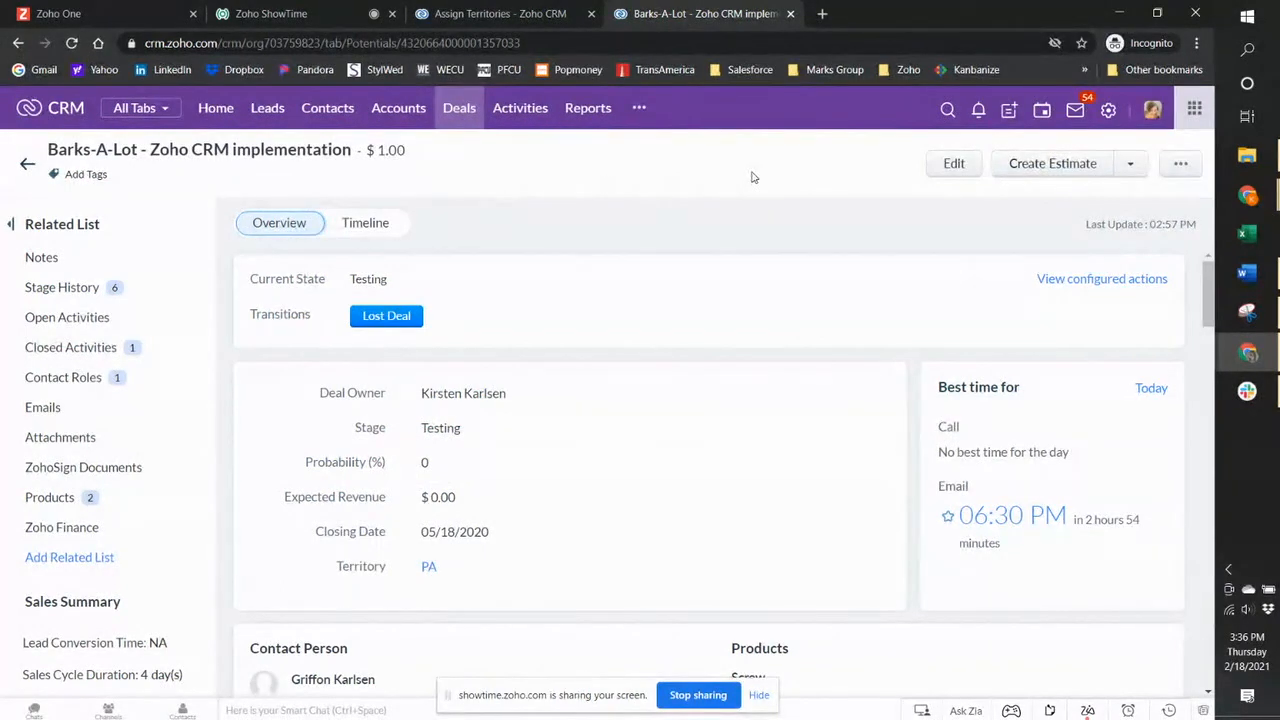